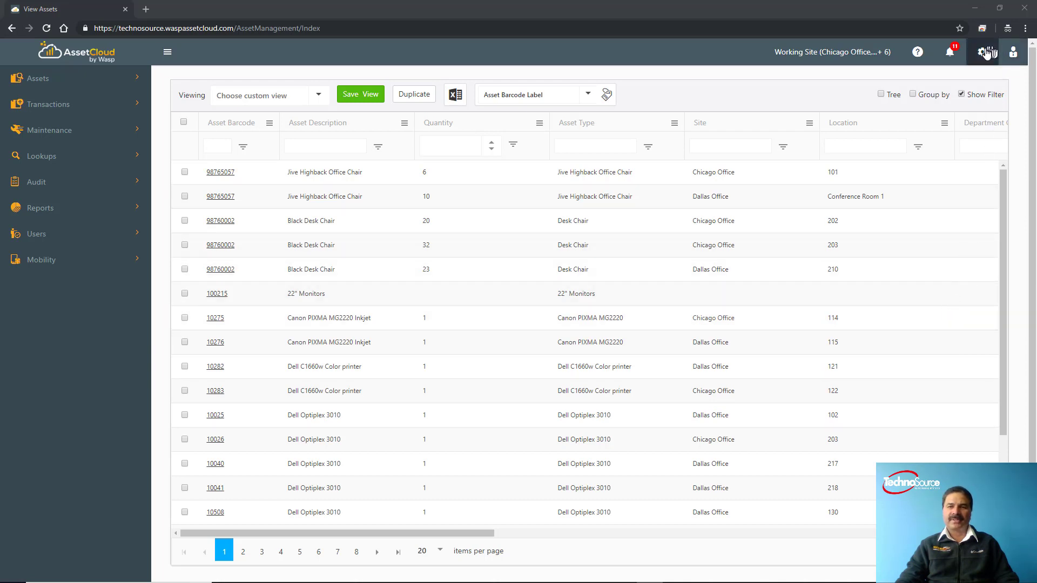
- Look over the administration settings menu and the recent asset notifications list
left_click(984, 52)
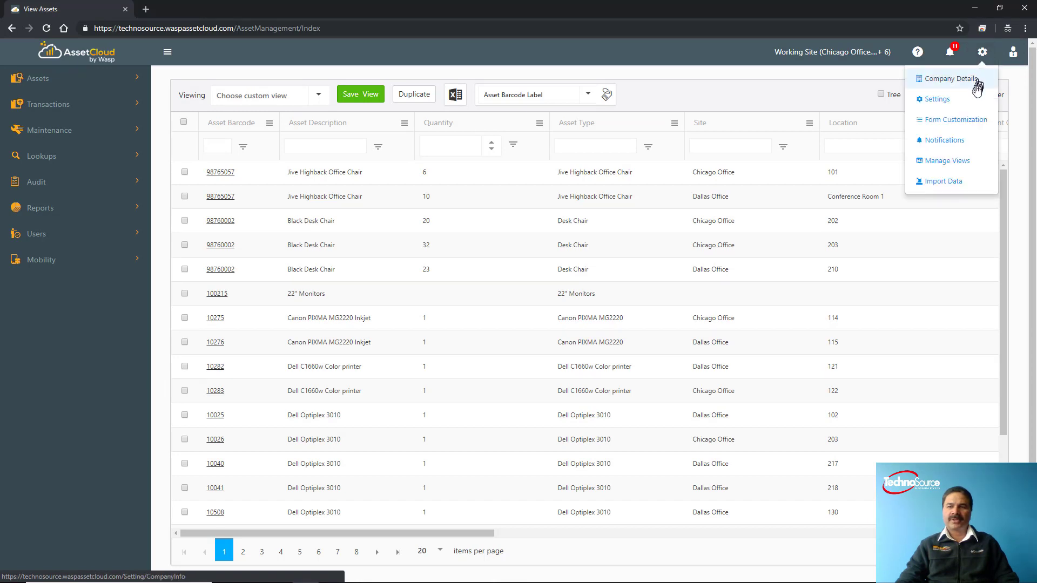
mouse_move(936, 100)
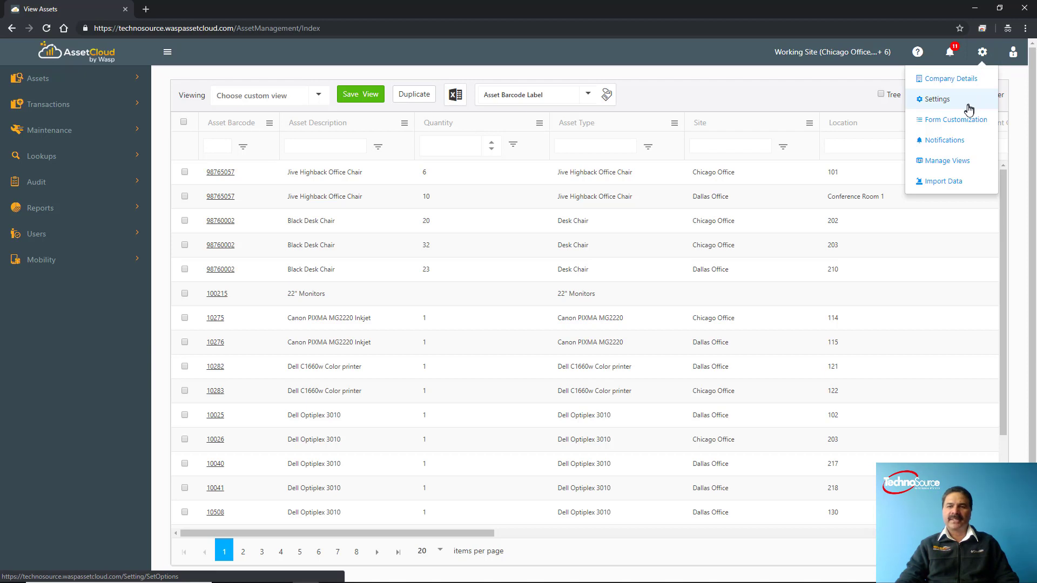
mouse_move(957, 119)
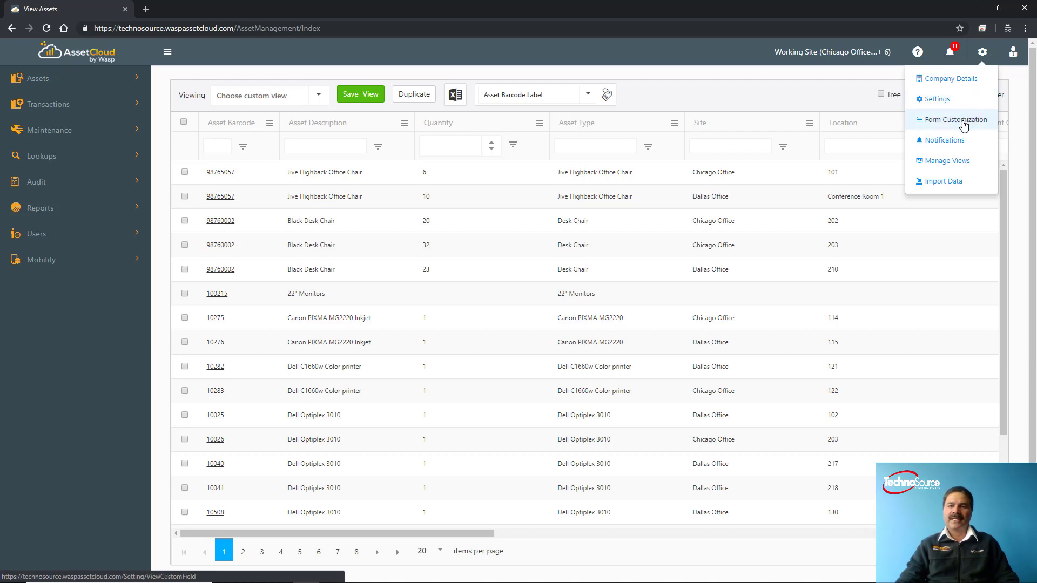
mouse_move(943, 139)
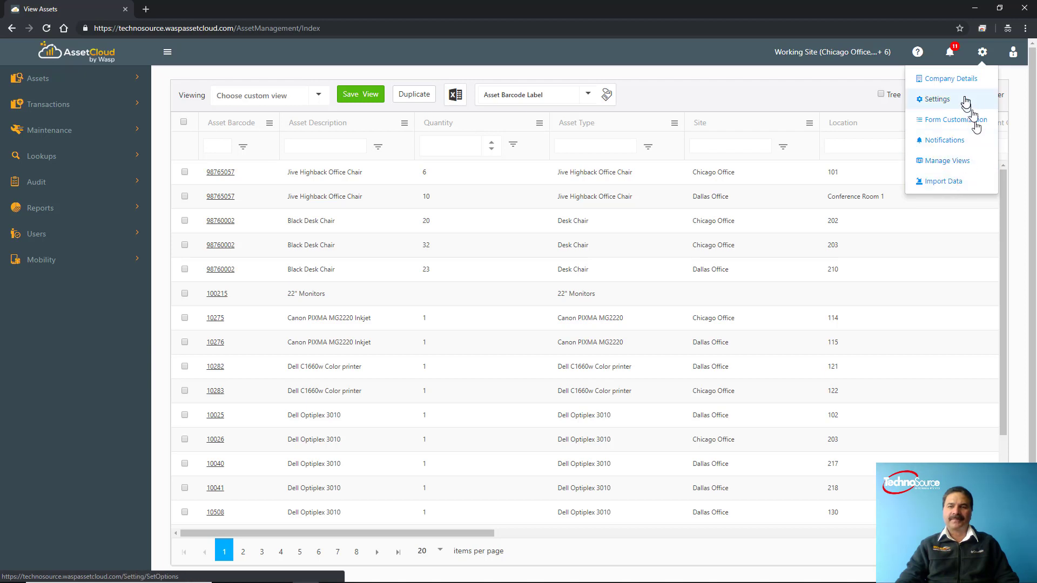
left_click(949, 52)
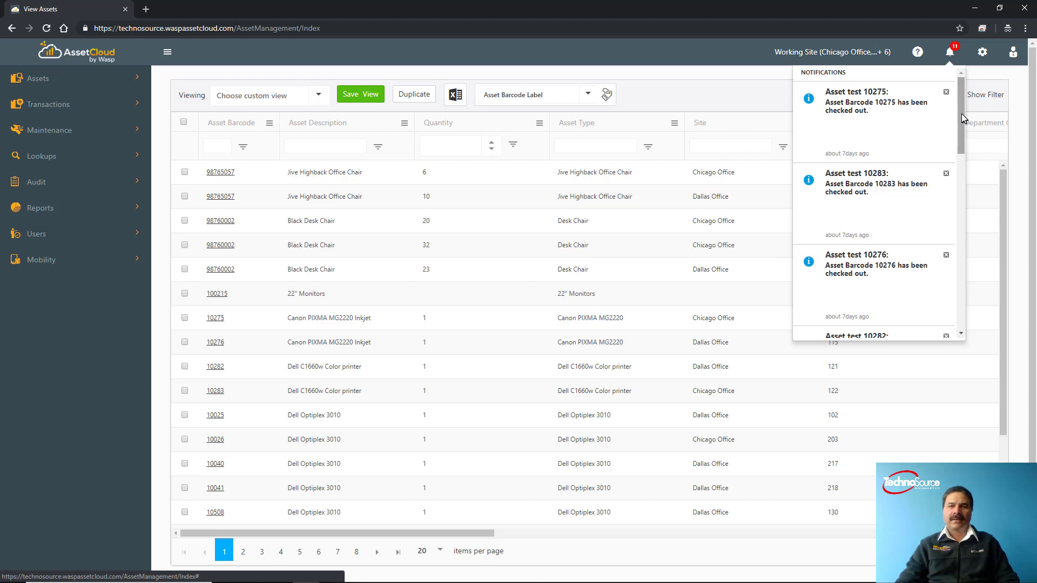
left_click(951, 52)
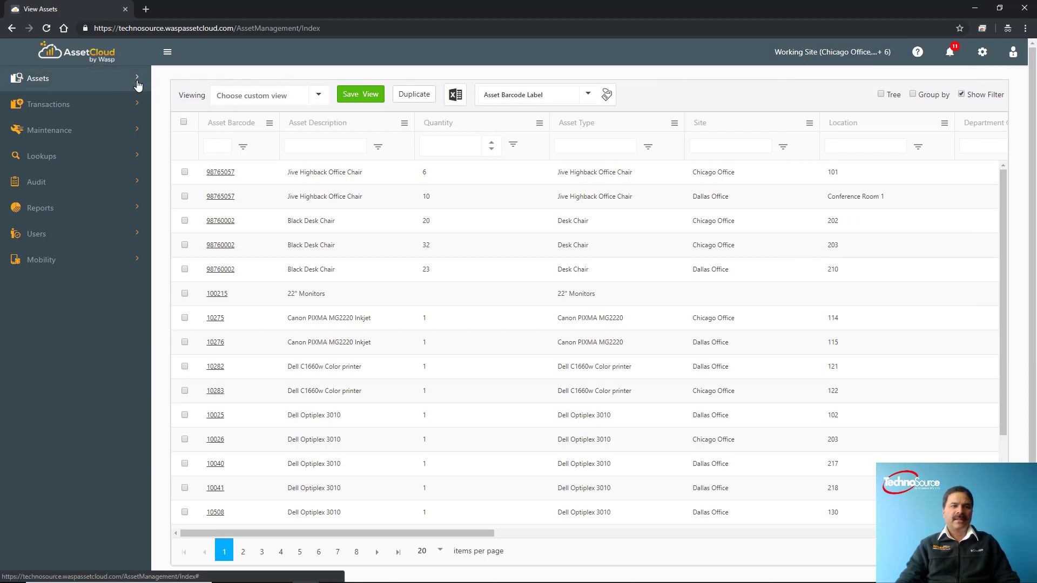
- Expand the Assets, Transactions and Maintenance sidebar menus, ending on Quick Maintenance and Tasks
left_click(38, 78)
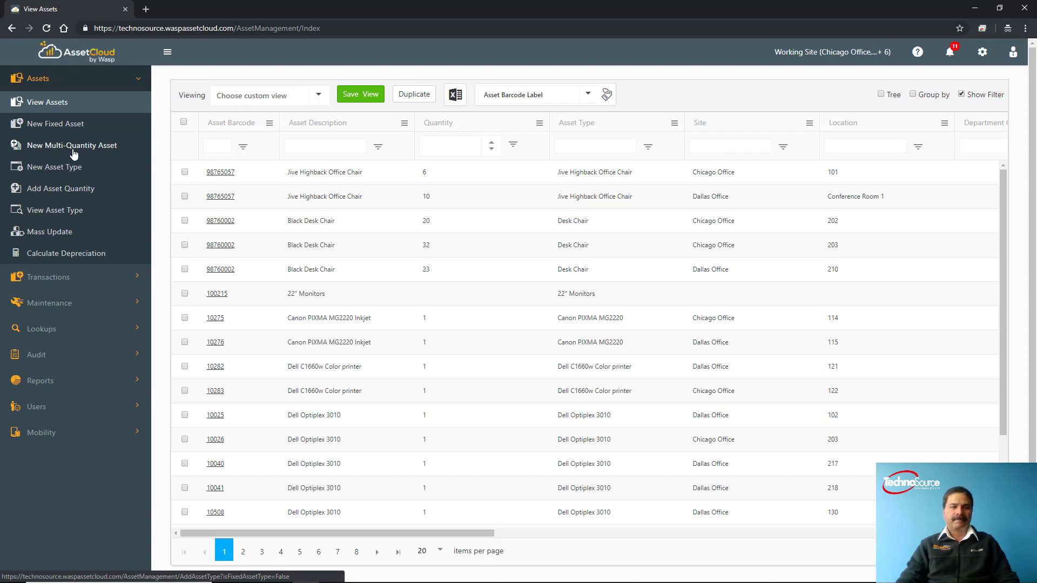
mouse_move(56, 209)
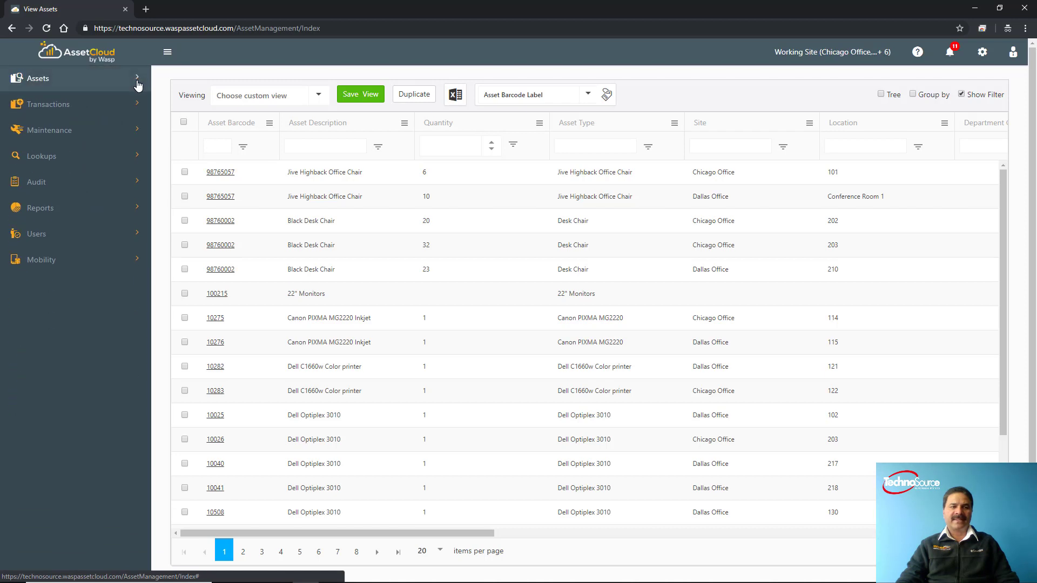
mouse_move(136, 109)
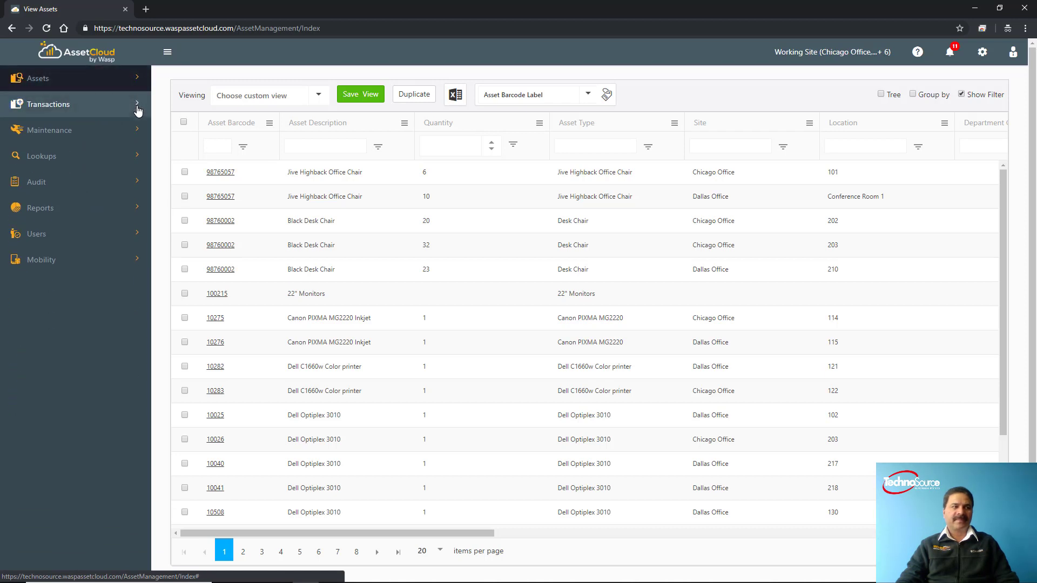
left_click(48, 104)
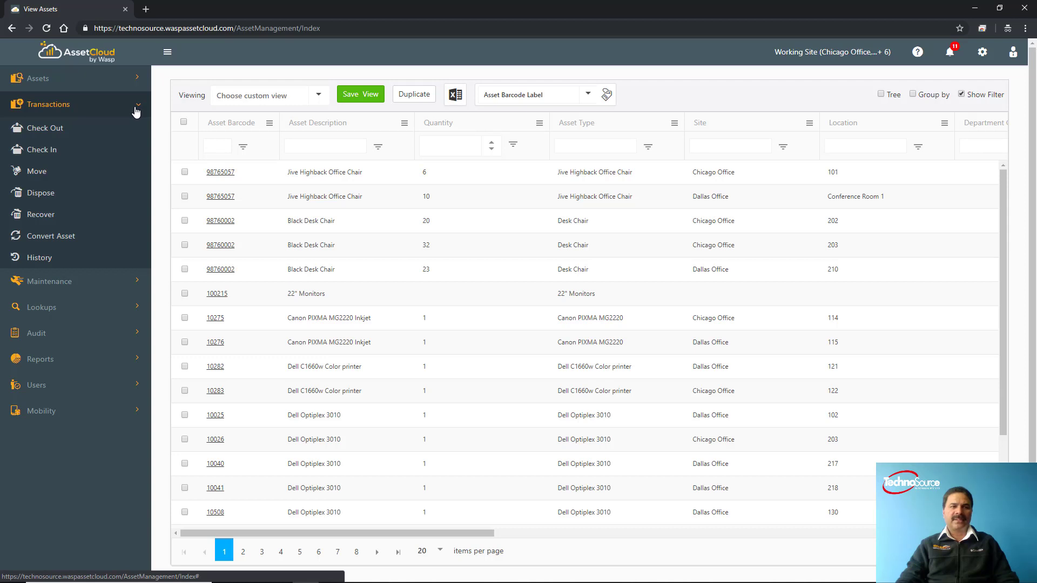
mouse_move(112, 155)
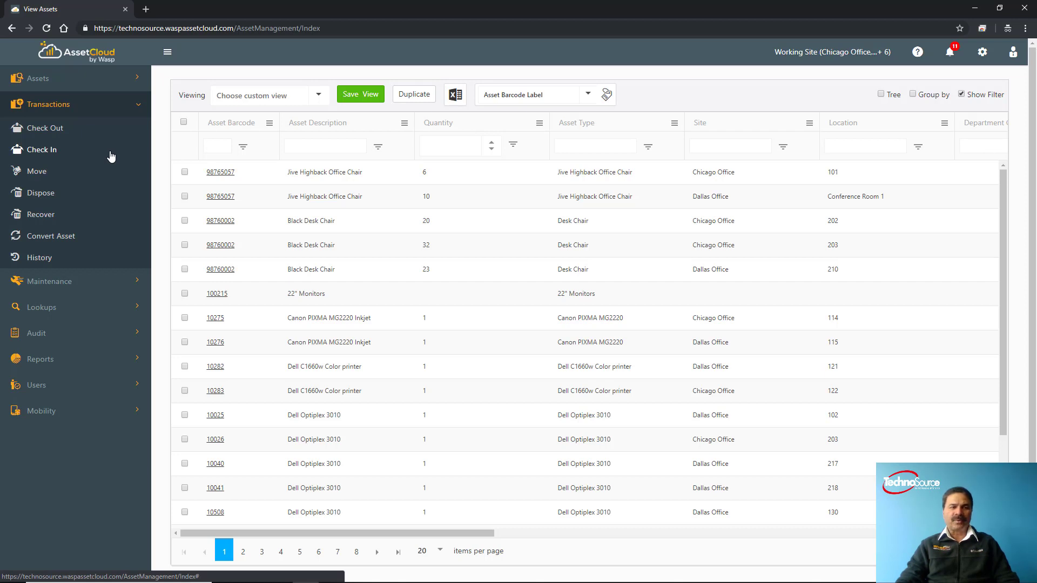
mouse_move(88, 182)
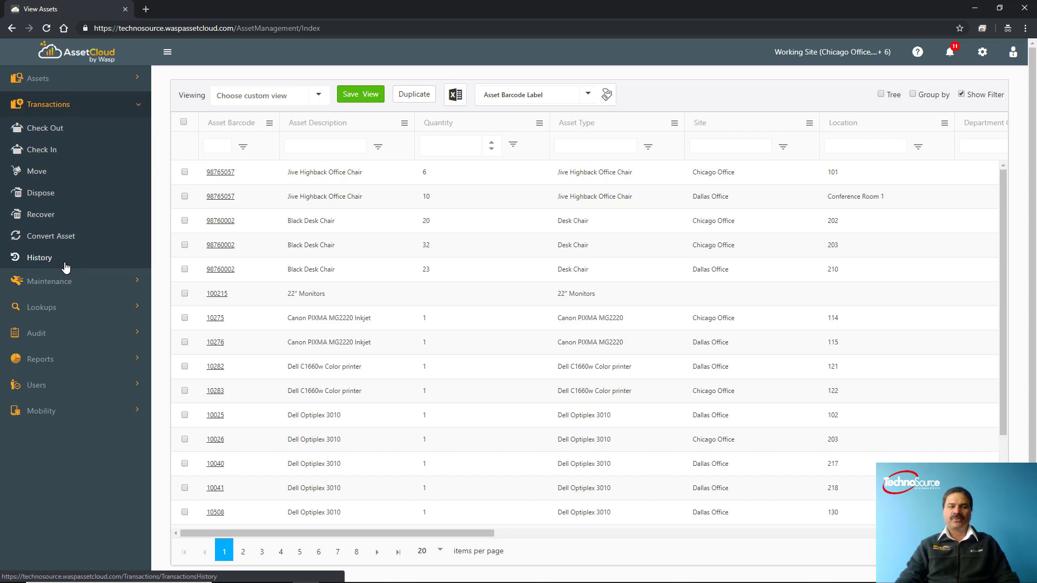
mouse_move(63, 266)
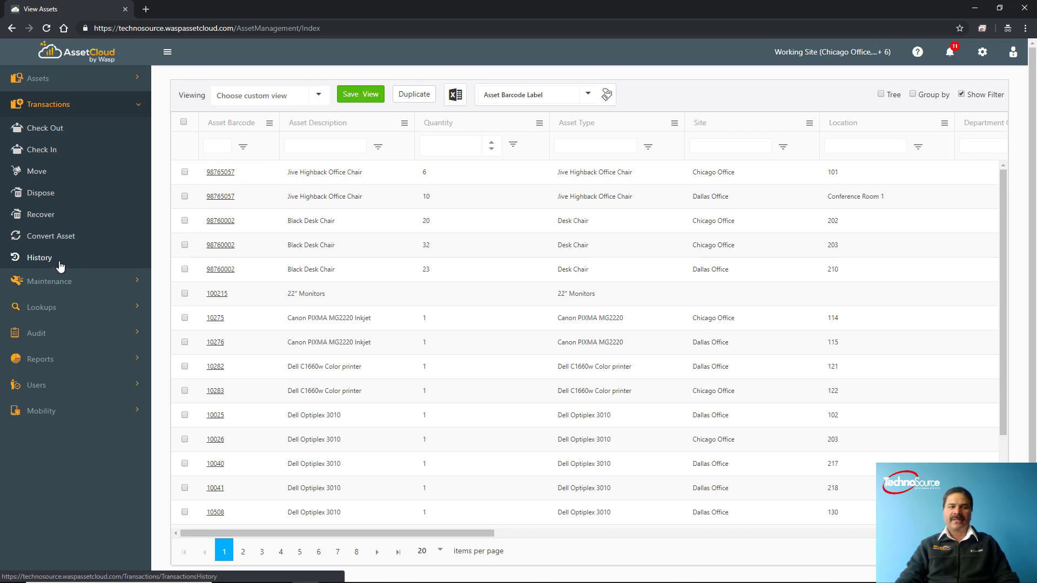
left_click(47, 104)
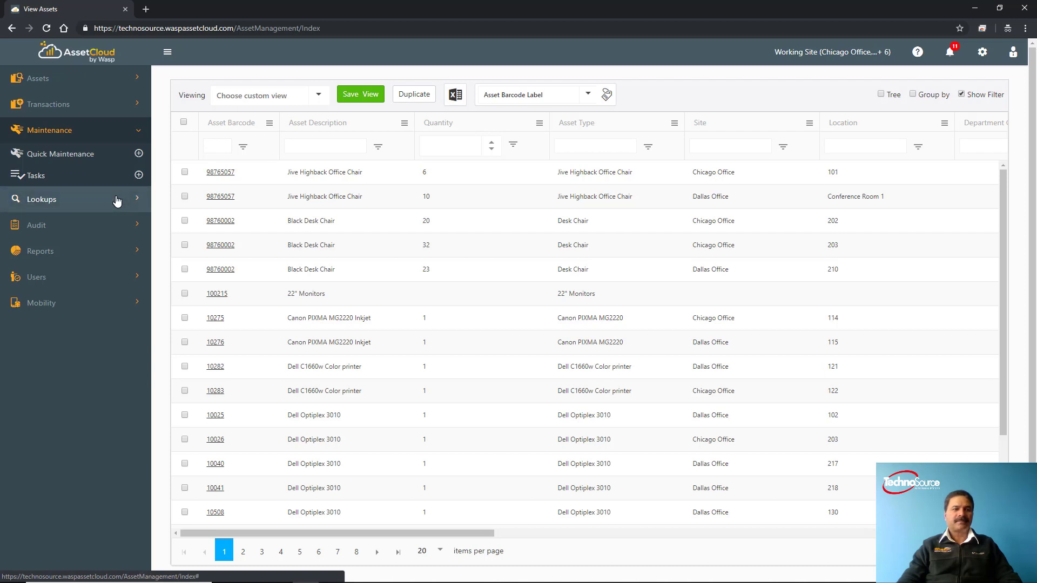
- Collapse Maintenance, then show and hide the Lookups list (Site, Vendor, Contract)
left_click(47, 130)
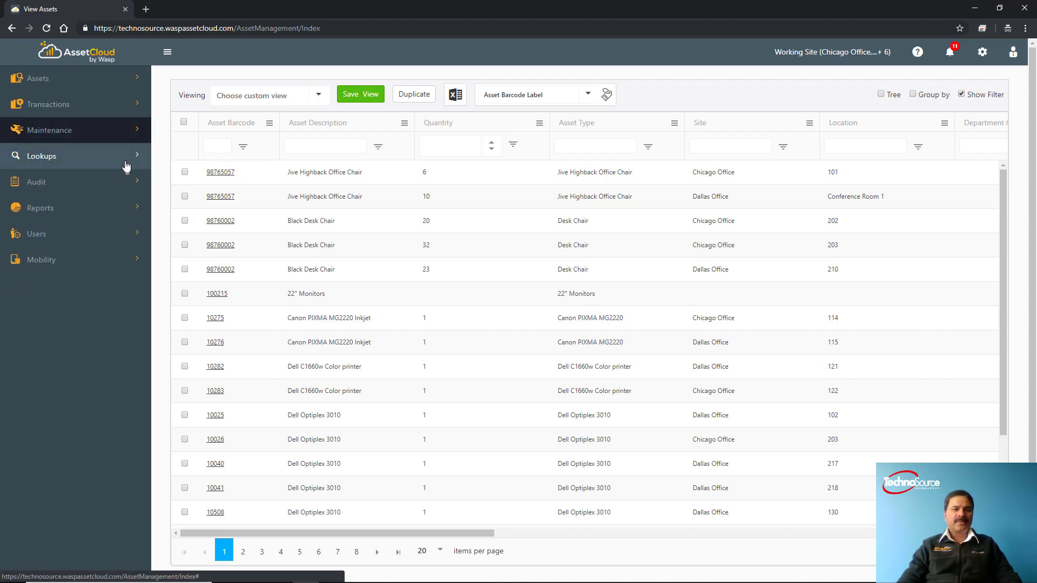
left_click(41, 156)
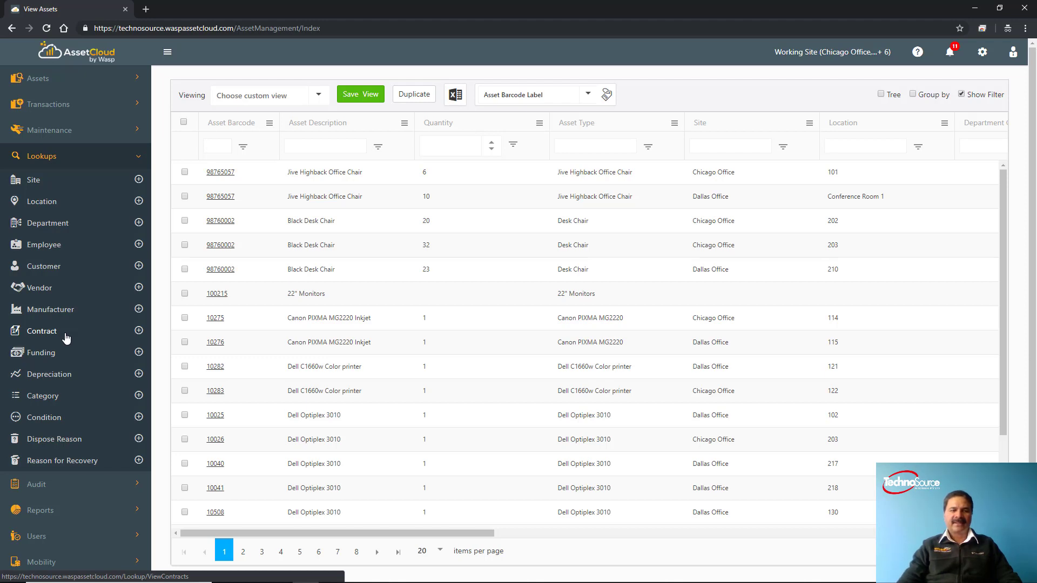
left_click(41, 155)
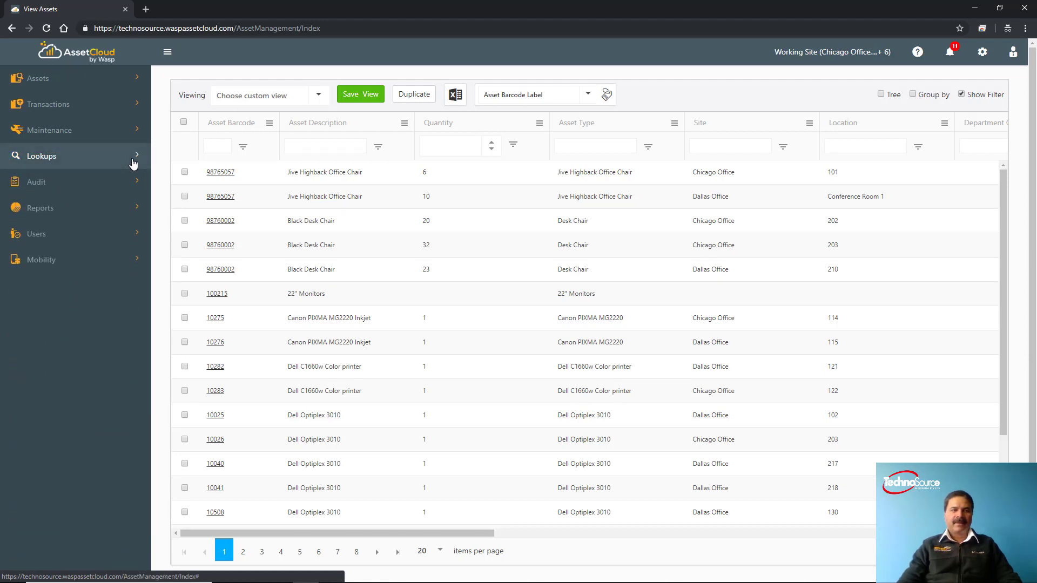
- Expand the Audit sidebar menu showing Audit Window, Audit and Reconcile
left_click(36, 182)
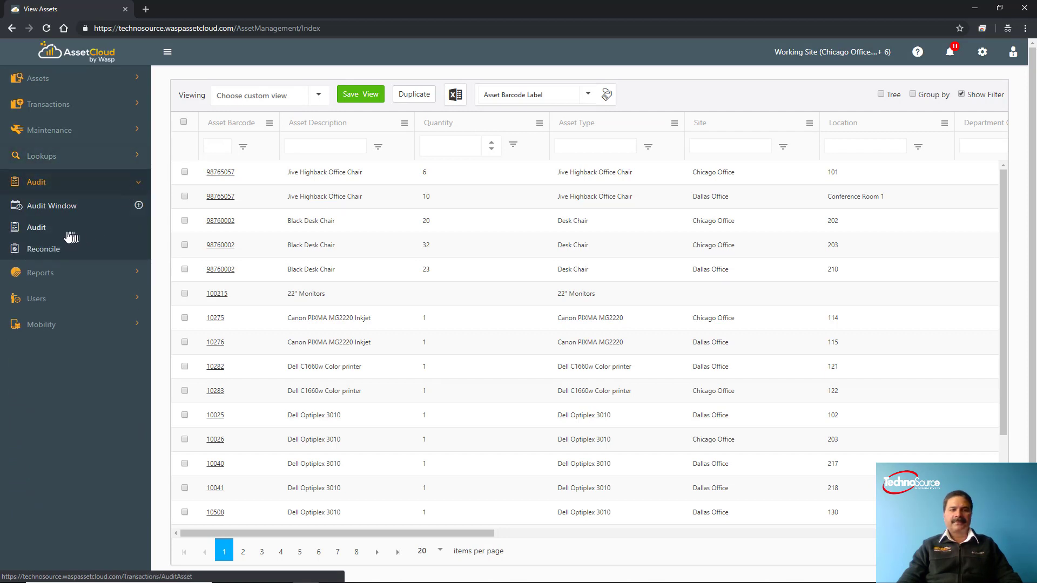
mouse_move(59, 237)
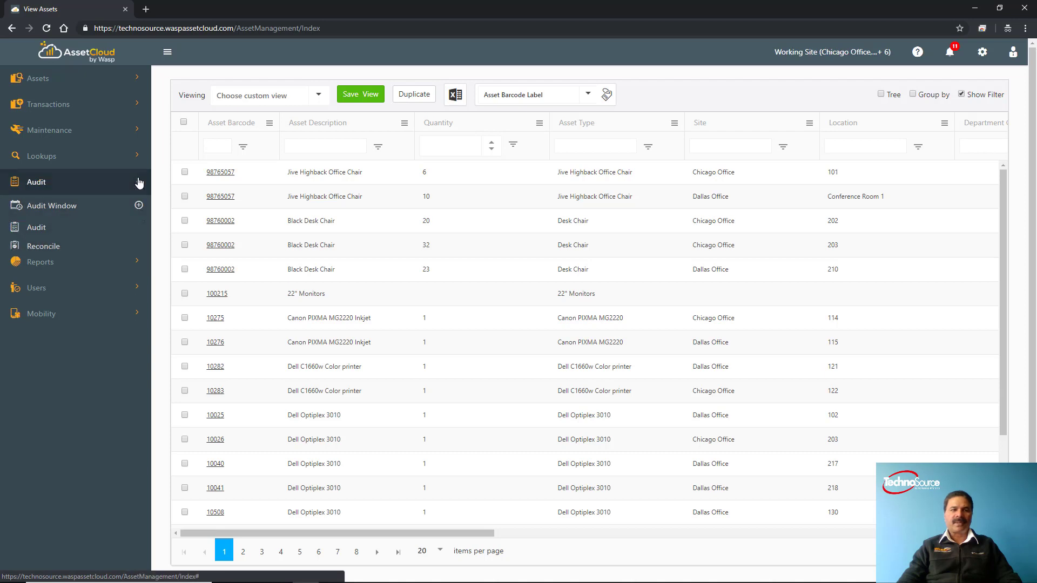
- Run the Asset By Location Report from Reports > All Reports > Asset Reports
left_click(39, 207)
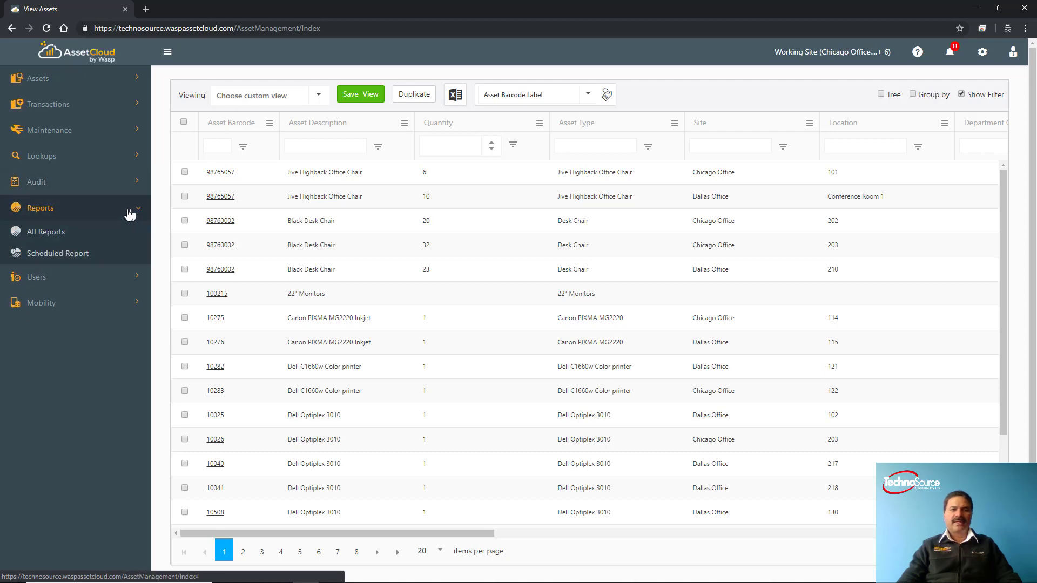
left_click(45, 231)
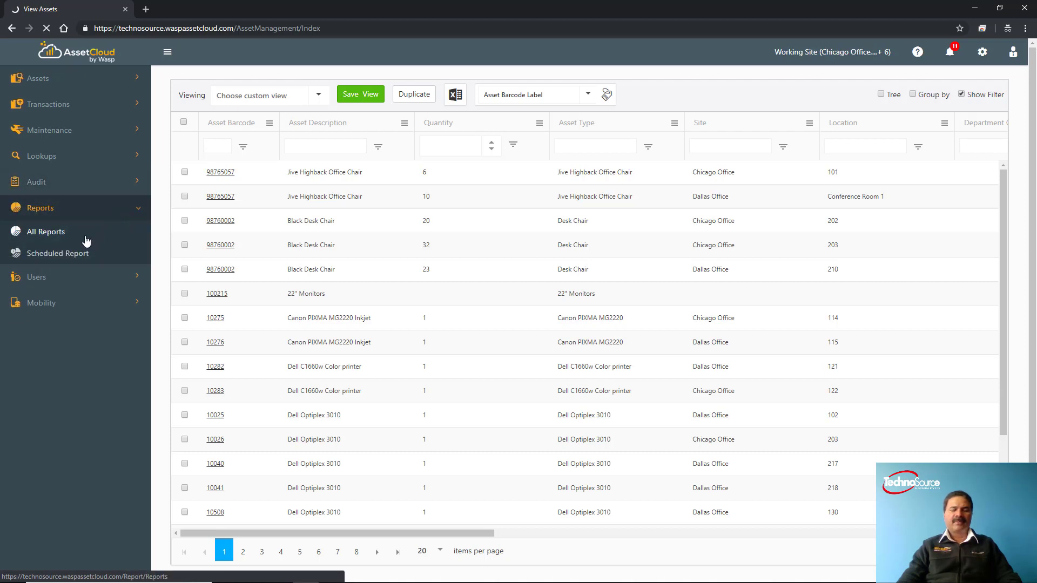
left_click(46, 231)
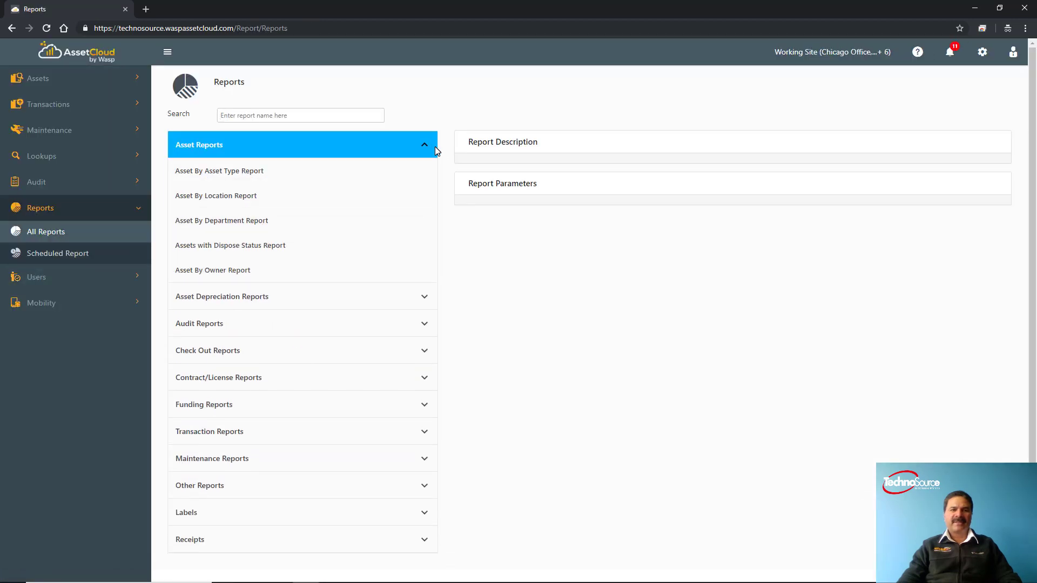
mouse_move(366, 200)
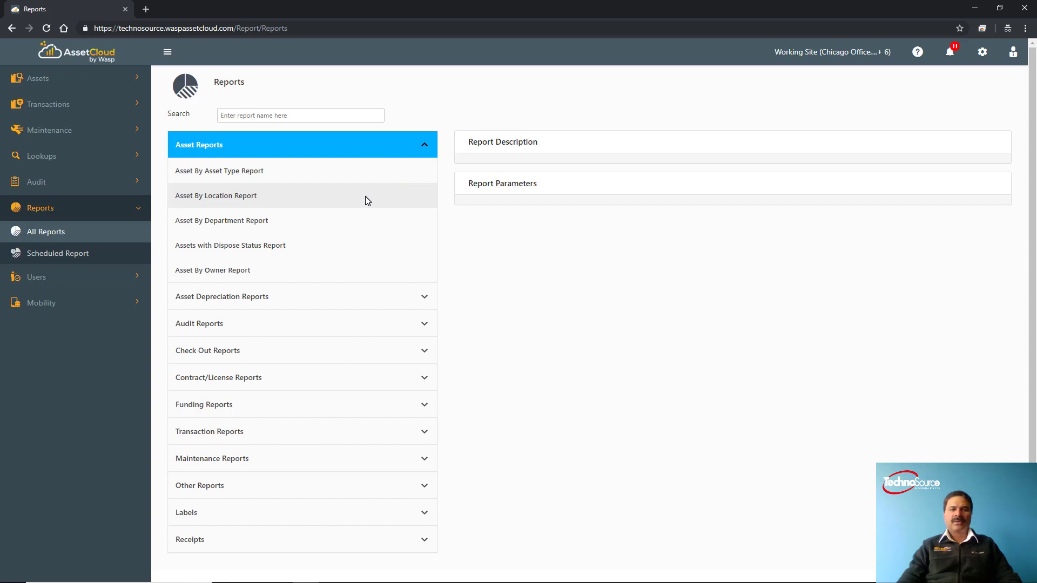
left_click(216, 195)
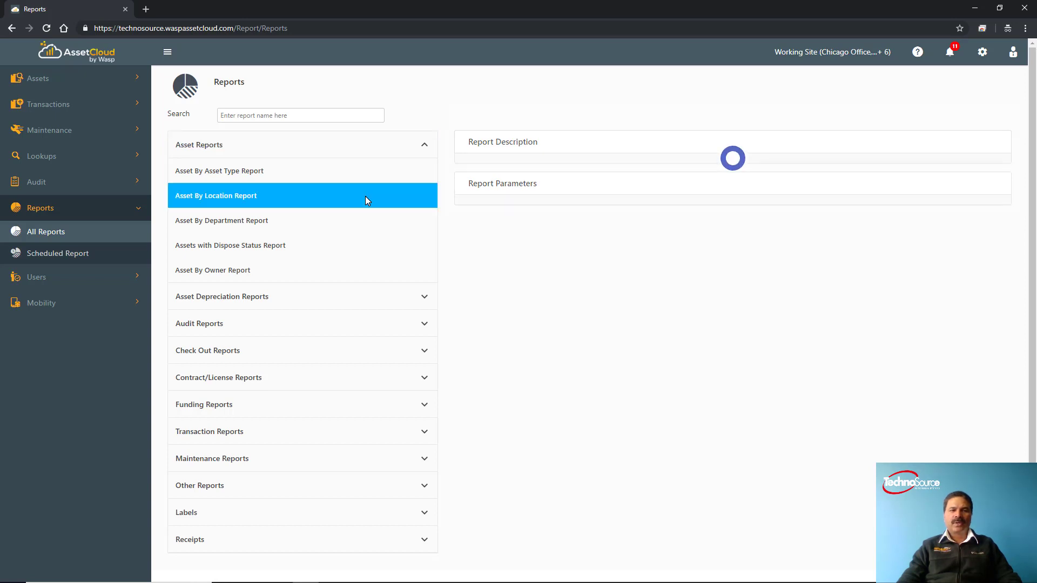
left_click(215, 195)
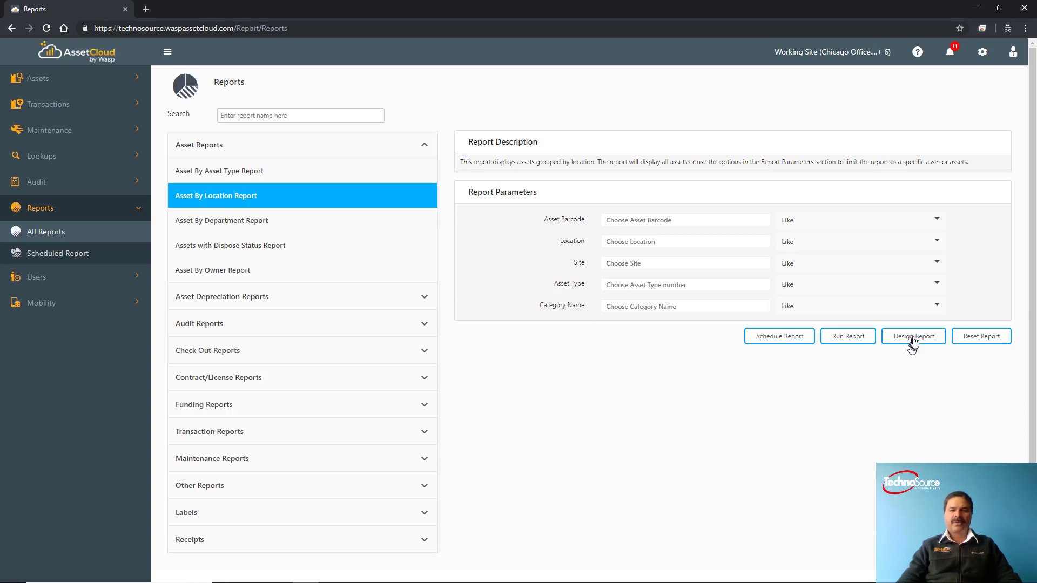
mouse_move(913, 344)
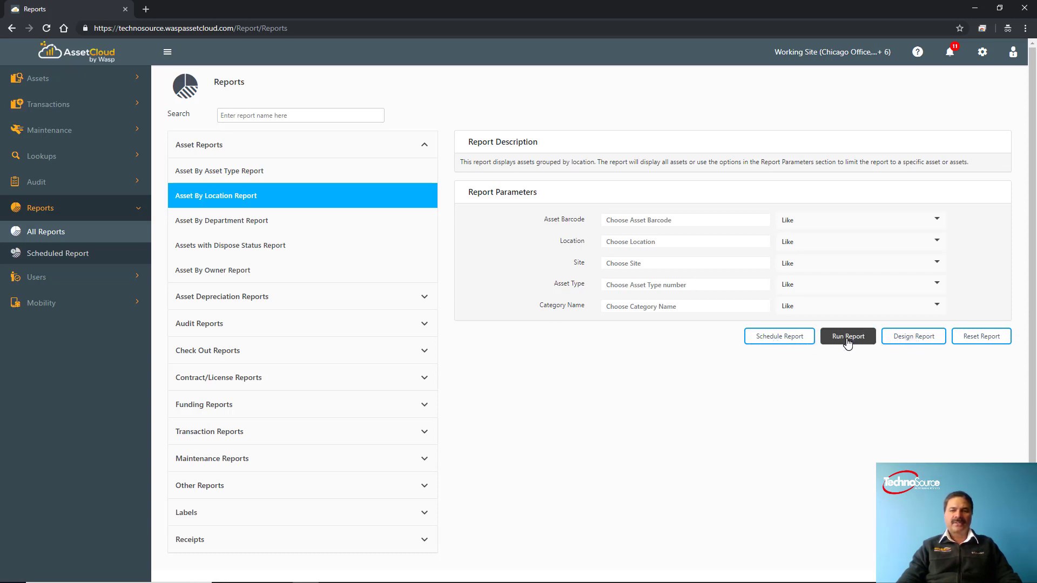
left_click(847, 336)
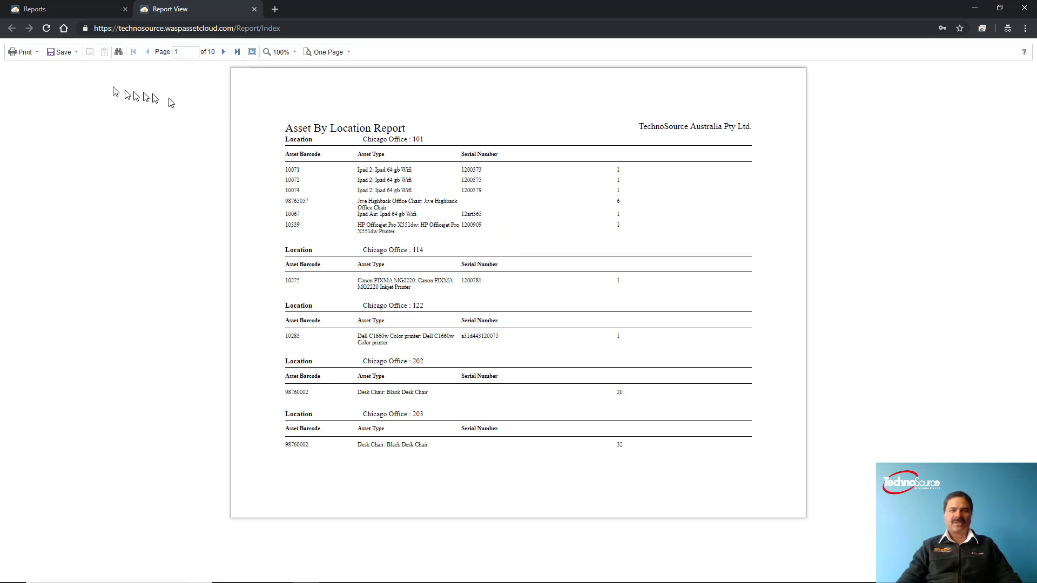
- Show the report's save formats, including PDF, Excel and image
left_click(62, 51)
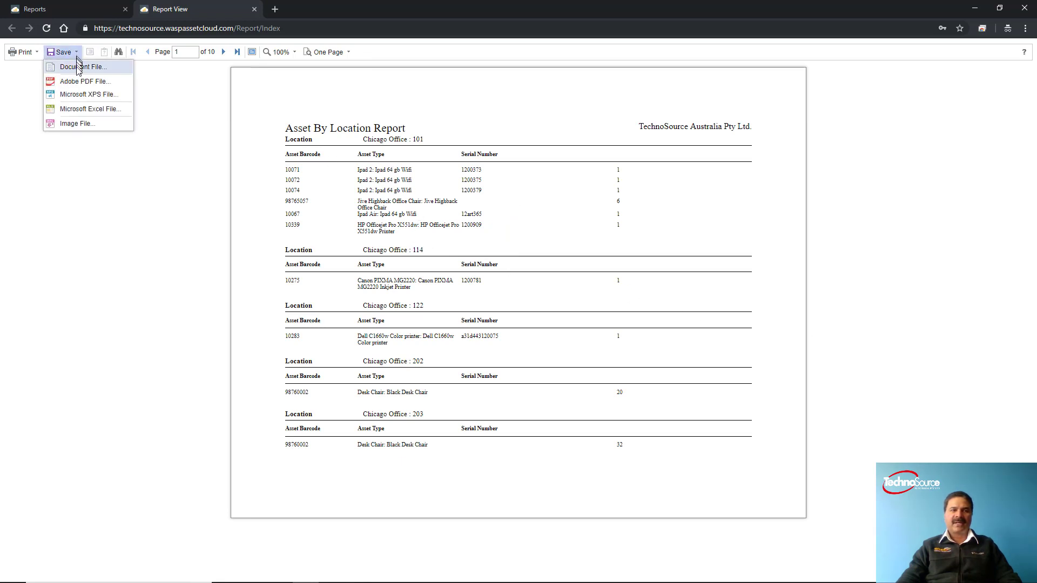
mouse_move(90, 108)
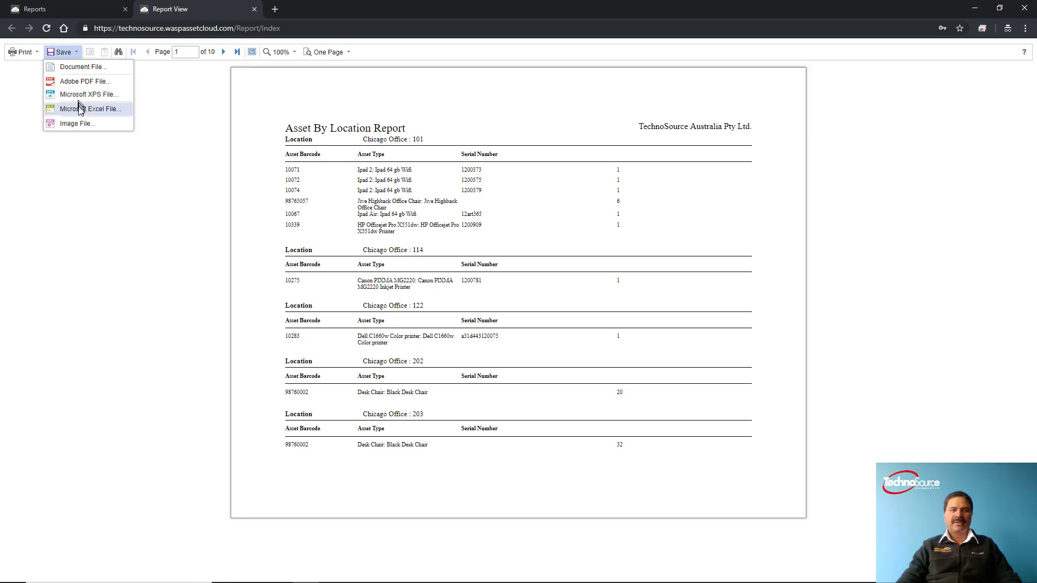
mouse_move(80, 115)
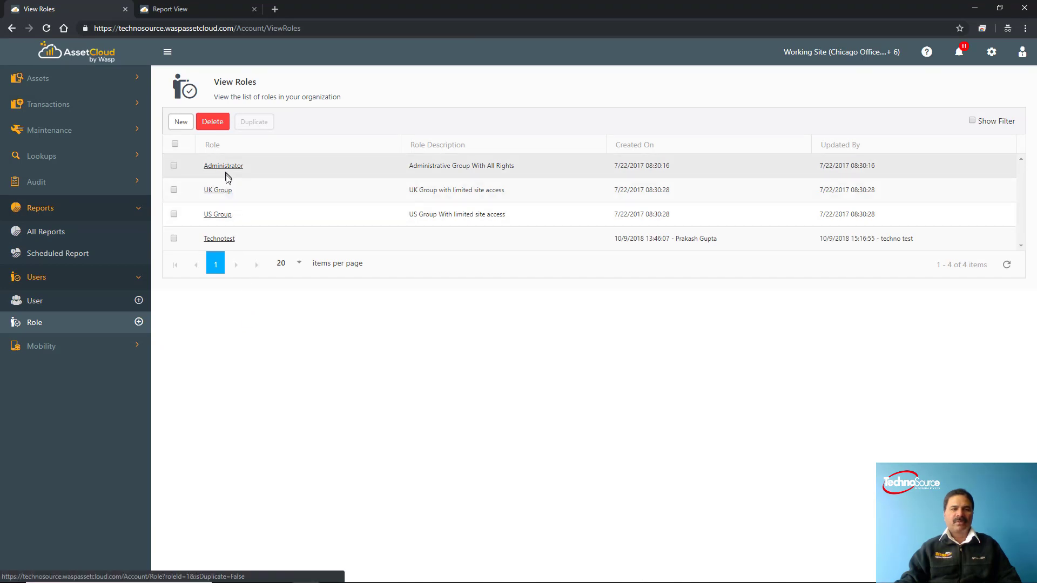
mouse_move(217, 215)
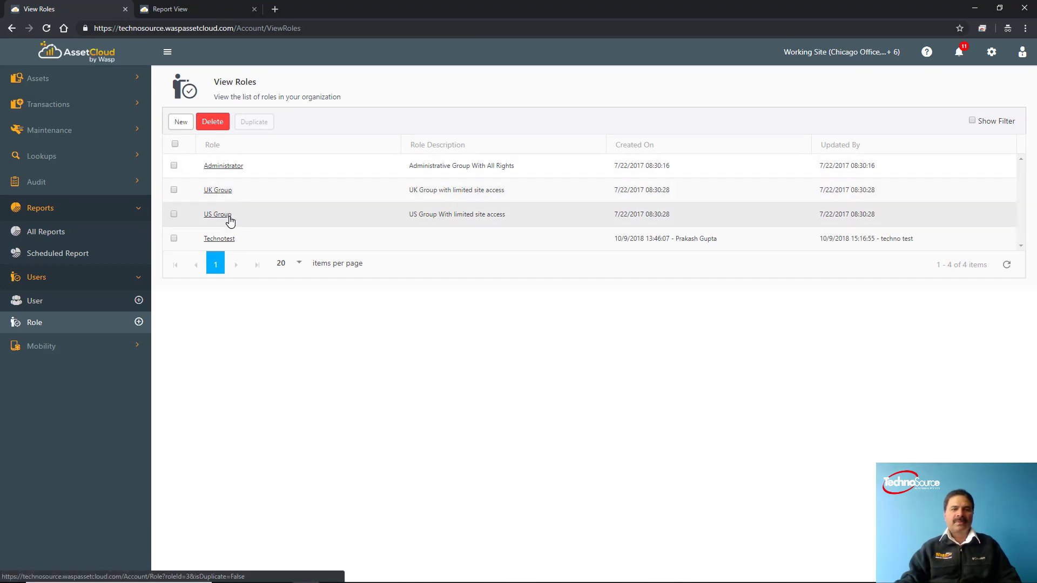
mouse_move(227, 243)
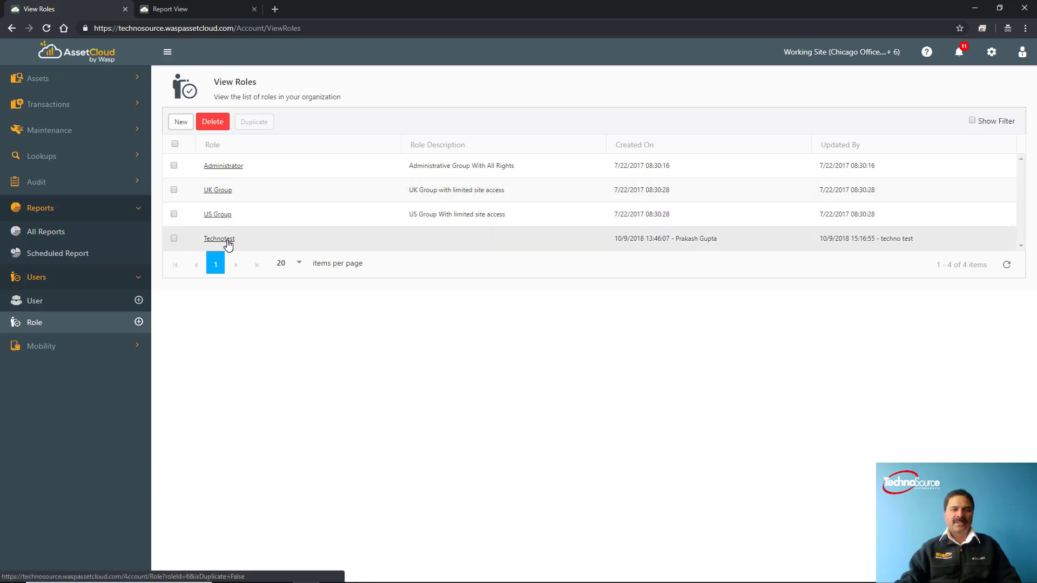
- Review the Technotest role's one user and Dallas Office restriction, then dismiss the working site dialog
left_click(219, 238)
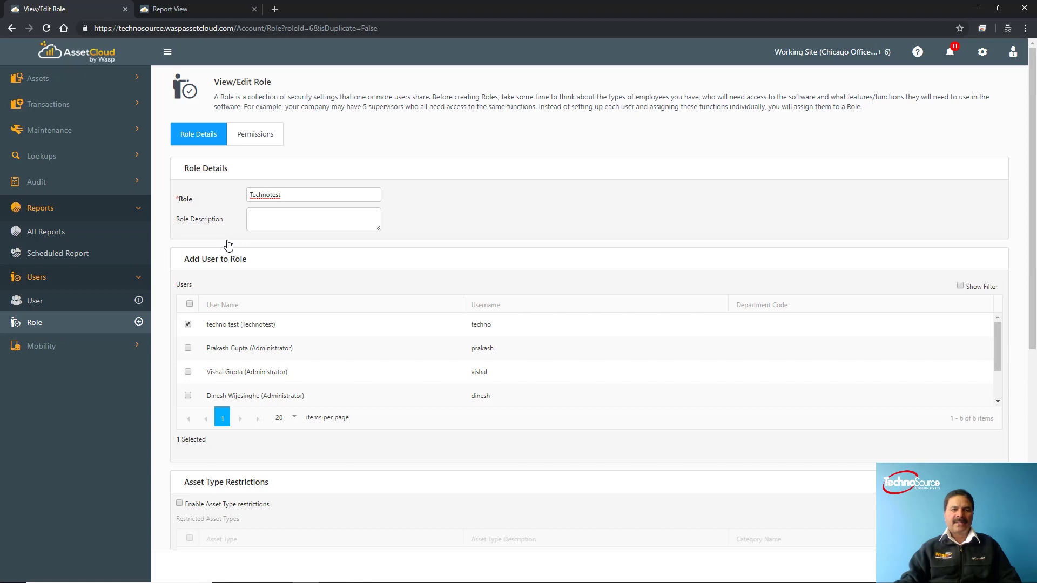
scroll("down", 3)
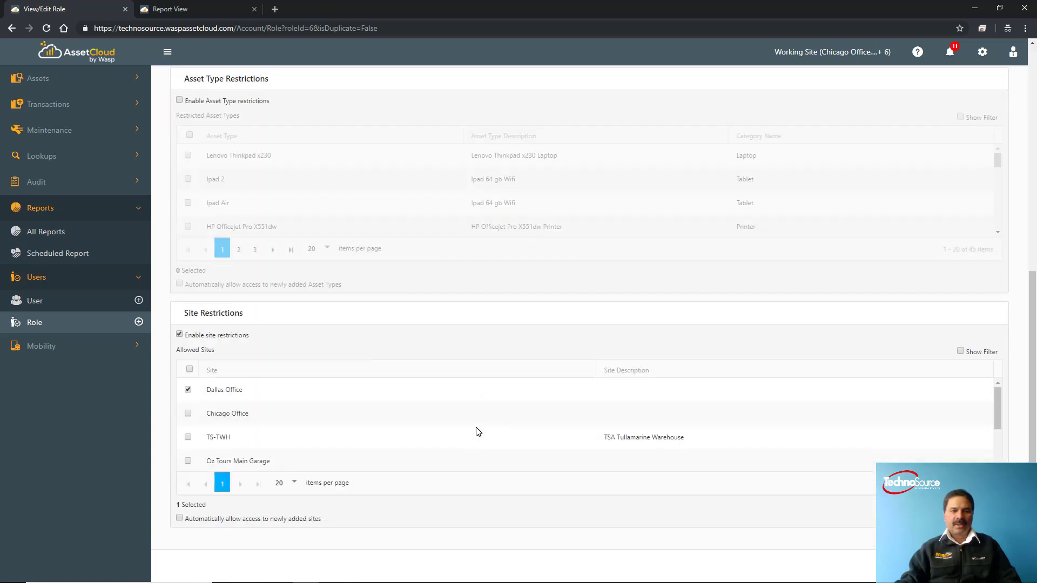
mouse_move(264, 380)
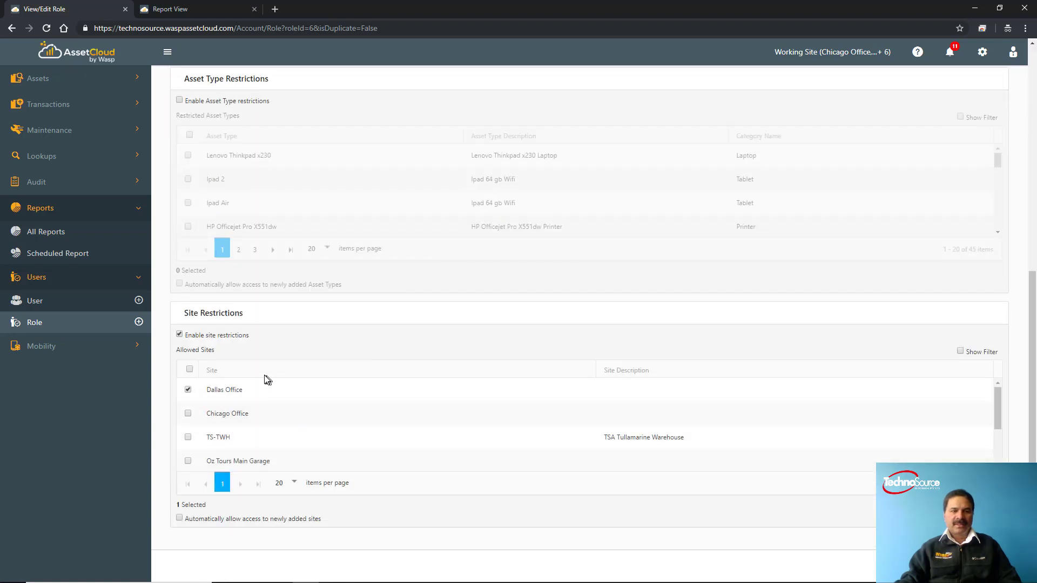
mouse_move(283, 367)
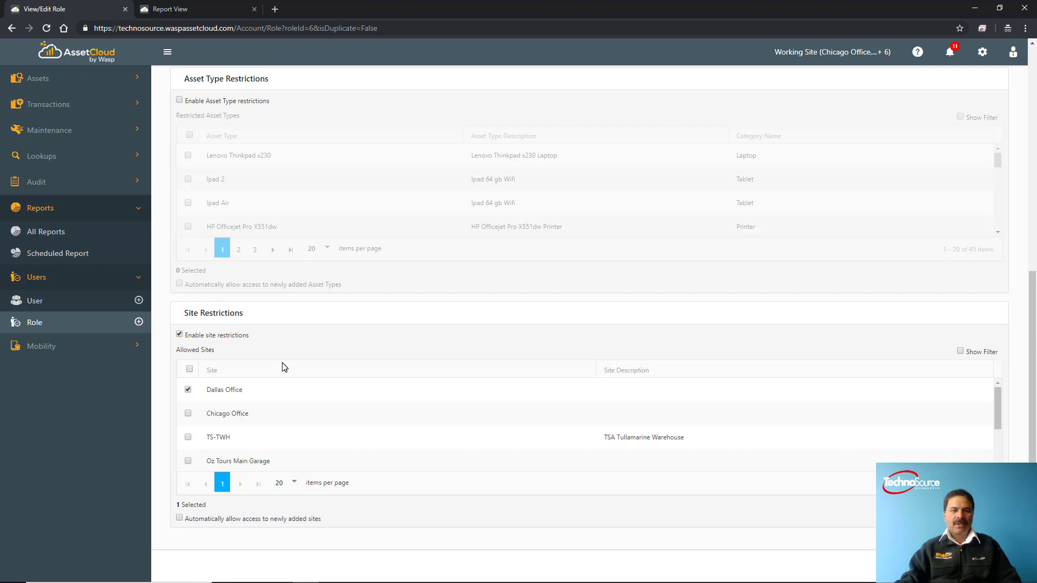
mouse_move(271, 392)
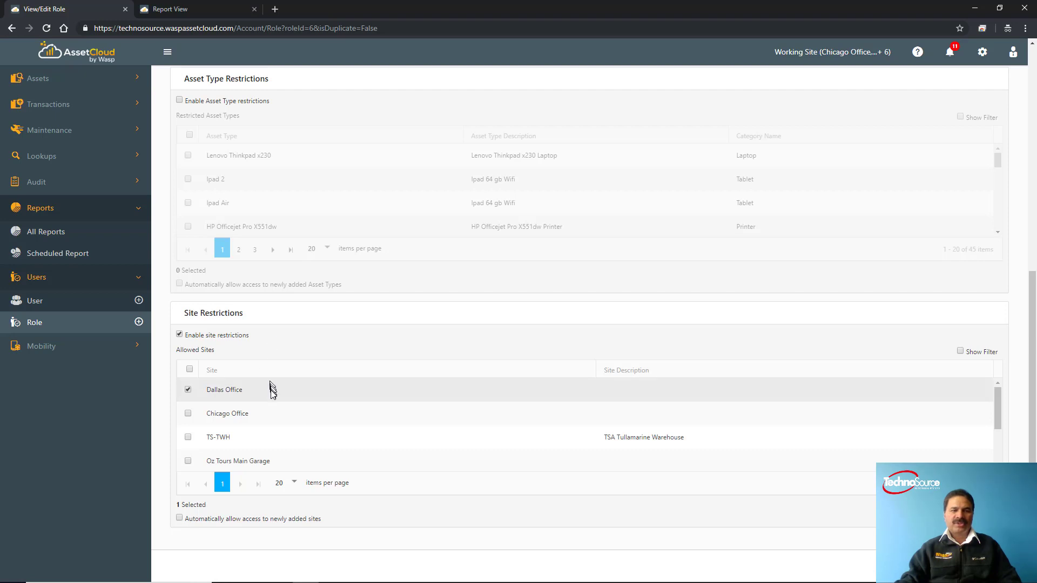
mouse_move(324, 395)
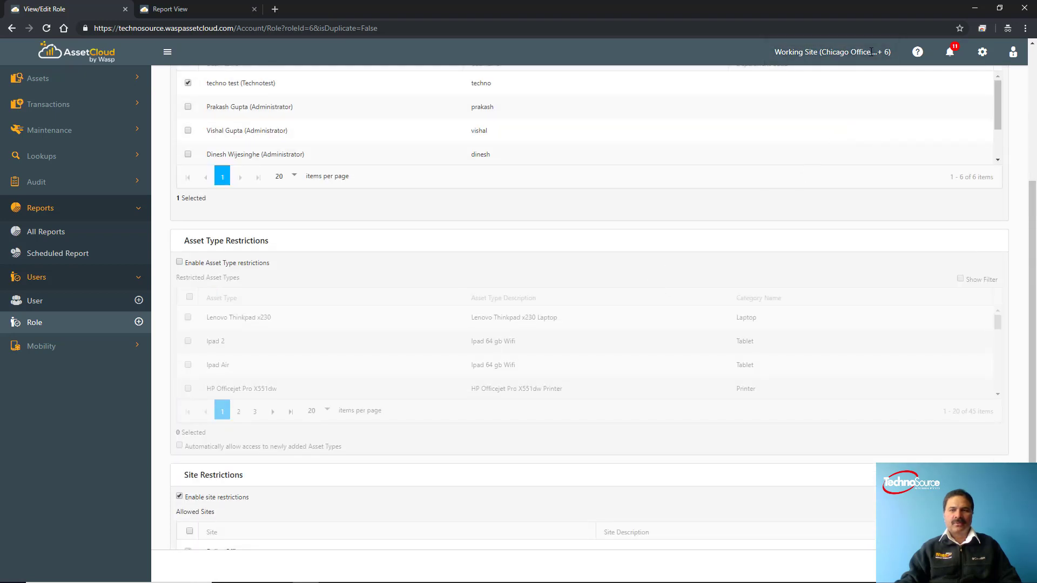
left_click(831, 52)
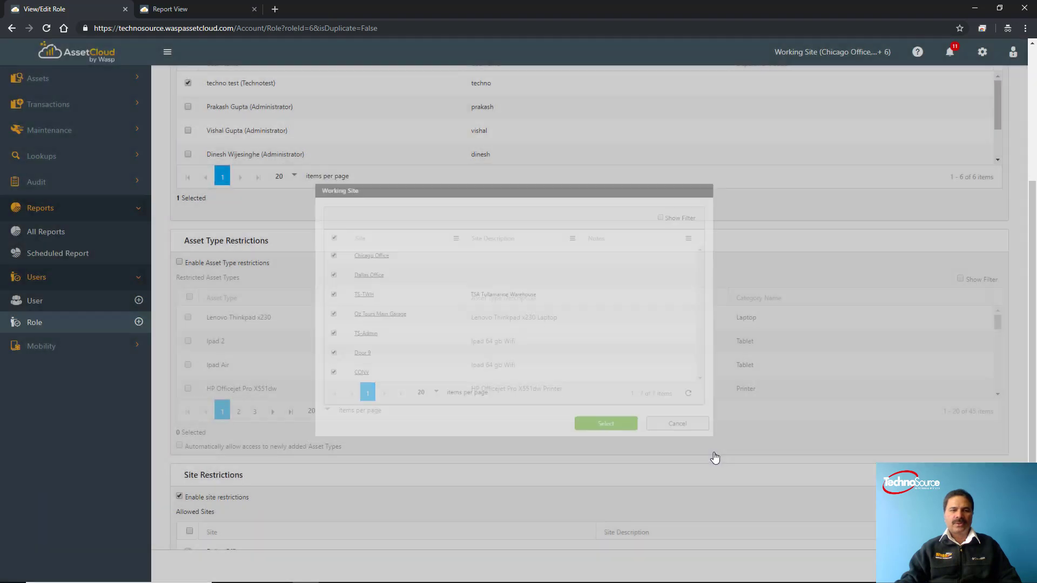
left_click(676, 424)
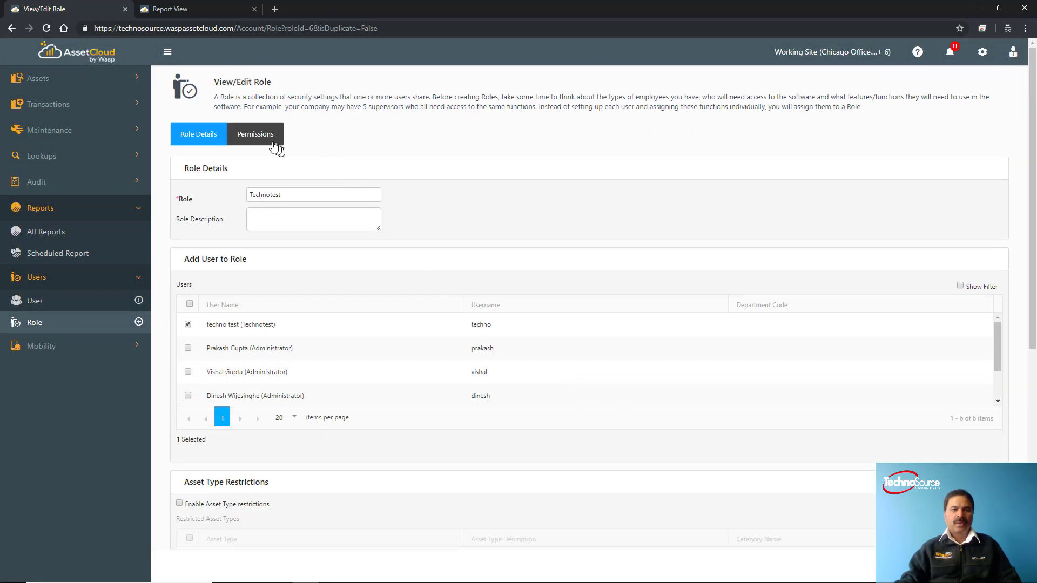
left_click(255, 133)
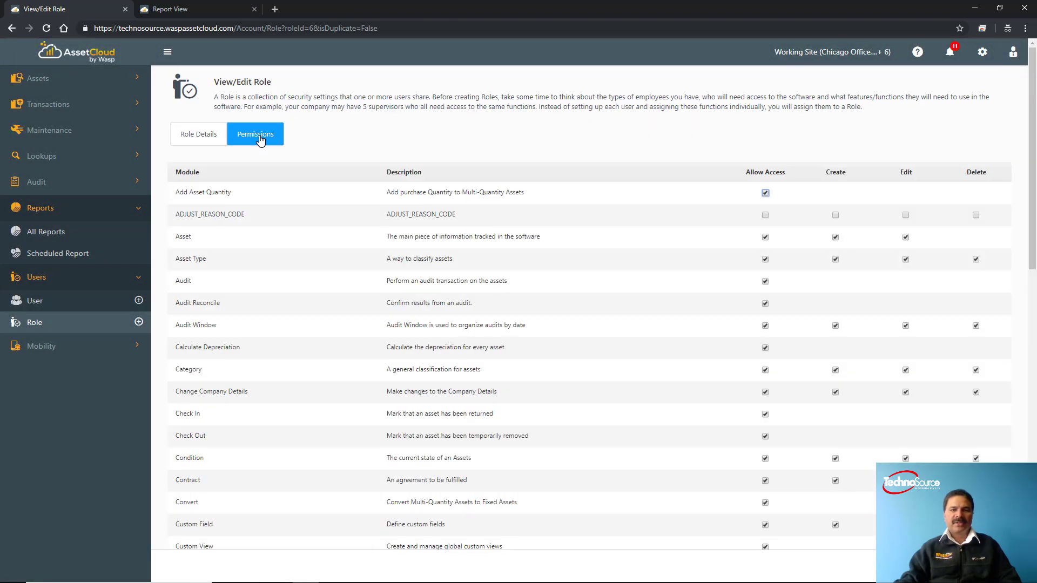
mouse_move(269, 247)
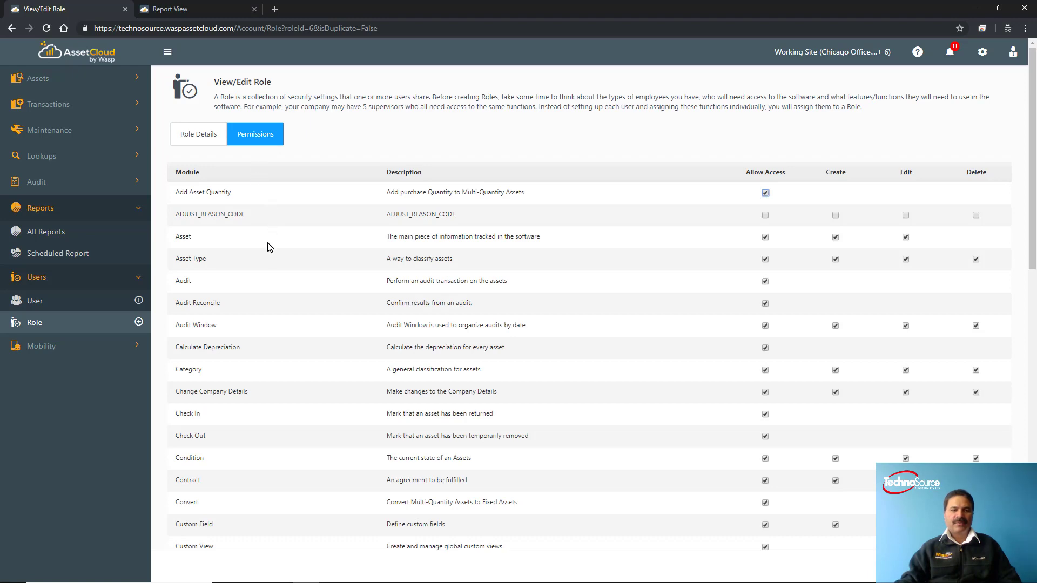
scroll("down", 3)
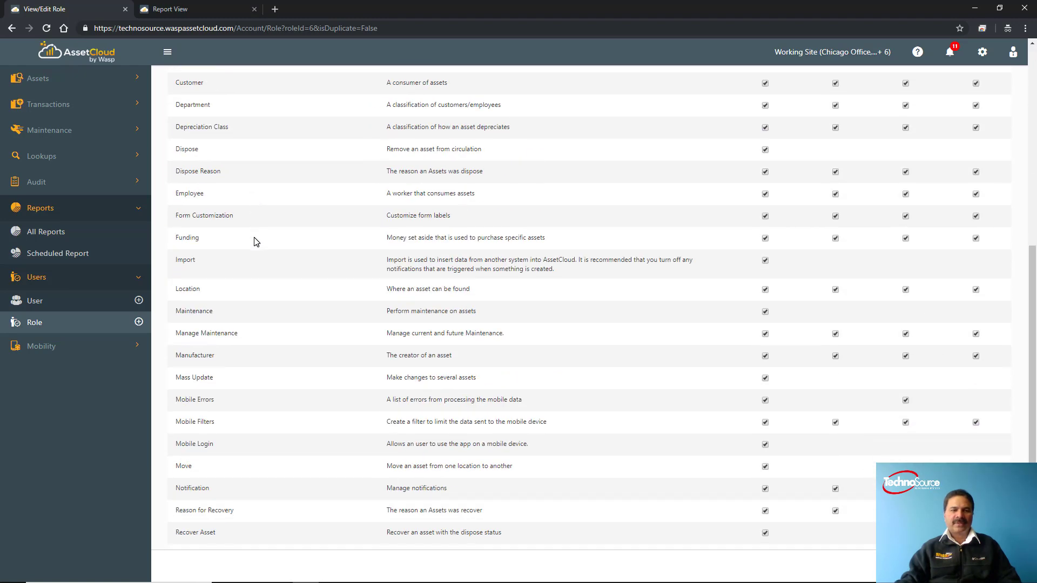
scroll("down", 3)
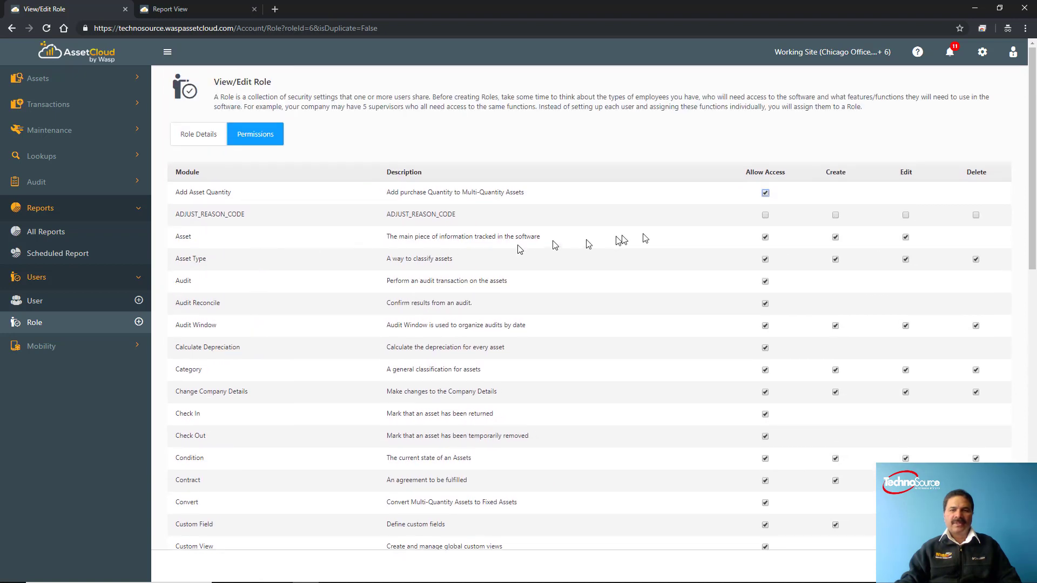
mouse_move(753, 202)
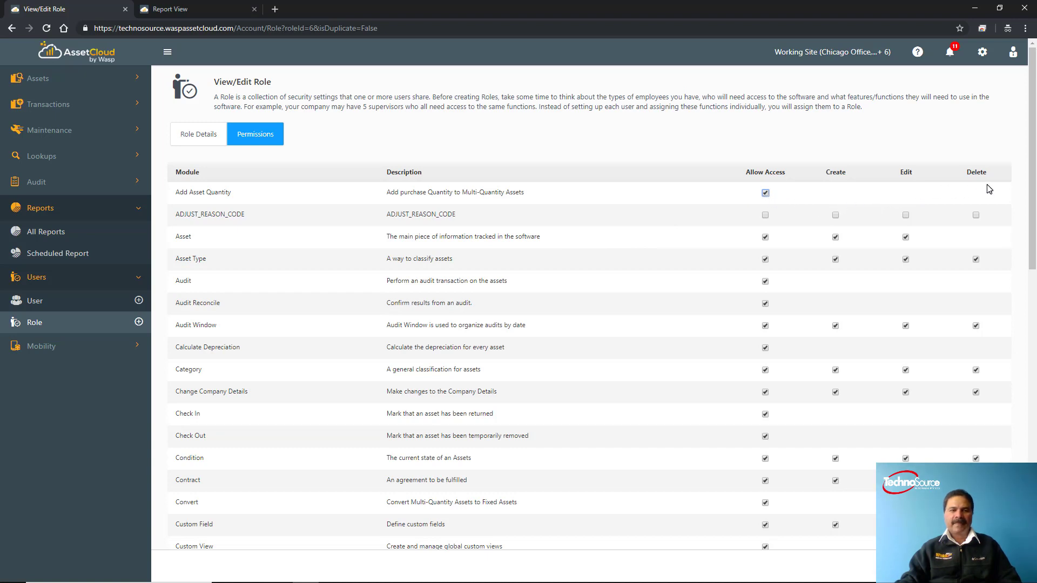
mouse_move(438, 167)
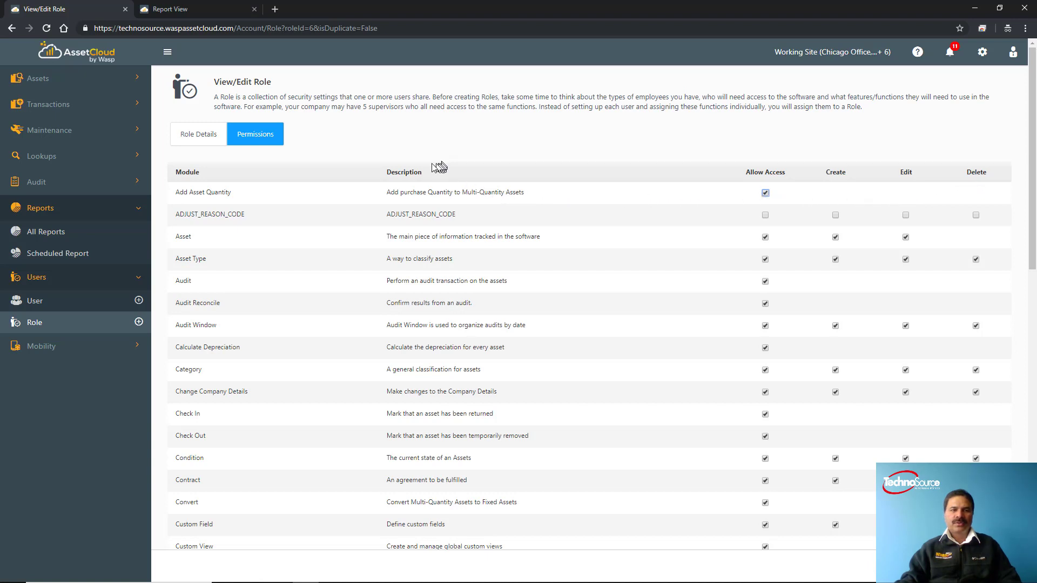
mouse_move(257, 144)
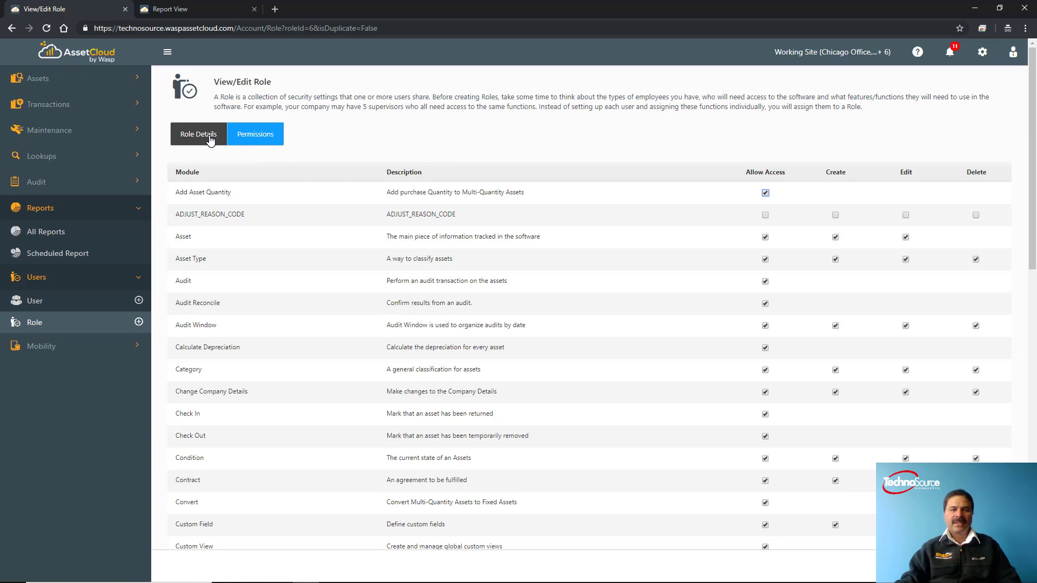
left_click(198, 133)
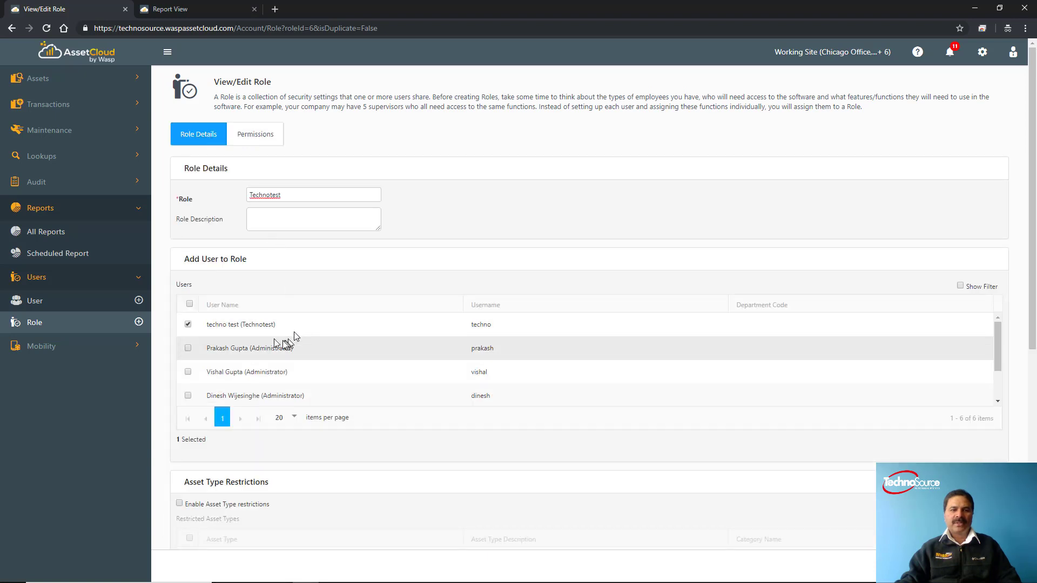
mouse_move(267, 271)
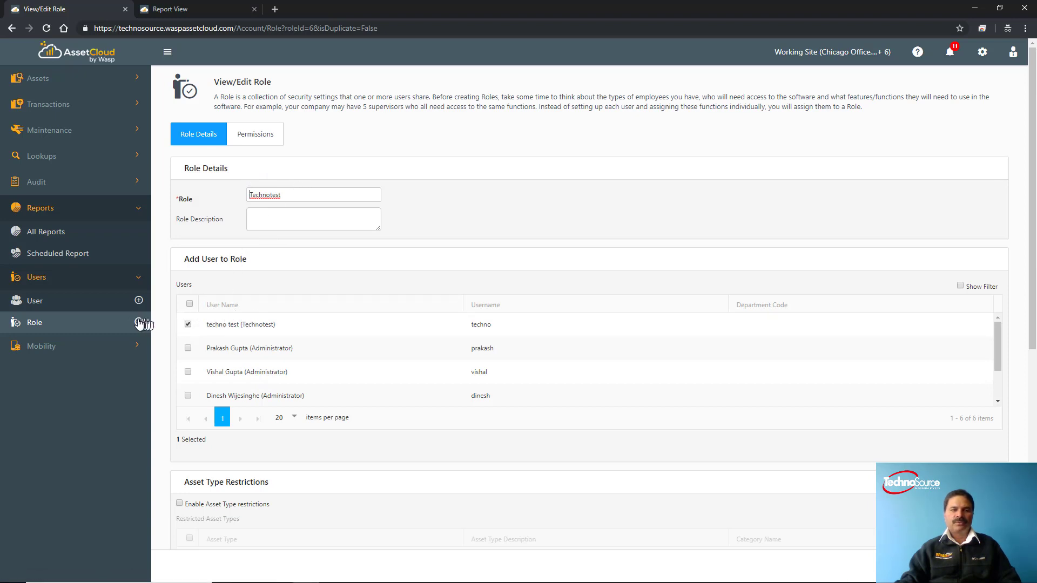
- Filter View Assets by barcode 10282 to show the Dell C1660w Color printer
left_click(38, 78)
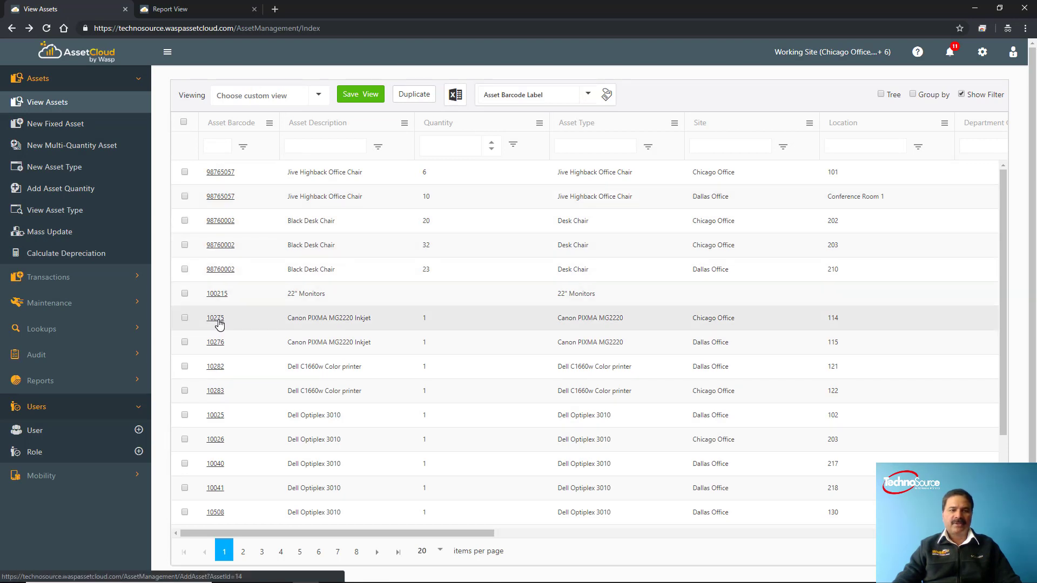
left_click(215, 146)
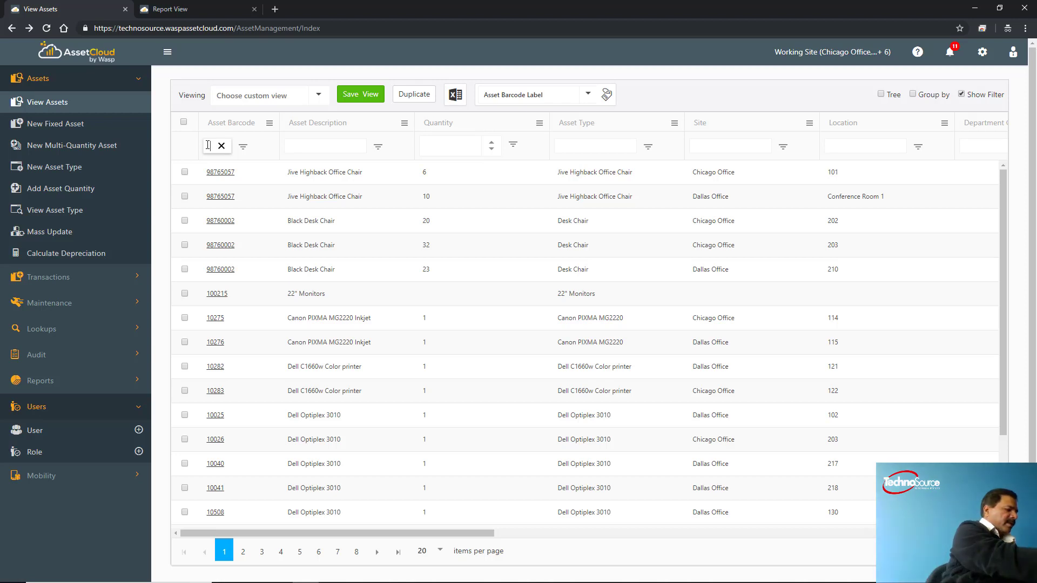
type("10282")
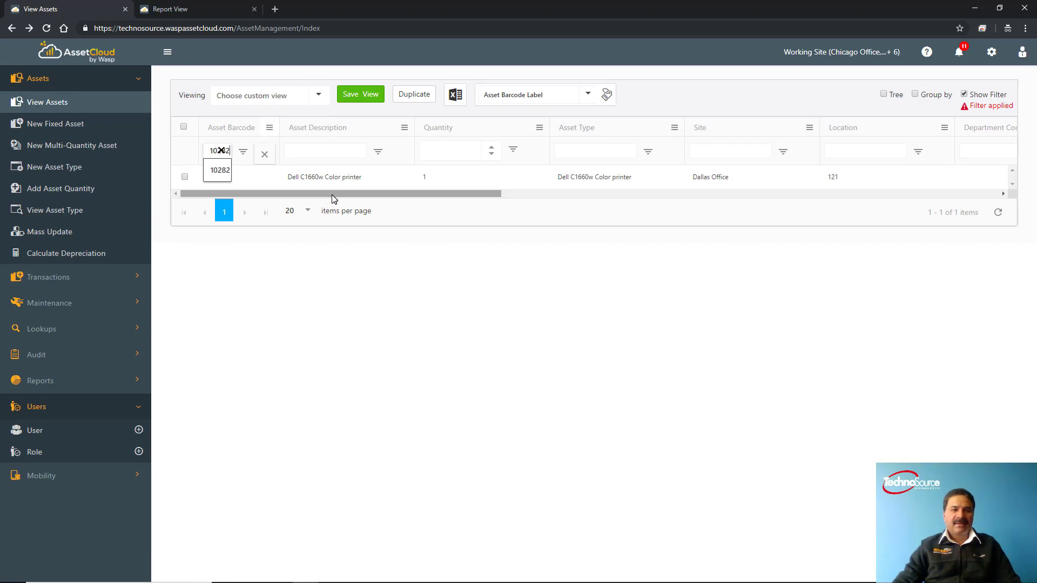
mouse_move(272, 271)
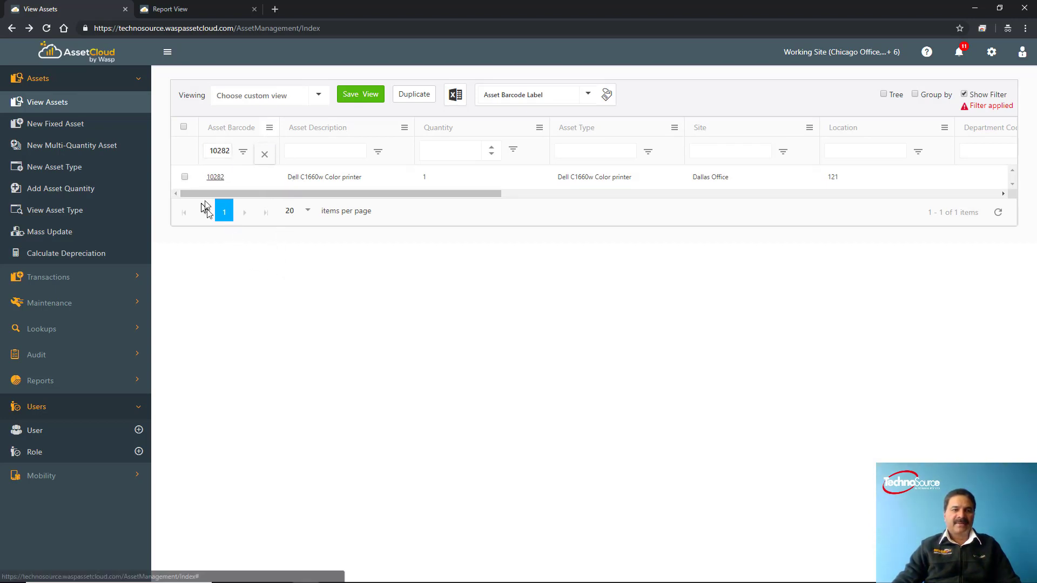
- Open asset 10282's Purchase Details: Office Depot, PO 78410, 5/30/2013, cost 179.00
left_click(215, 177)
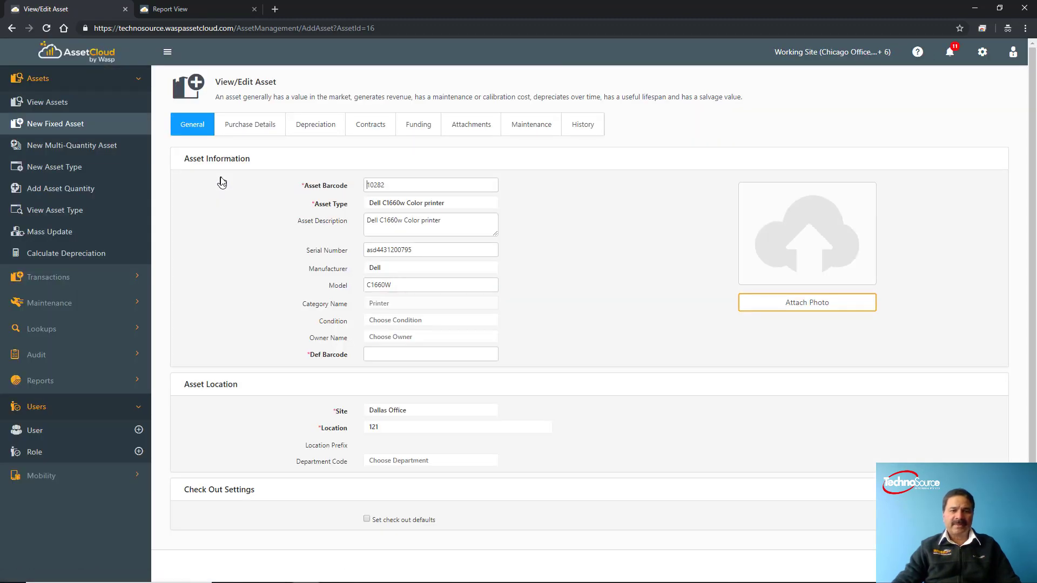
mouse_move(761, 318)
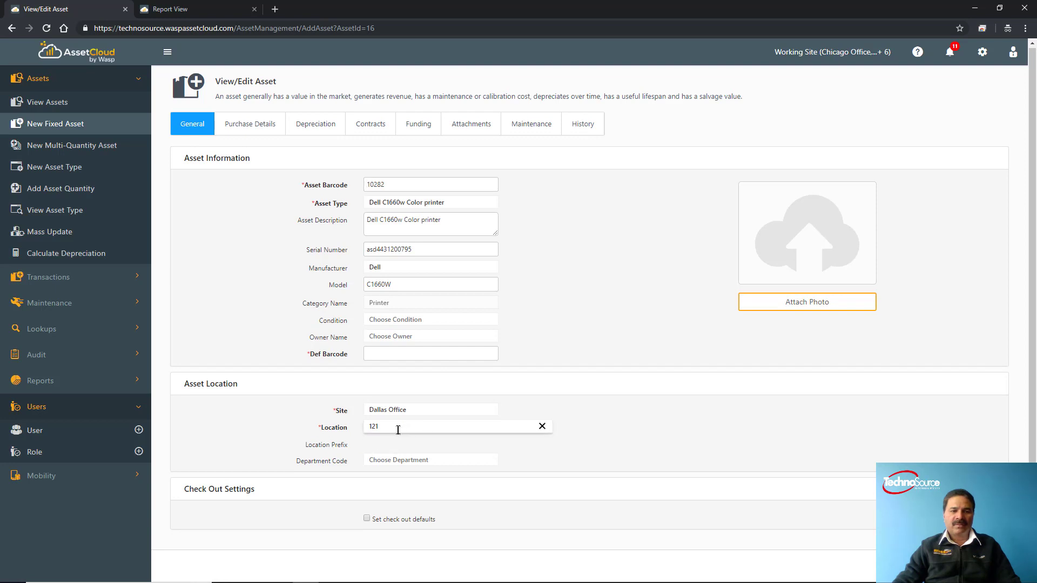
mouse_move(399, 427)
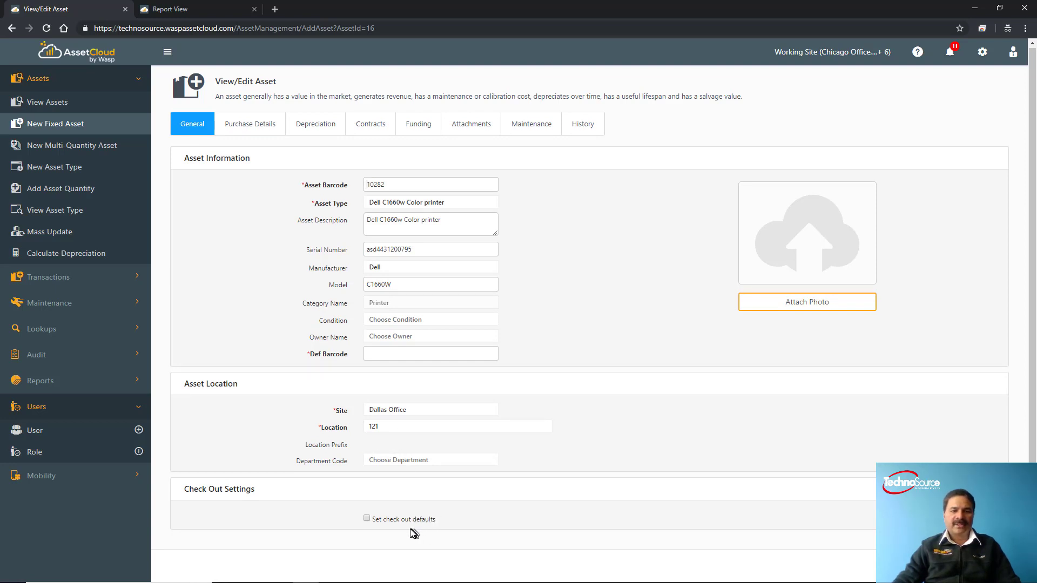
mouse_move(338, 239)
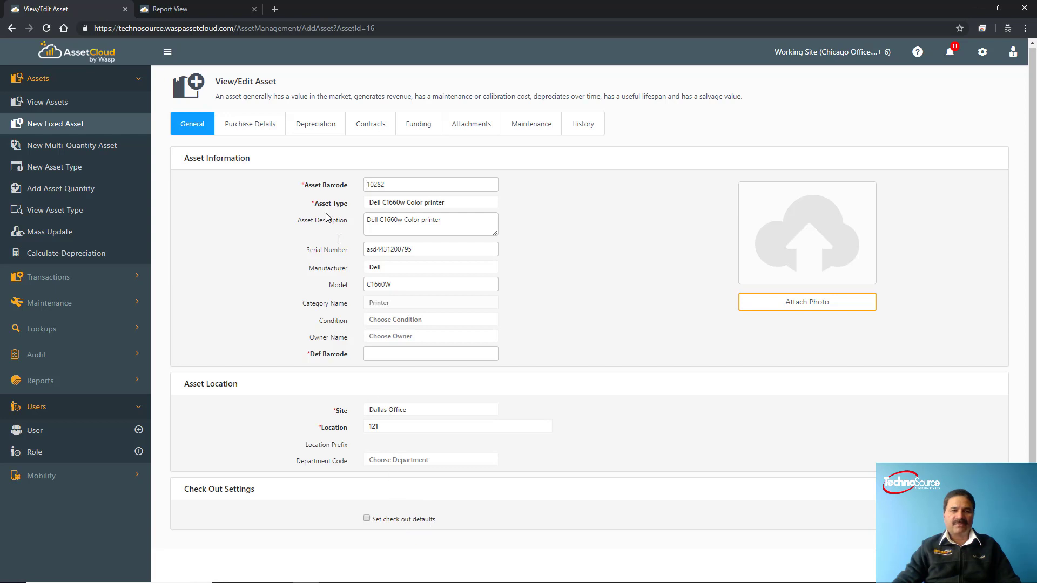
left_click(249, 124)
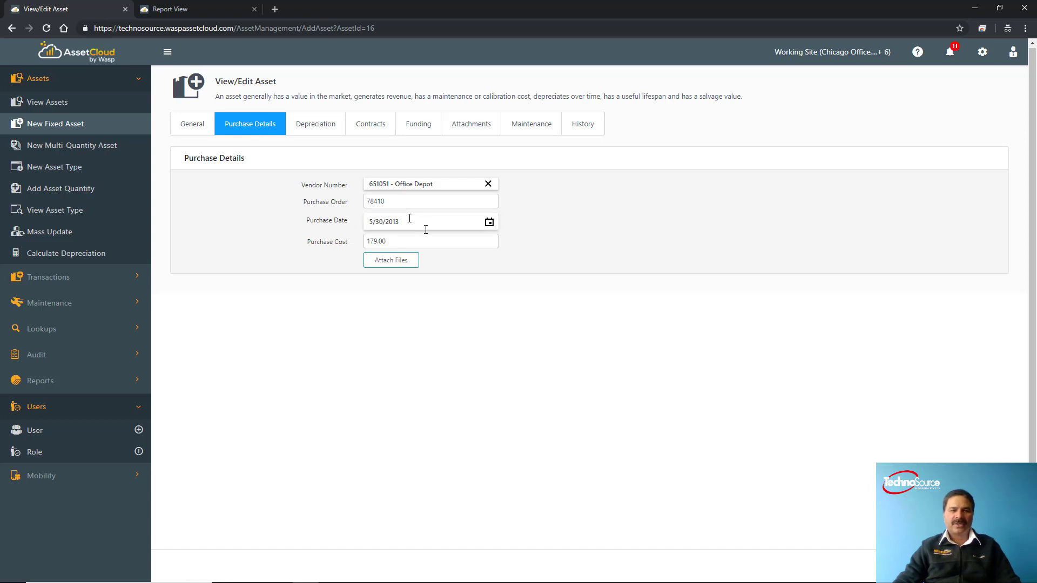
- Step through the Depreciation, Contracts, Funding, Attachments and Maintenance tabs of asset 10282
left_click(315, 124)
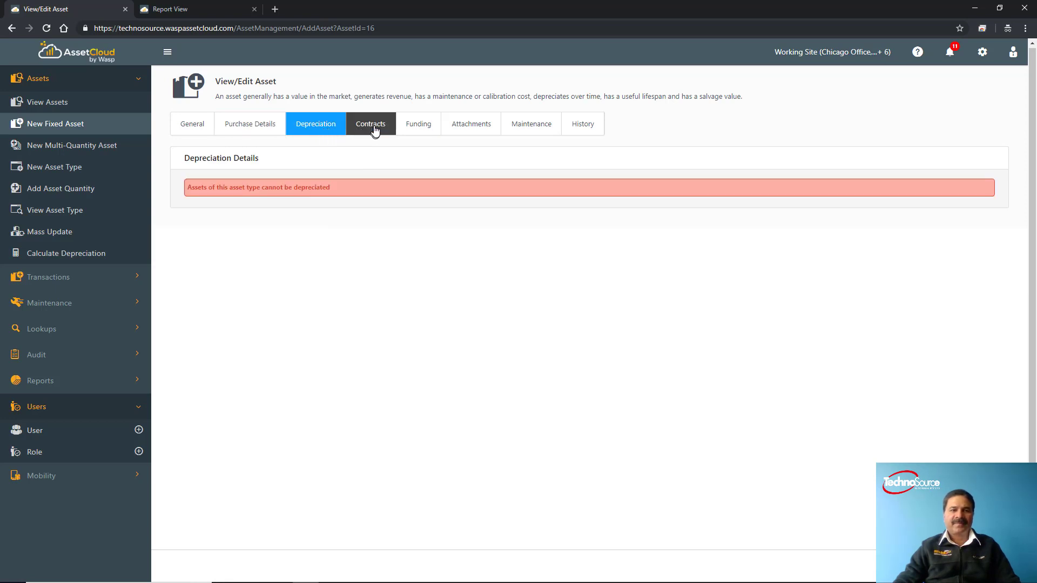
left_click(370, 124)
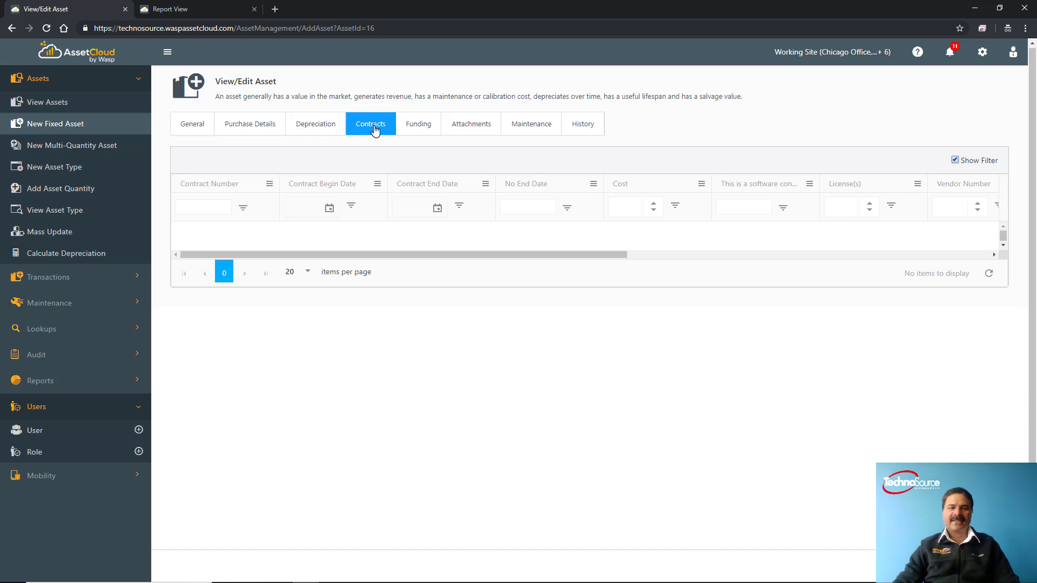
left_click(418, 124)
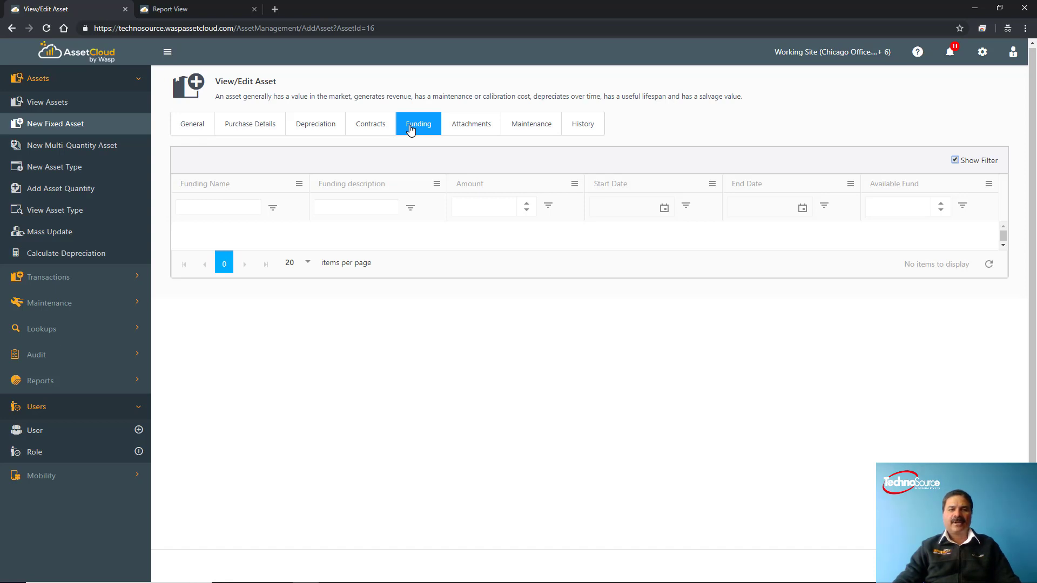
mouse_move(471, 124)
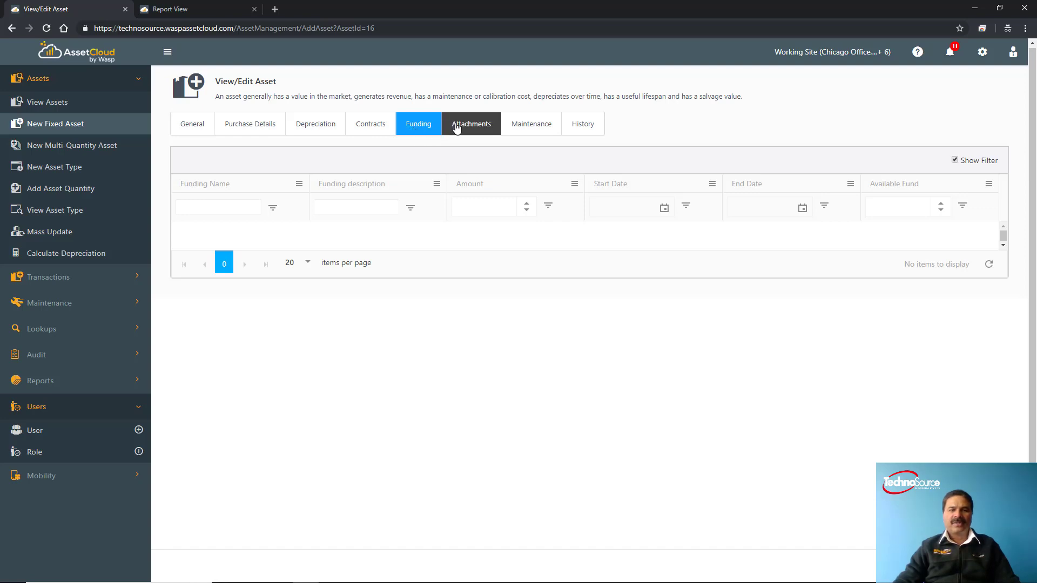
left_click(471, 124)
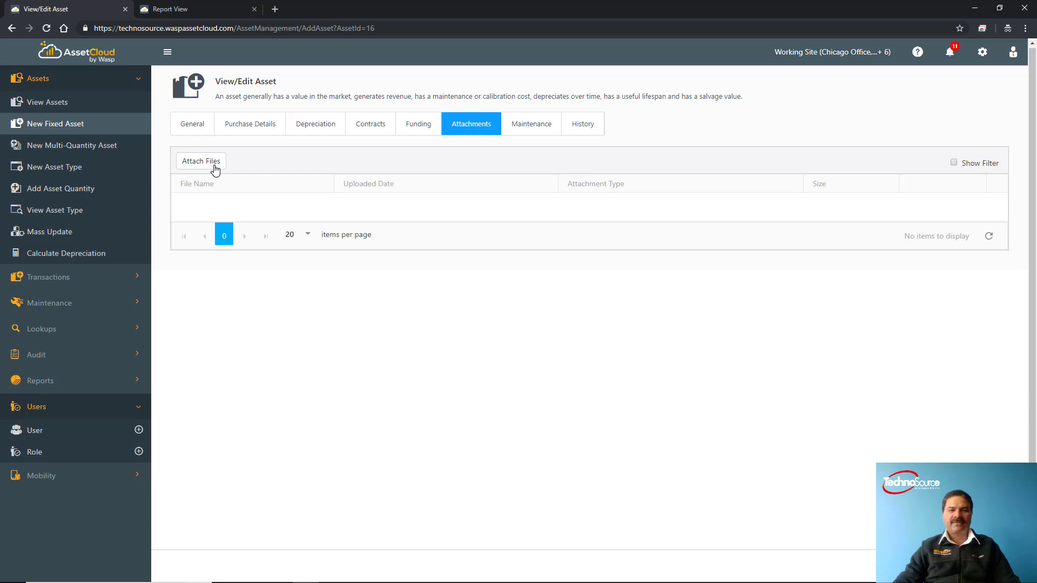
left_click(530, 124)
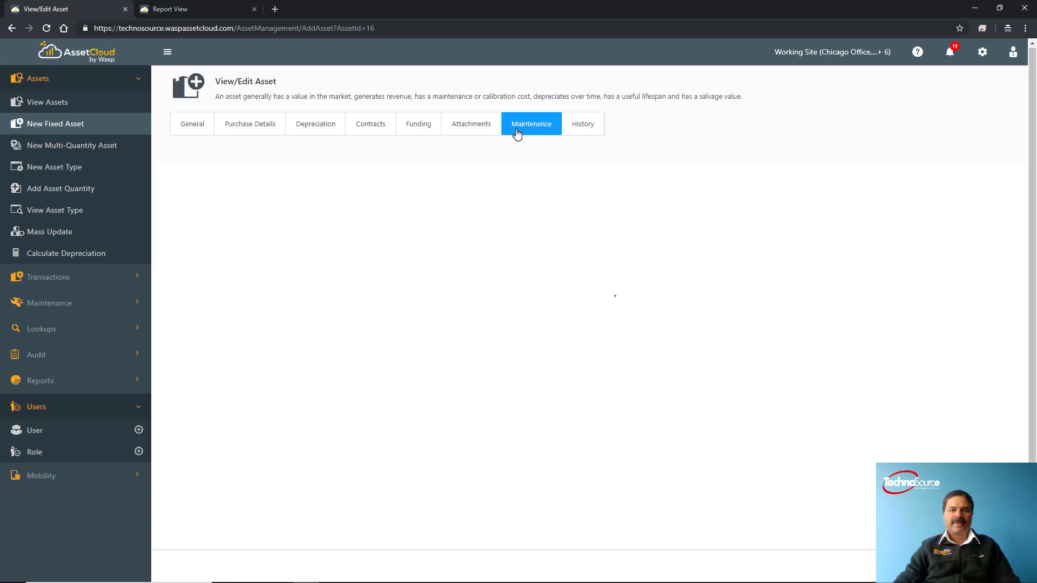
left_click(530, 123)
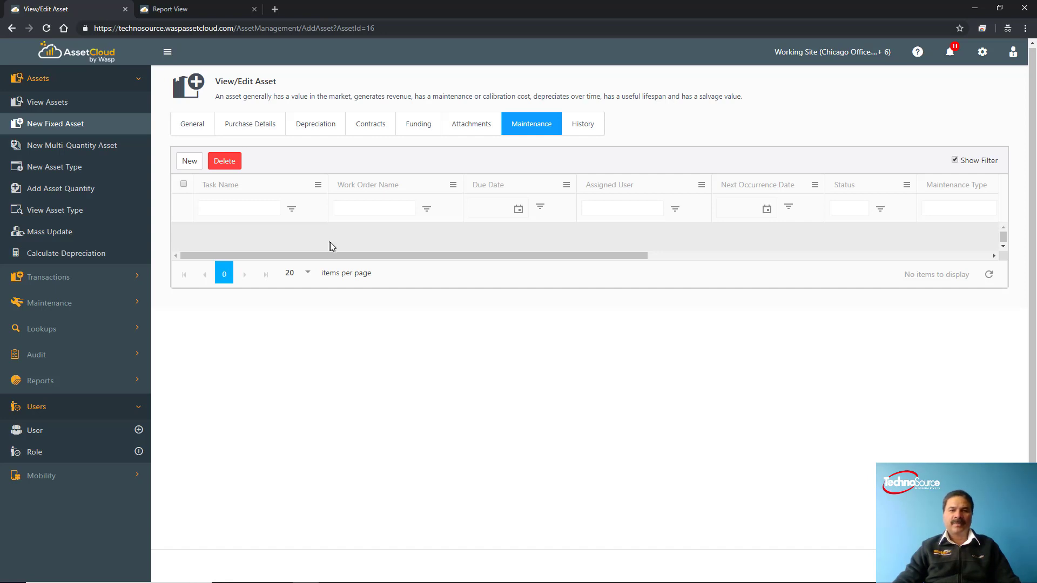
- View asset 10282's History of 9 check-in/check-out transactions since 2016
left_click(582, 123)
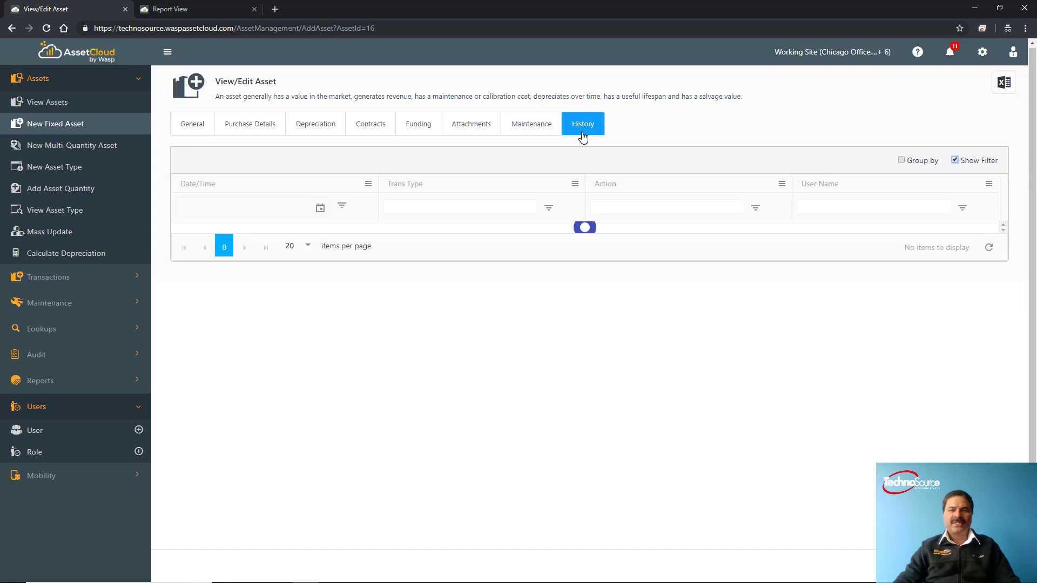
left_click(583, 123)
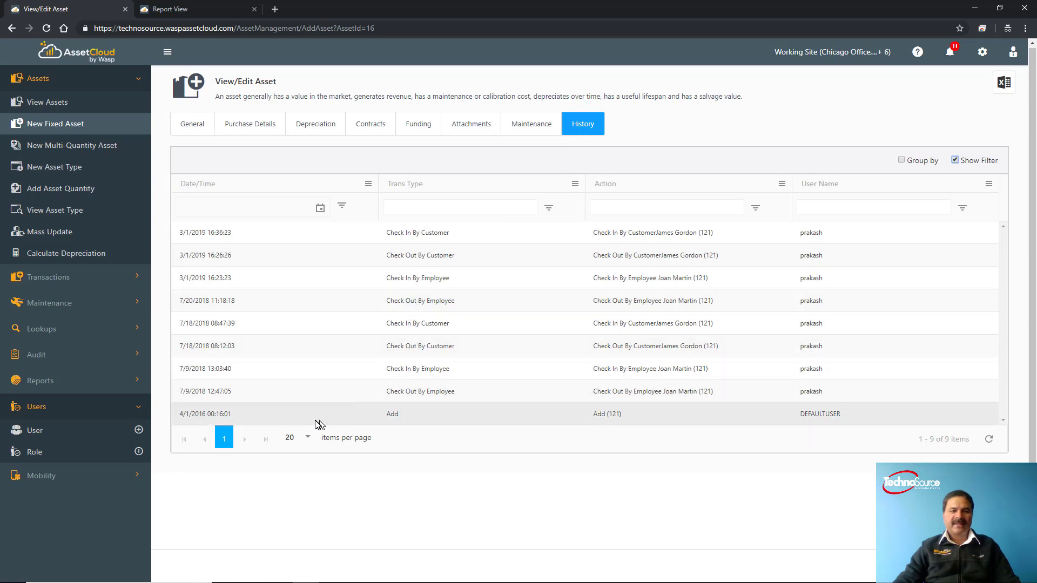
mouse_move(374, 425)
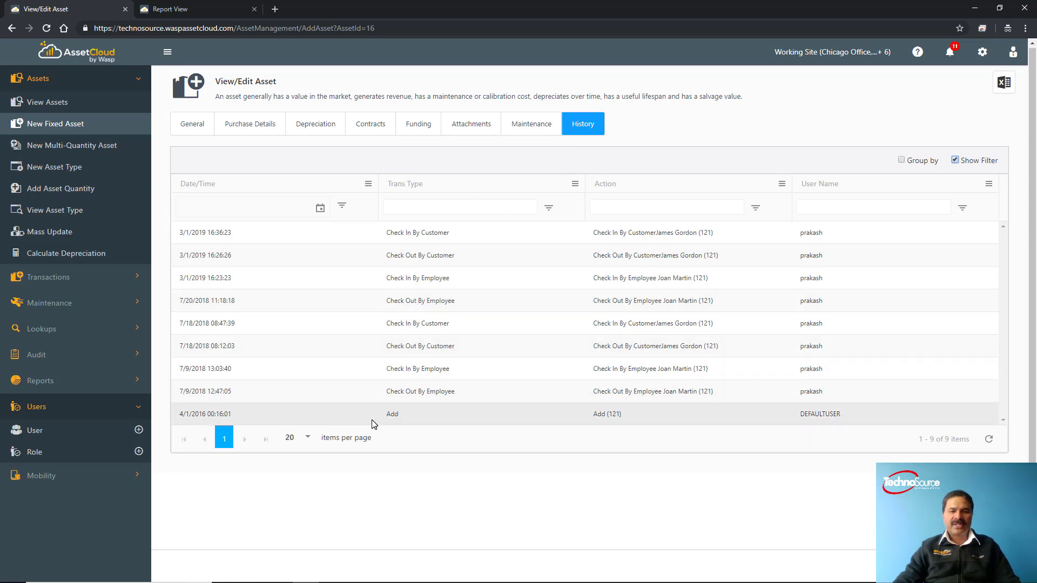
mouse_move(394, 345)
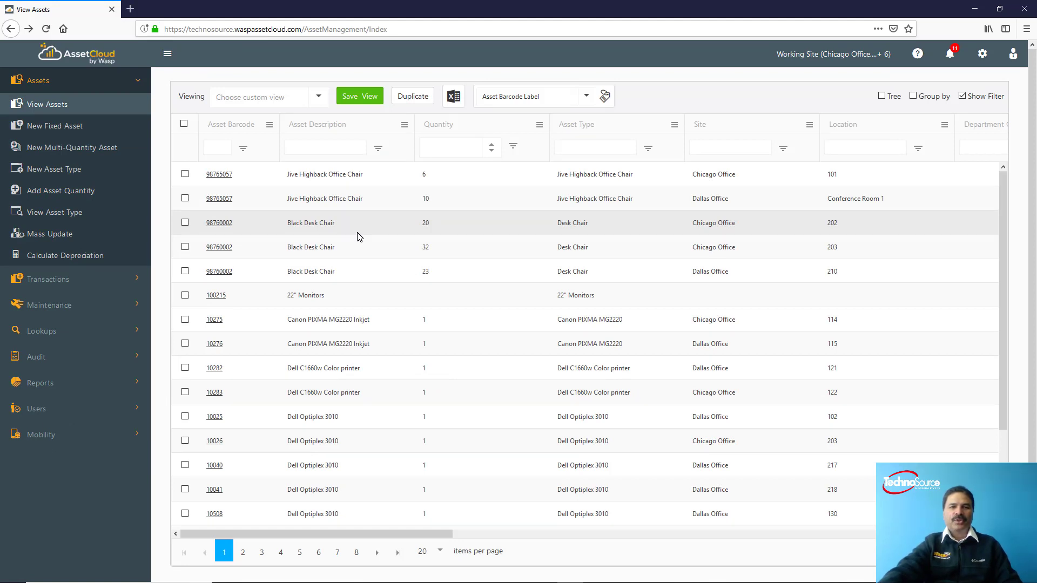
mouse_move(274, 227)
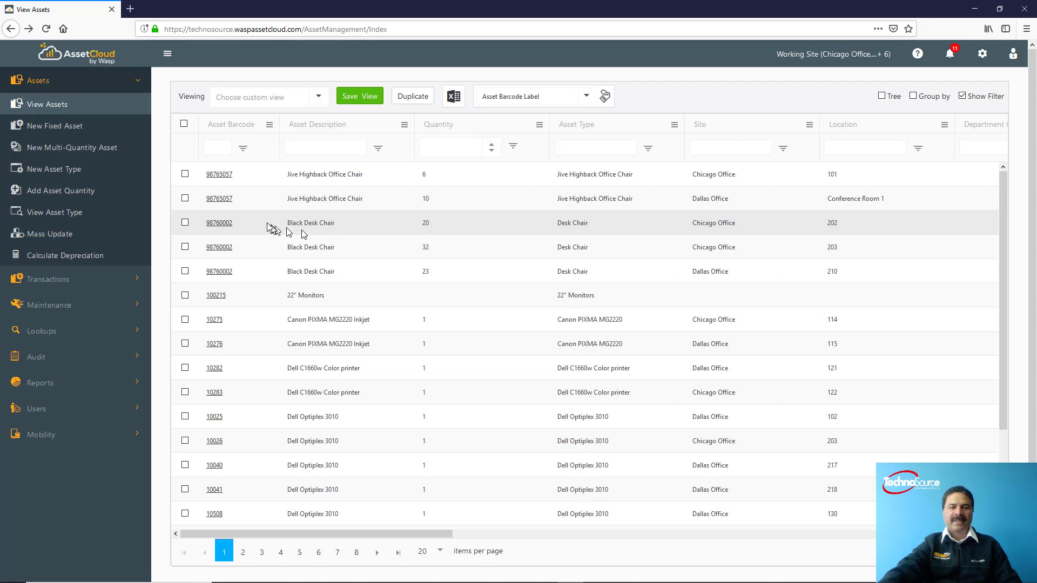
- Select the Jive Highback Office Chair and both Black Desk Chairs, and print their Asset Barcode Labels
left_click(185, 198)
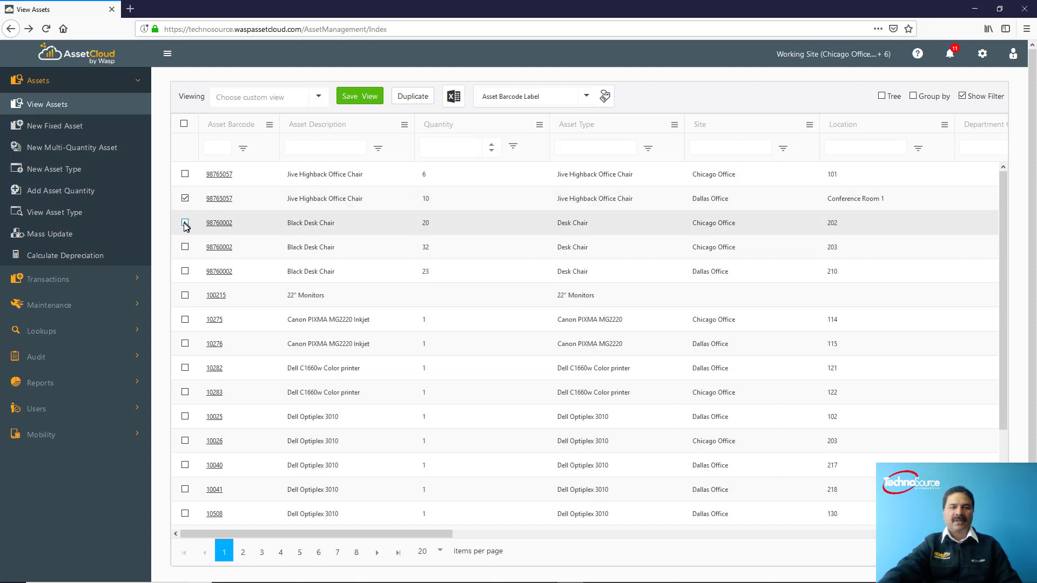
left_click(185, 223)
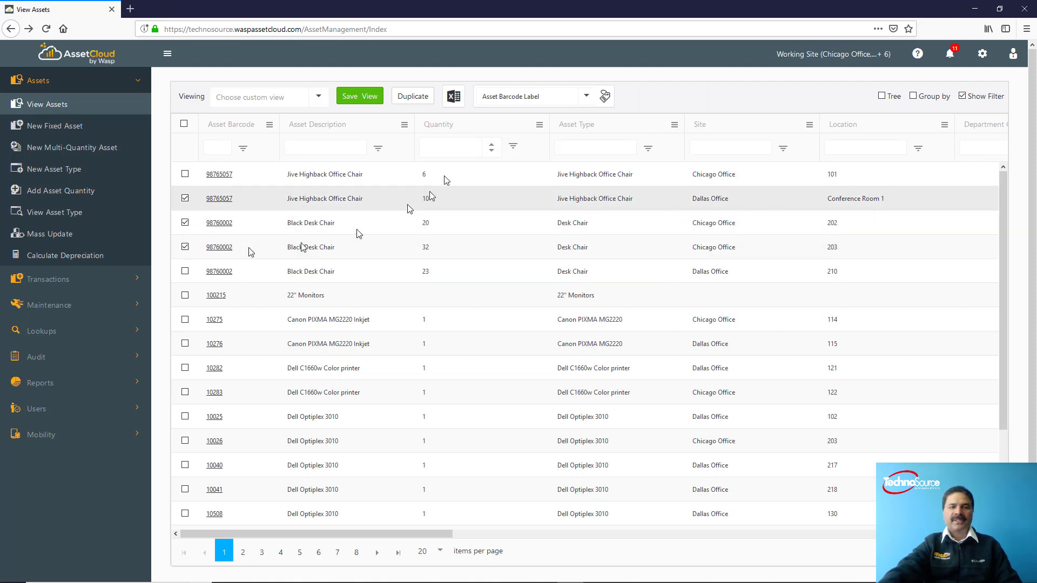
left_click(586, 96)
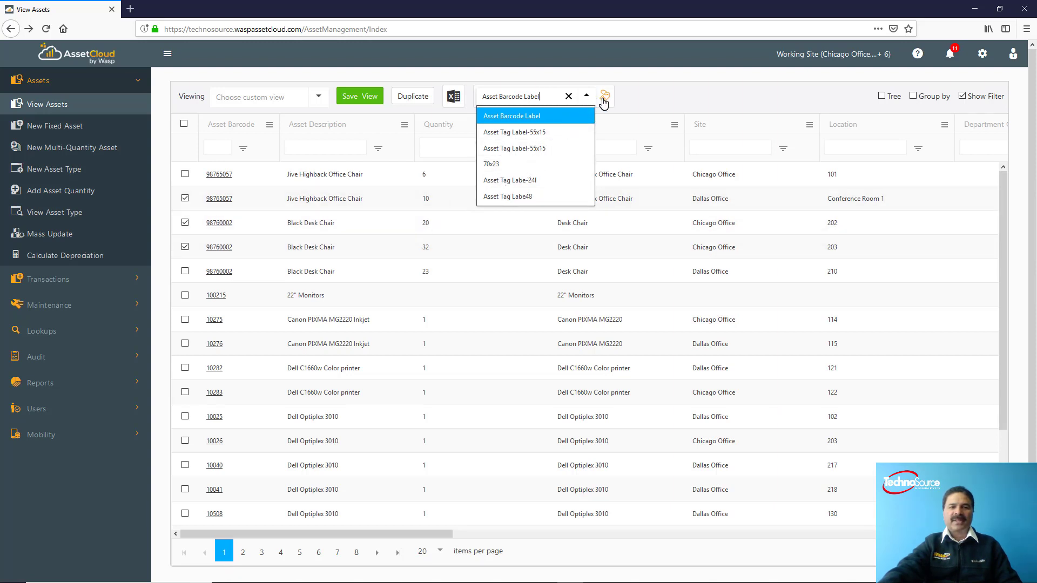
left_click(602, 96)
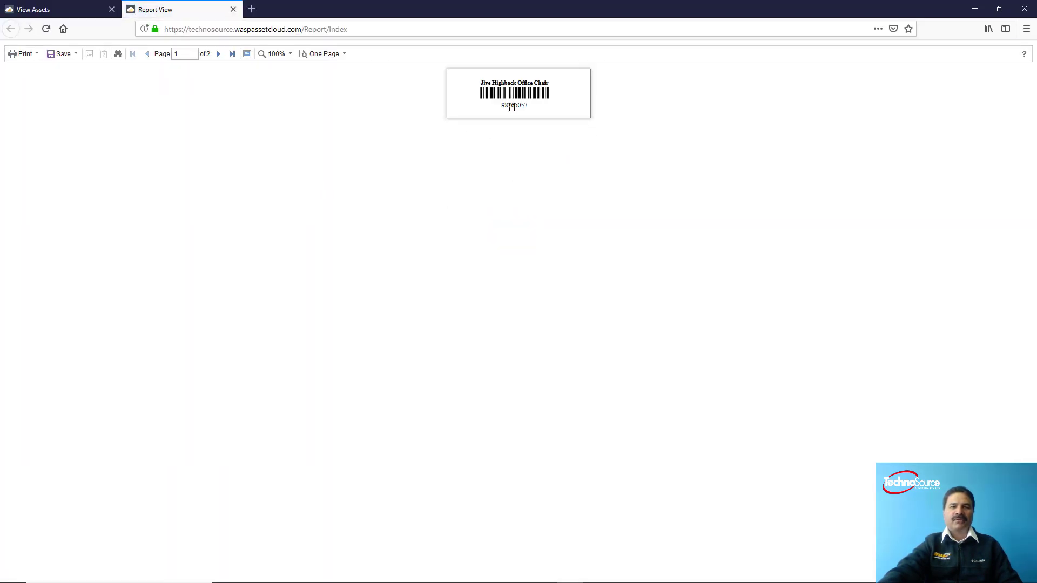
- View the second label page with the Black Desk Chair, then return to View Assets
left_click(218, 53)
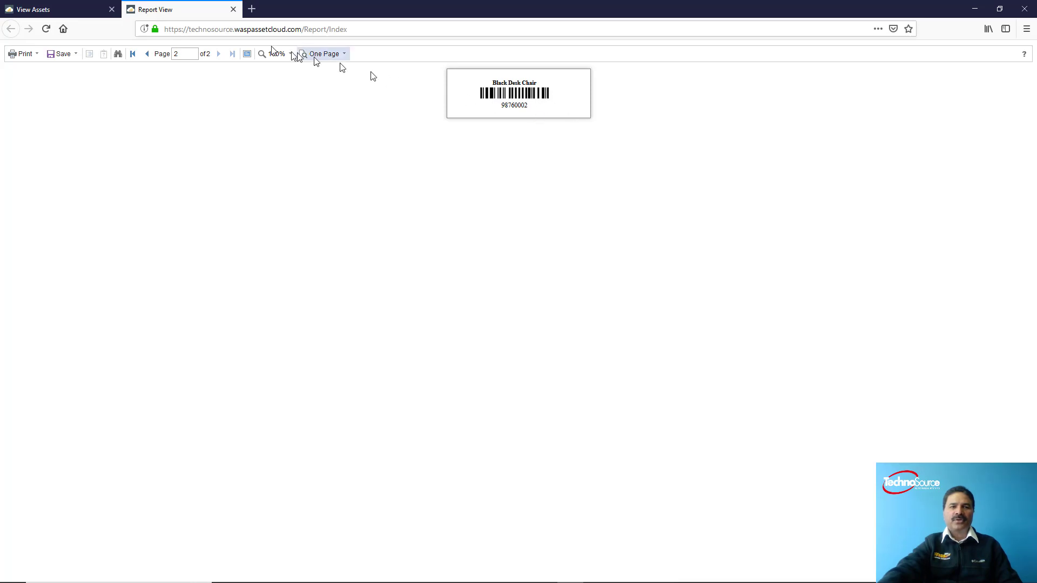
mouse_move(232, 9)
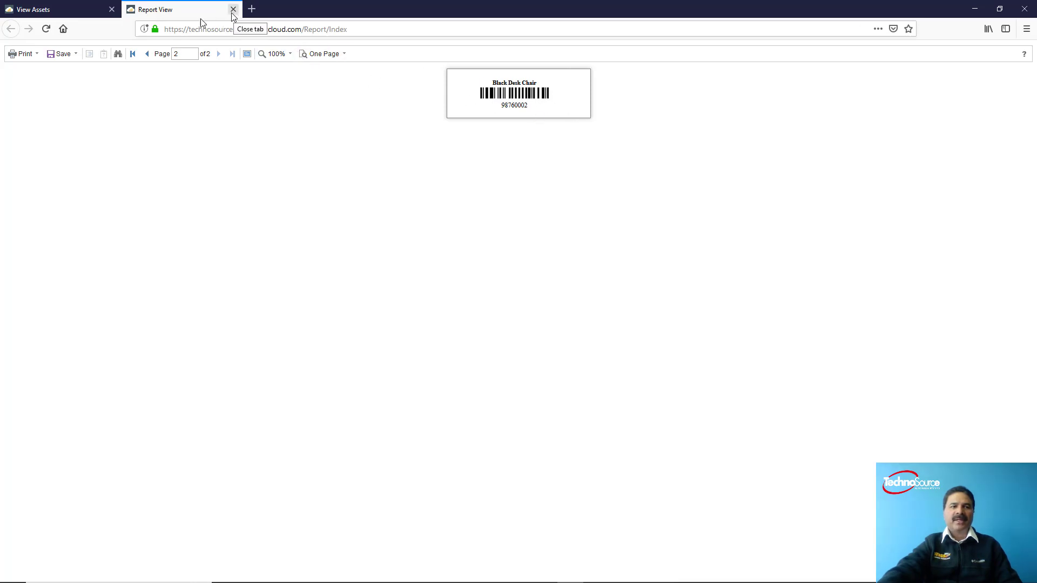
left_click(49, 9)
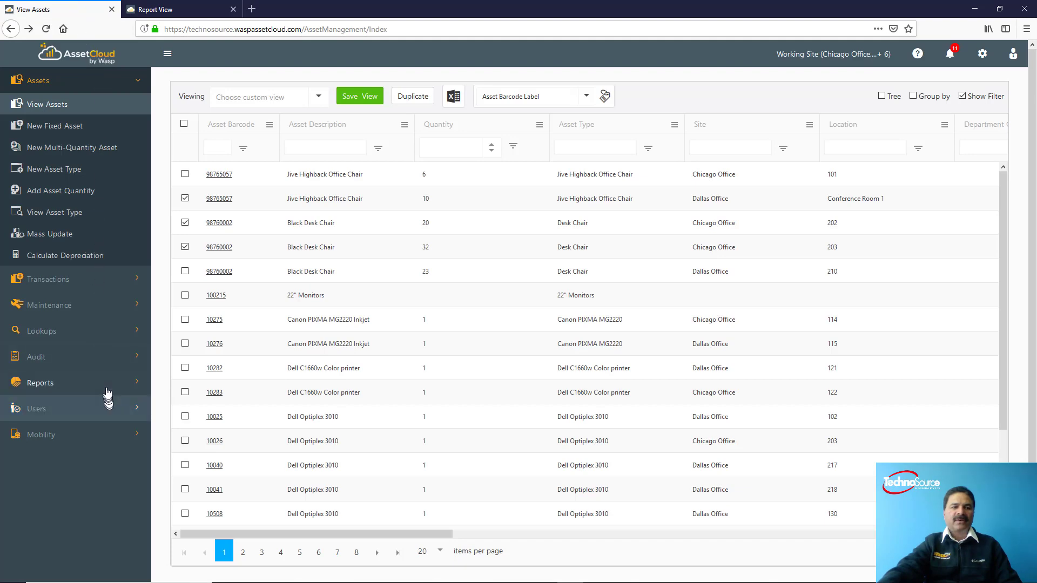
- Under Reports > All Reports > Labels, select the Asset Barcode Label report
left_click(39, 382)
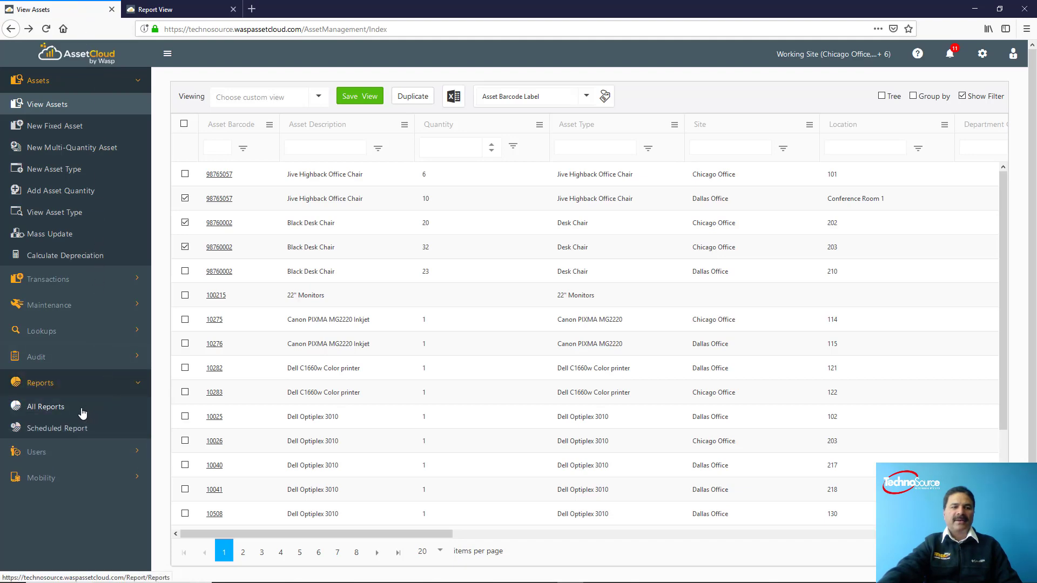
left_click(46, 406)
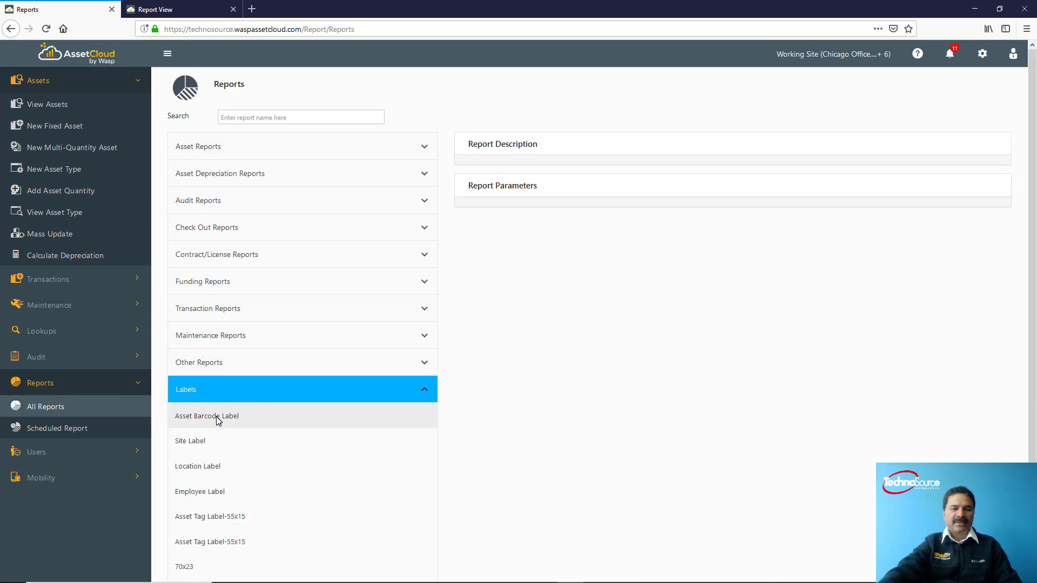
left_click(206, 415)
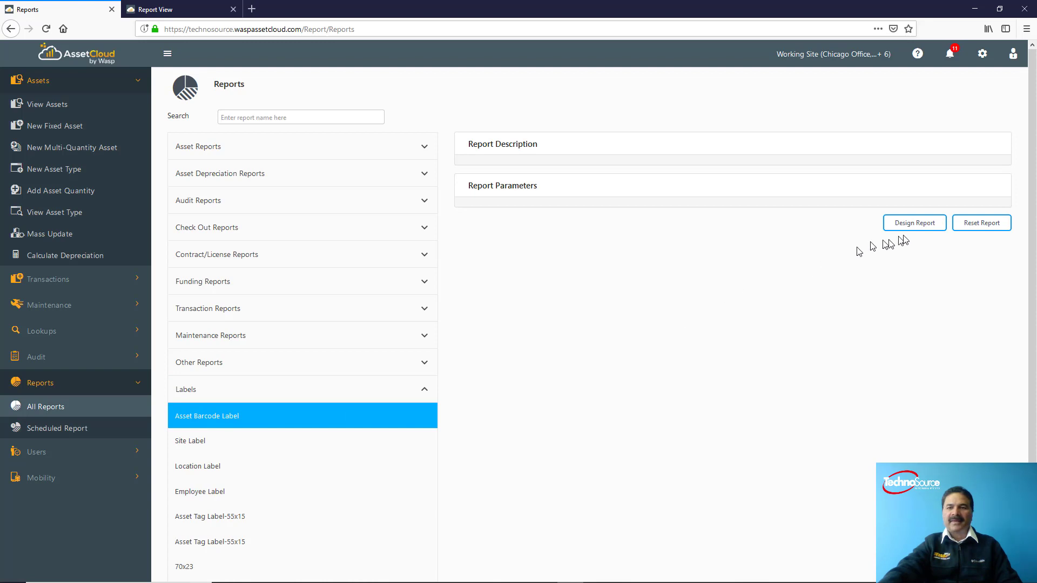
- Open the 70 by 23 landscape Asset Barcode Label in the report designer
left_click(913, 223)
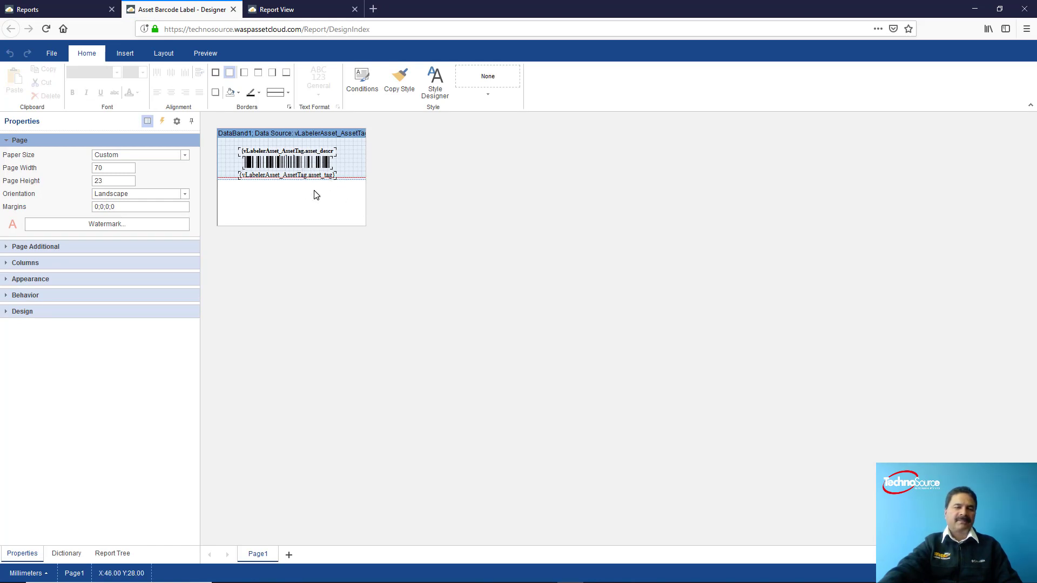
mouse_move(163, 246)
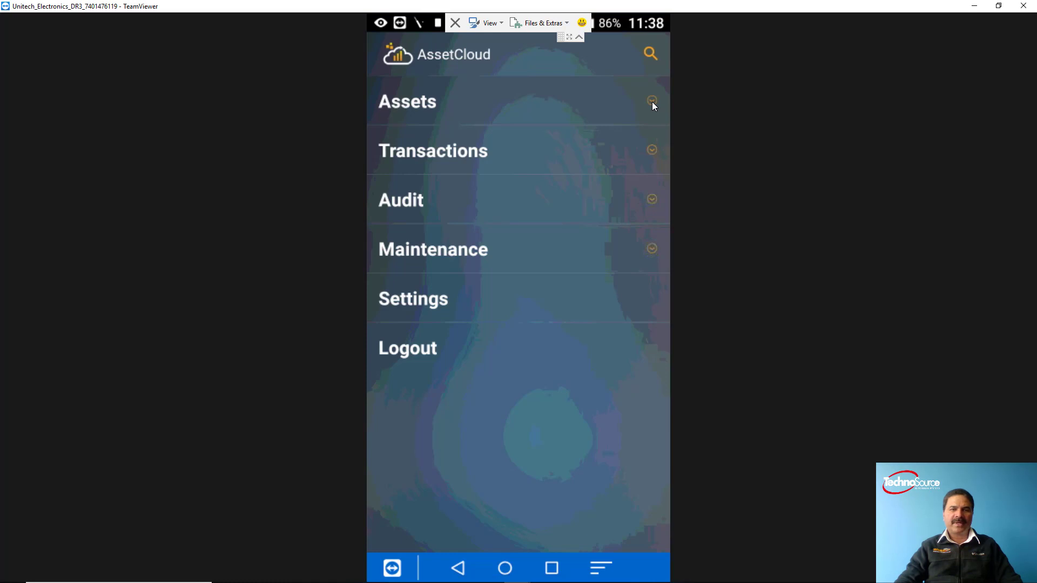
- In the mobile menu, collapse Transactions and expand Audit to show Audit and Funding Audit
left_click(651, 102)
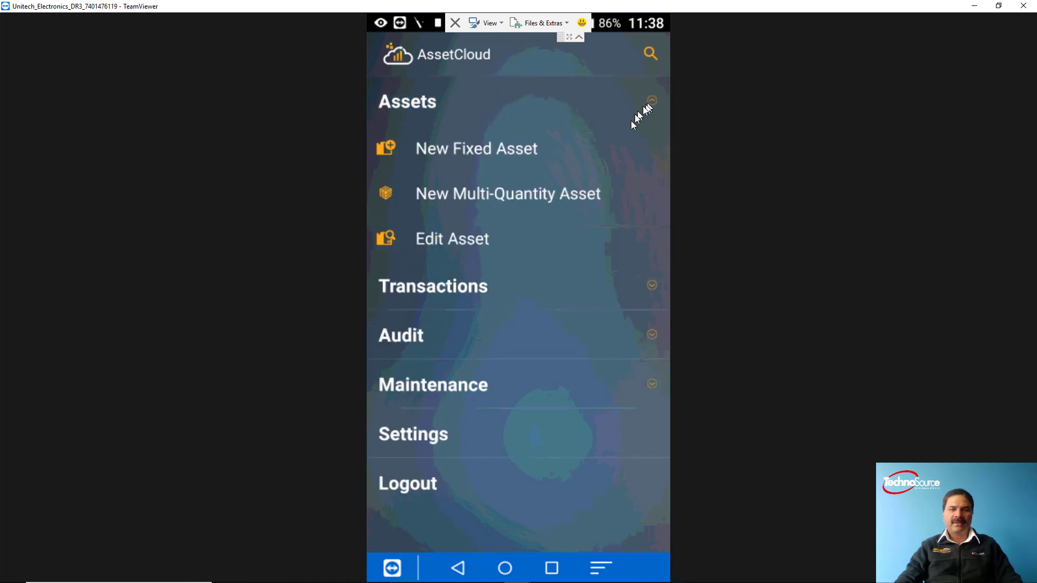
mouse_move(631, 125)
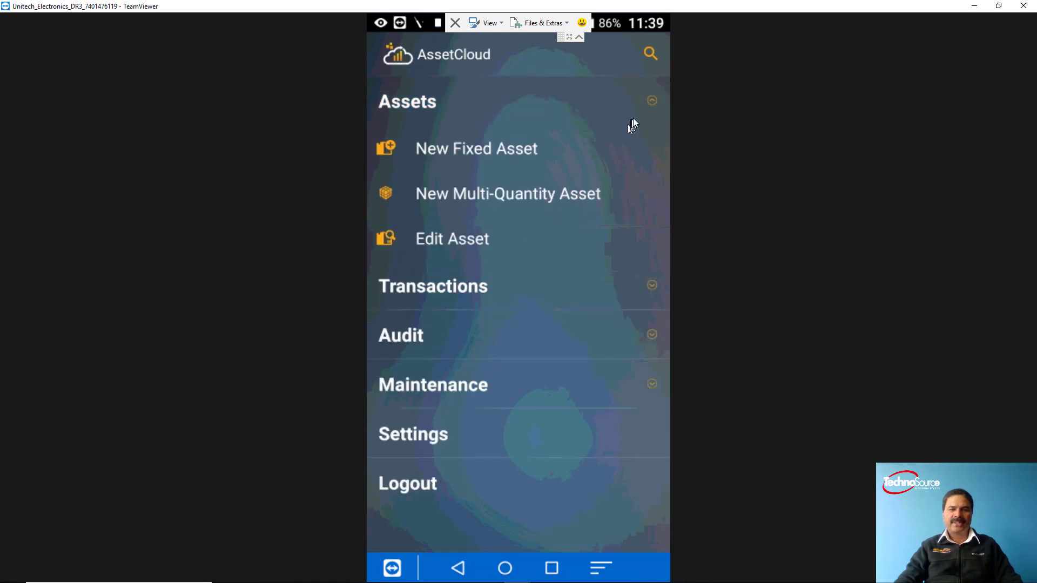
left_click(651, 101)
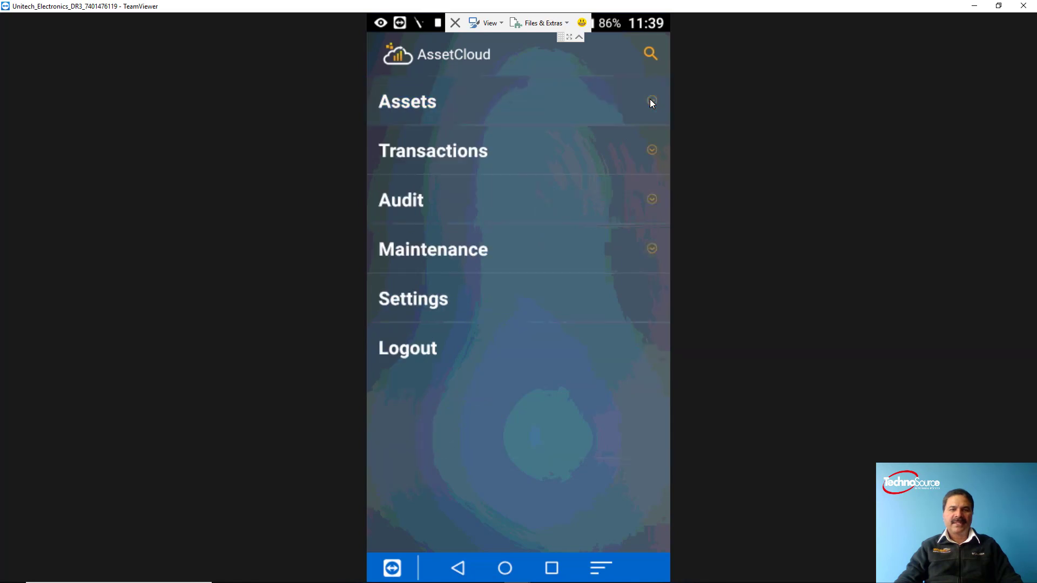
left_click(651, 150)
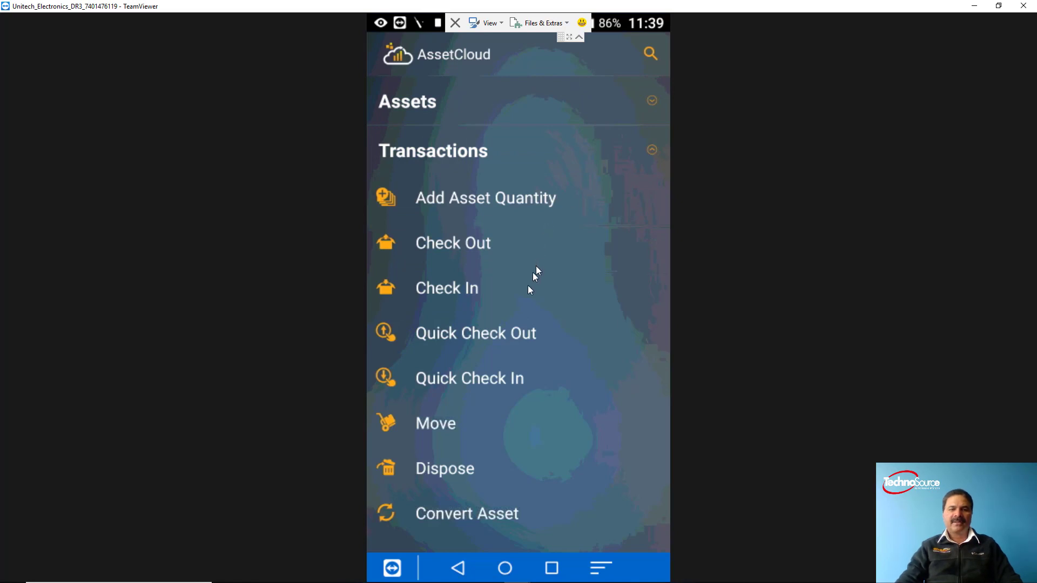
mouse_move(501, 437)
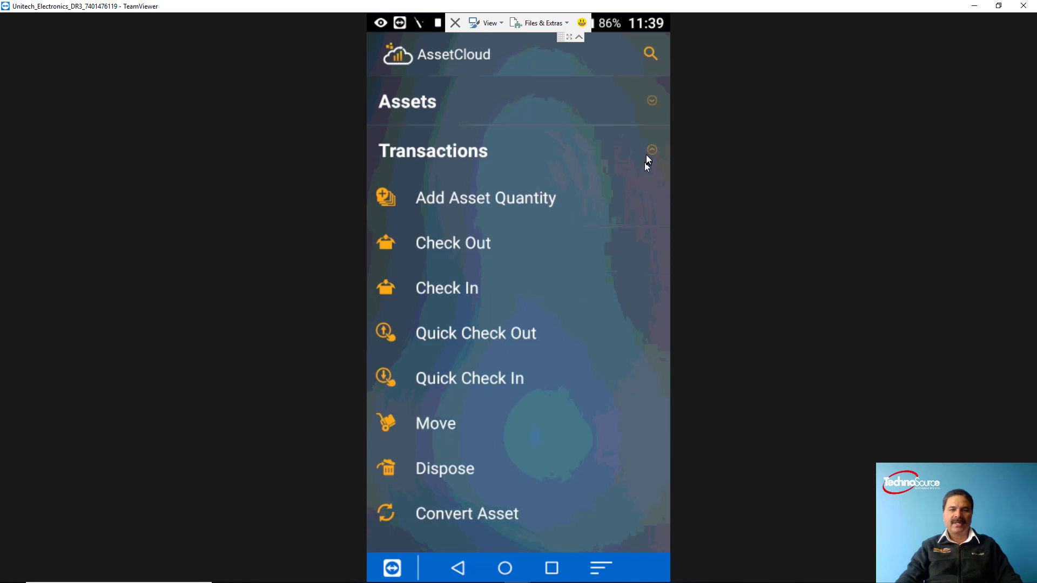
left_click(651, 151)
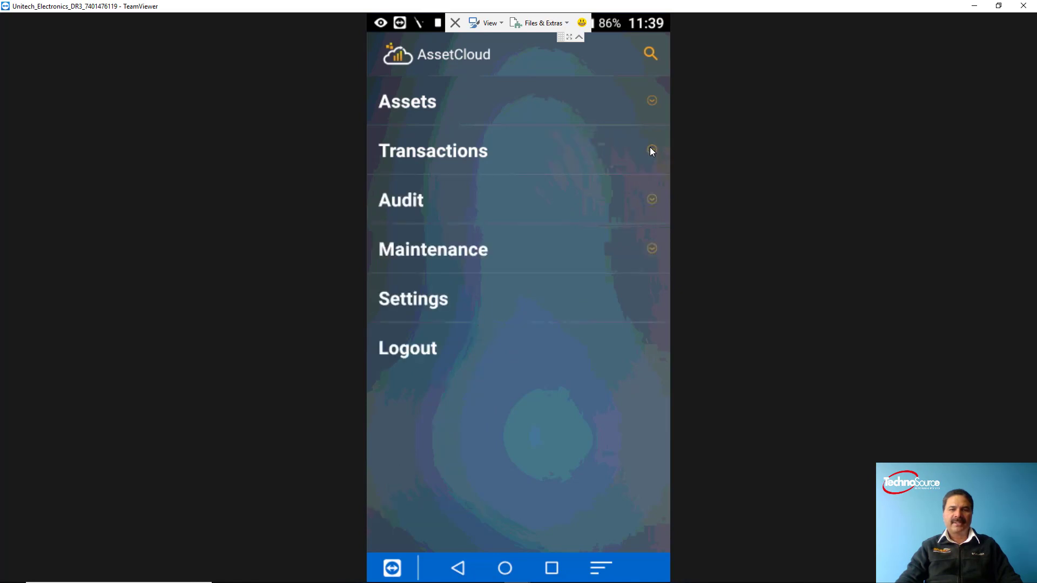
left_click(651, 200)
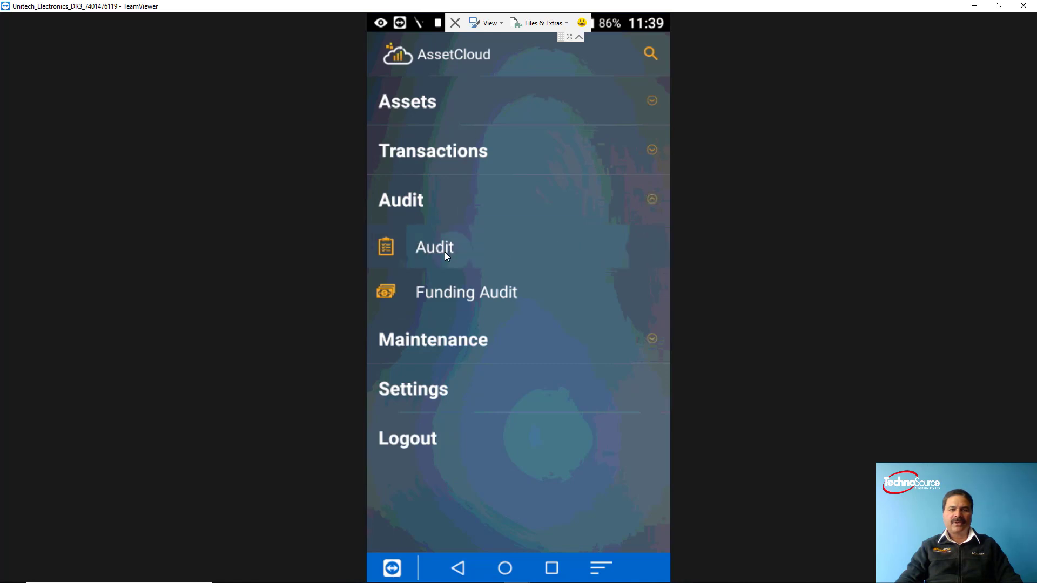
- Start an audit for Chicago Office, location 122, with the start date confirmed and locked
left_click(434, 247)
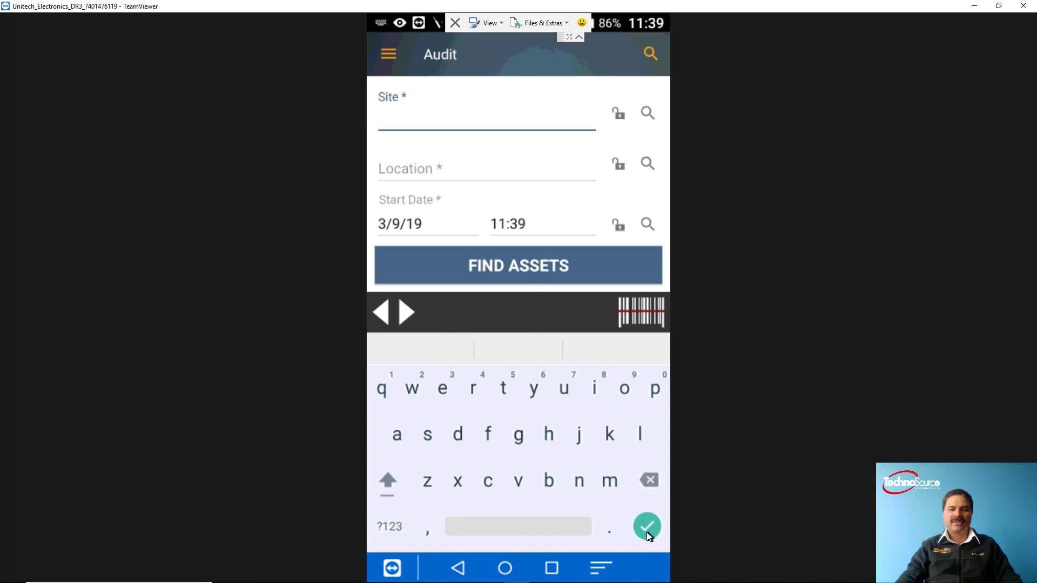
left_click(647, 527)
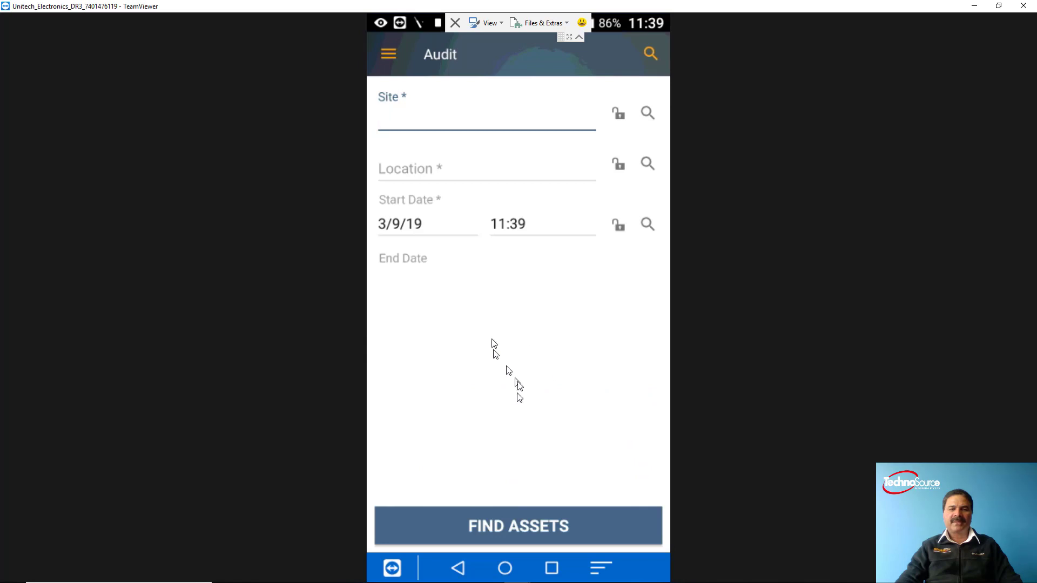
mouse_move(642, 121)
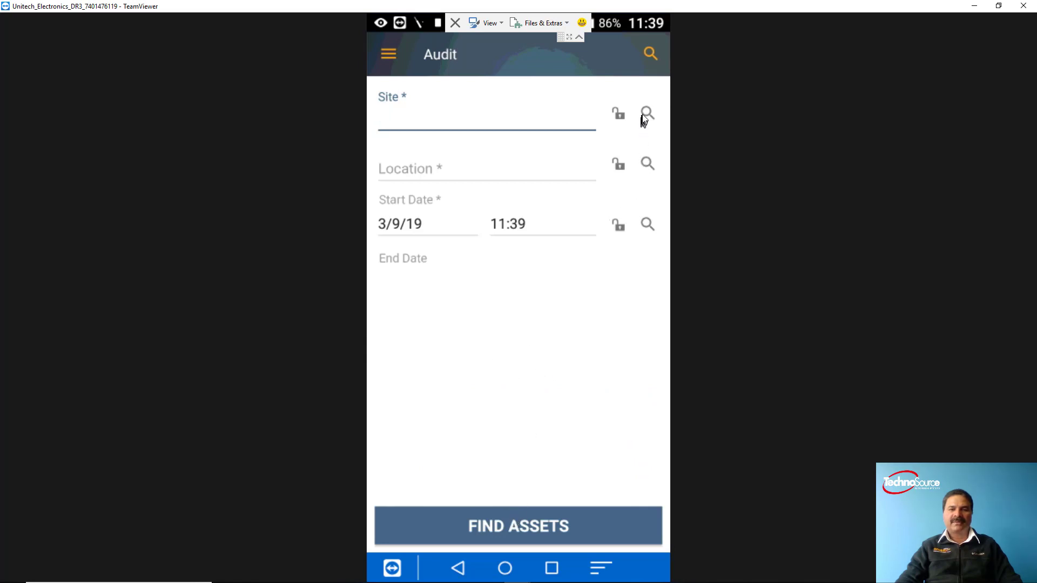
left_click(647, 113)
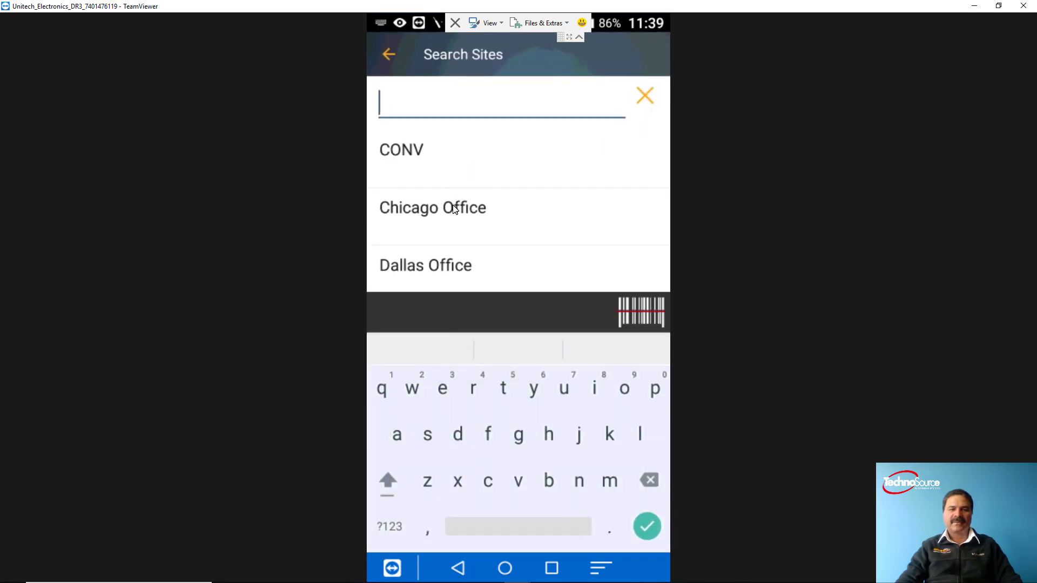
left_click(432, 207)
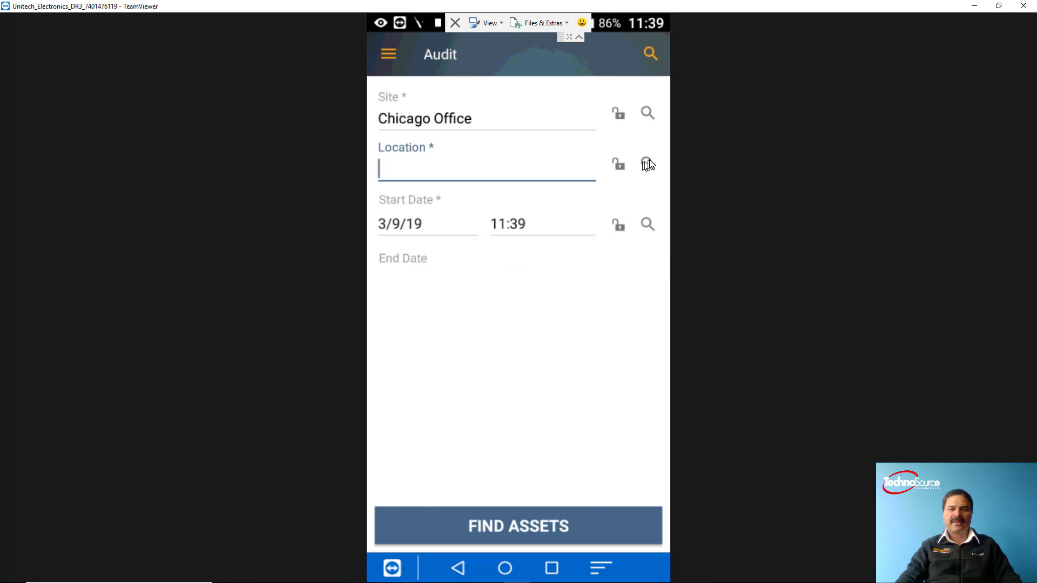
left_click(647, 164)
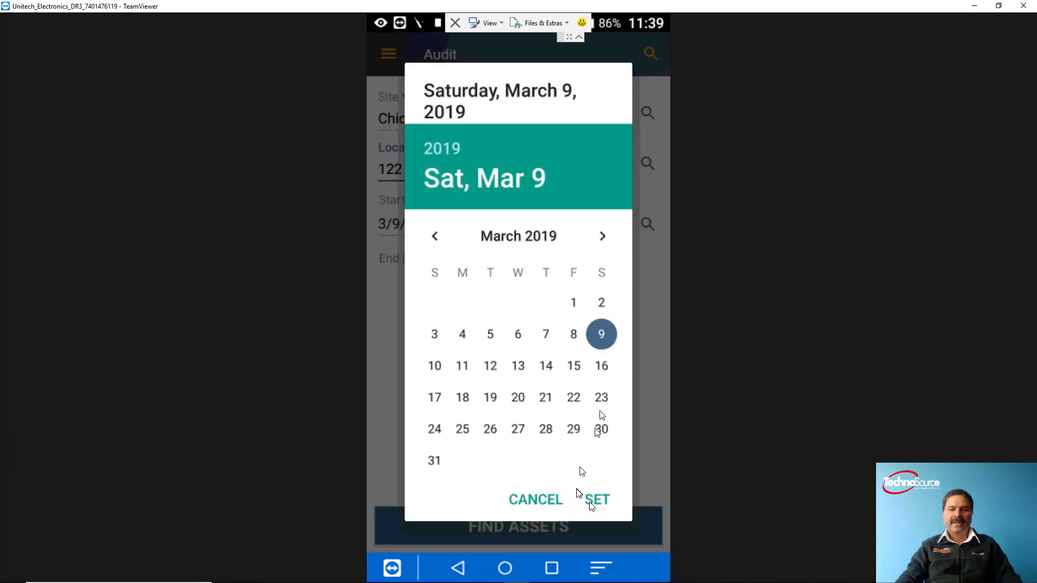
left_click(596, 499)
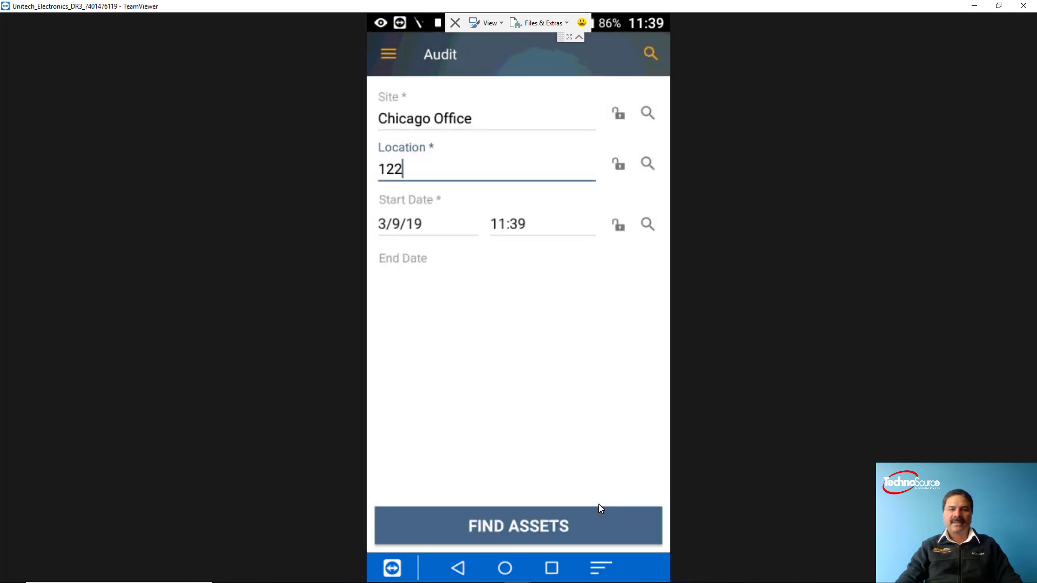
mouse_move(616, 227)
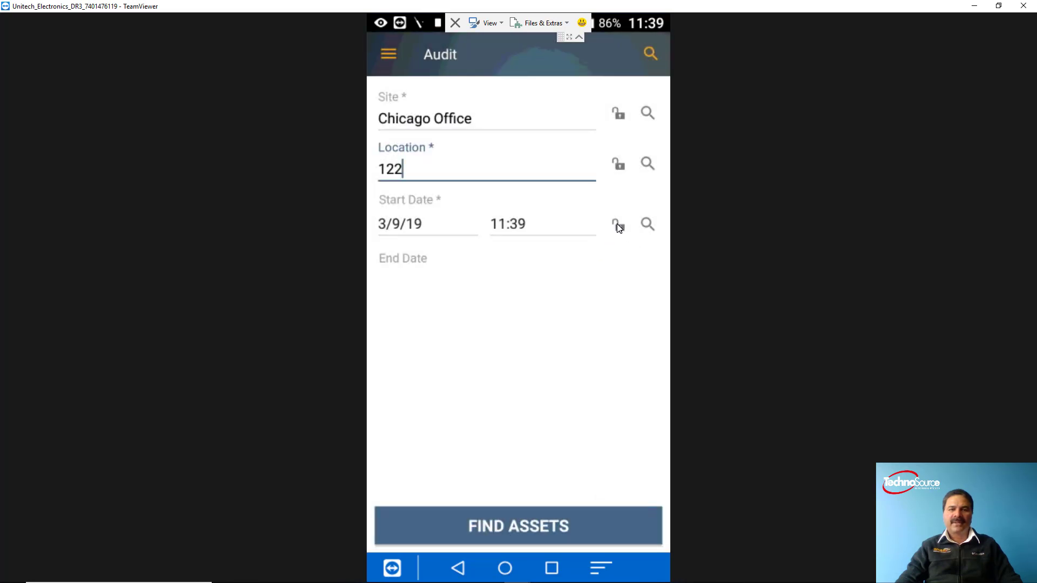
left_click(619, 224)
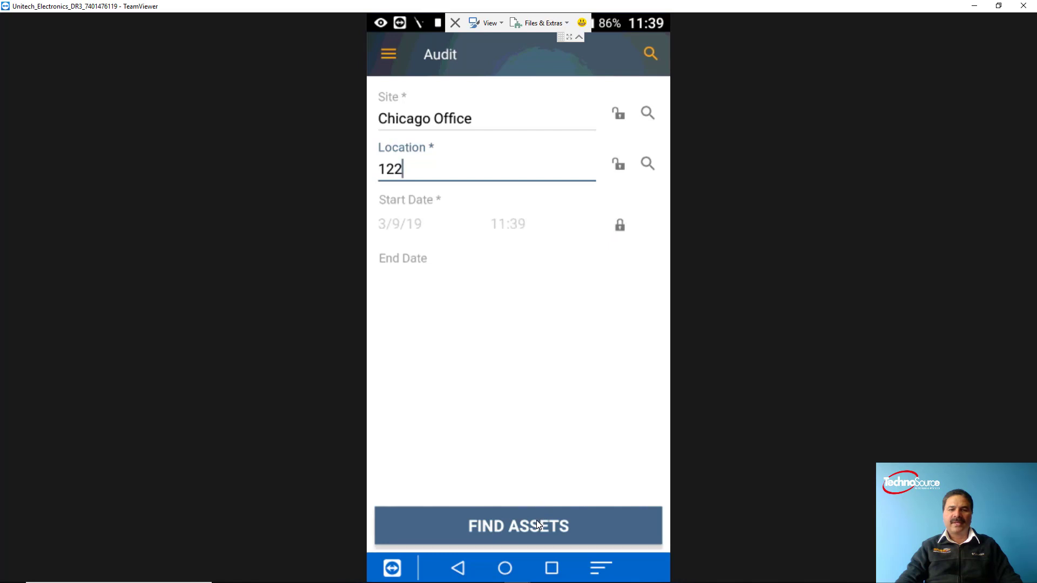
- List location 122's assets, check the Dell C1660w Color printer, and submit the audit
left_click(518, 526)
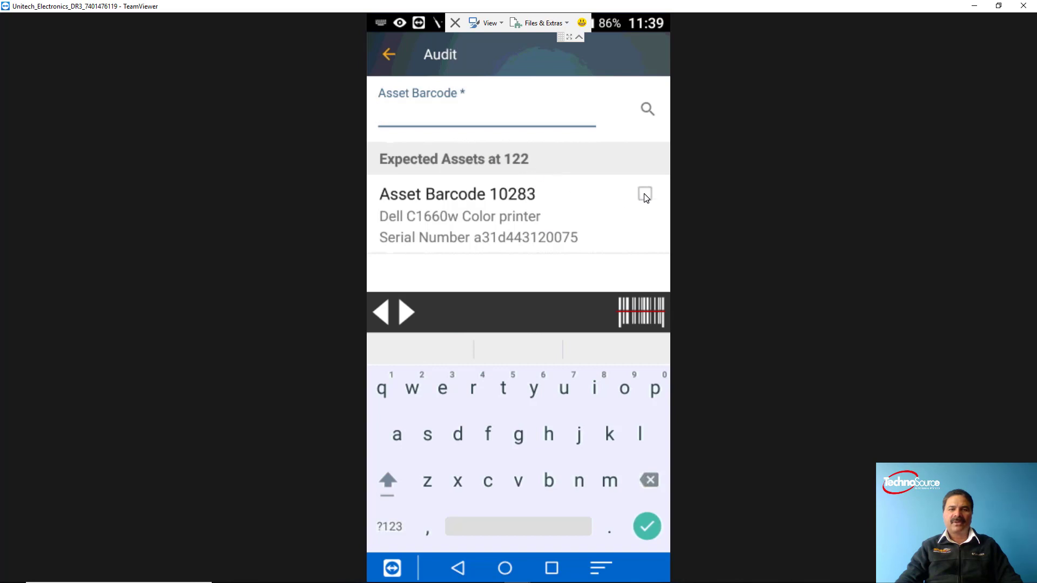
left_click(644, 194)
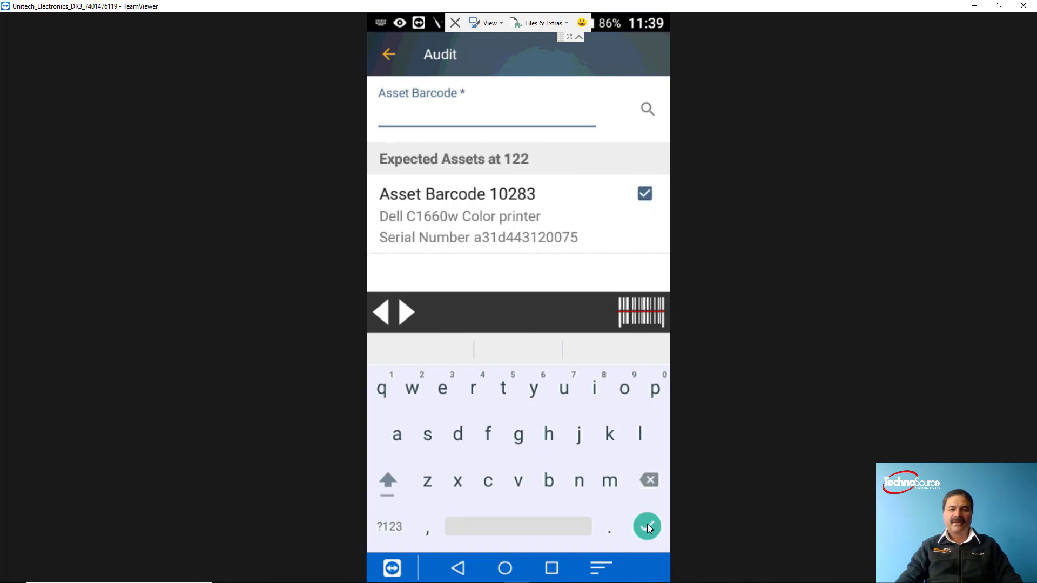
left_click(647, 526)
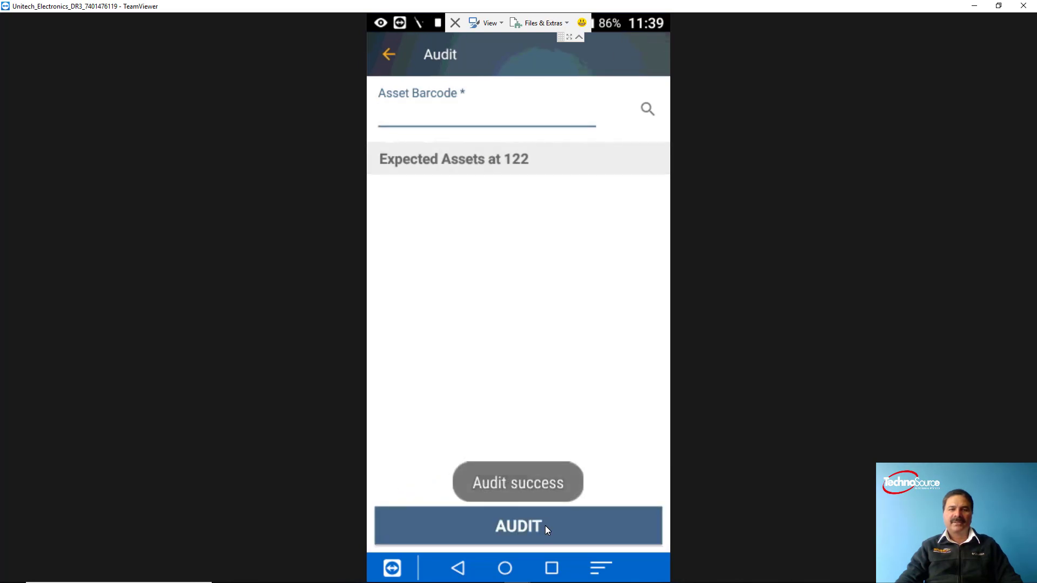
left_click(518, 525)
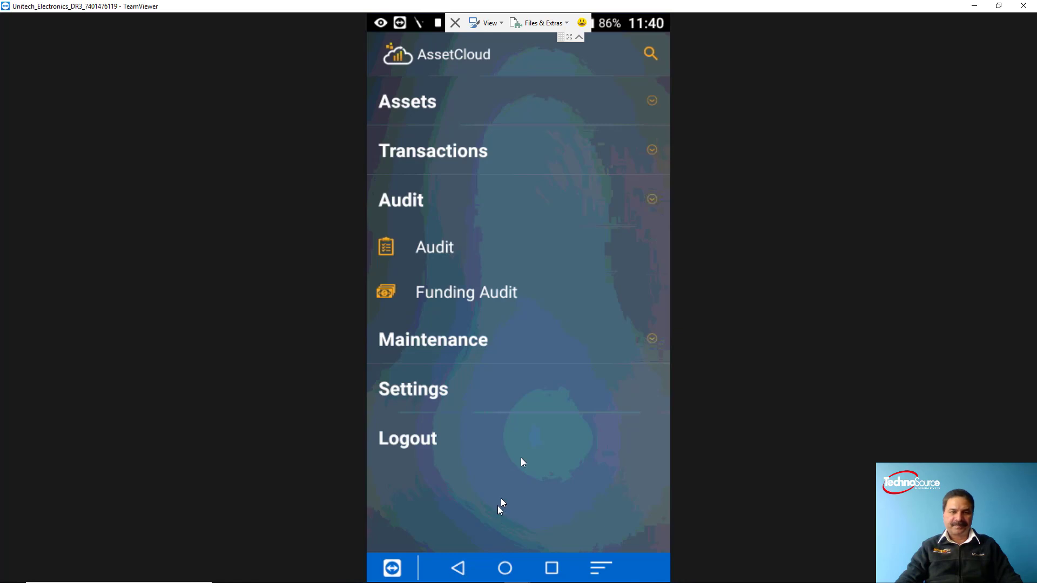
mouse_move(647, 216)
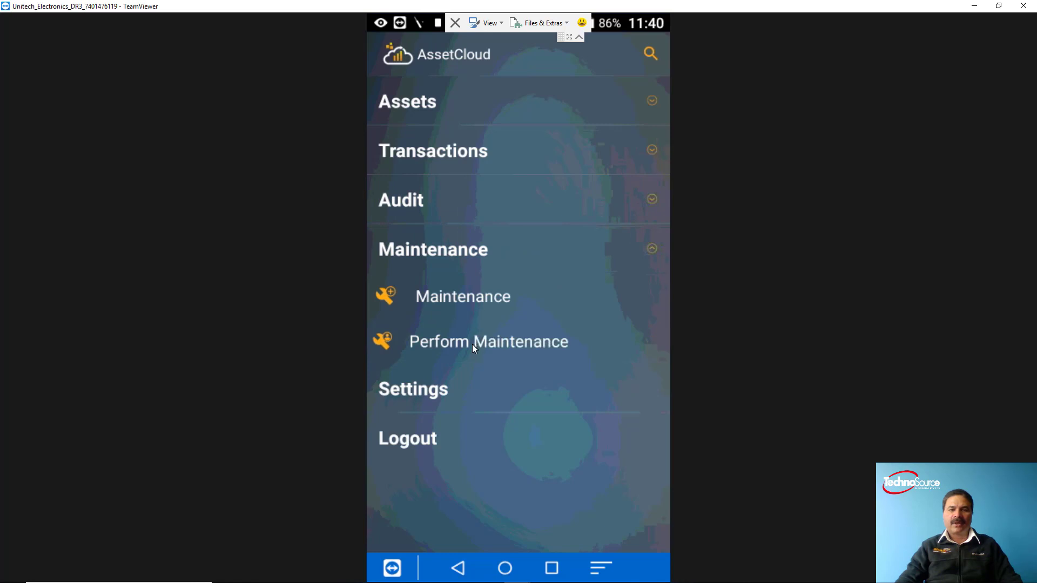
- Perform maintenance on the TS-Parking asset with condition Bad, marked Complete, and save
left_click(488, 342)
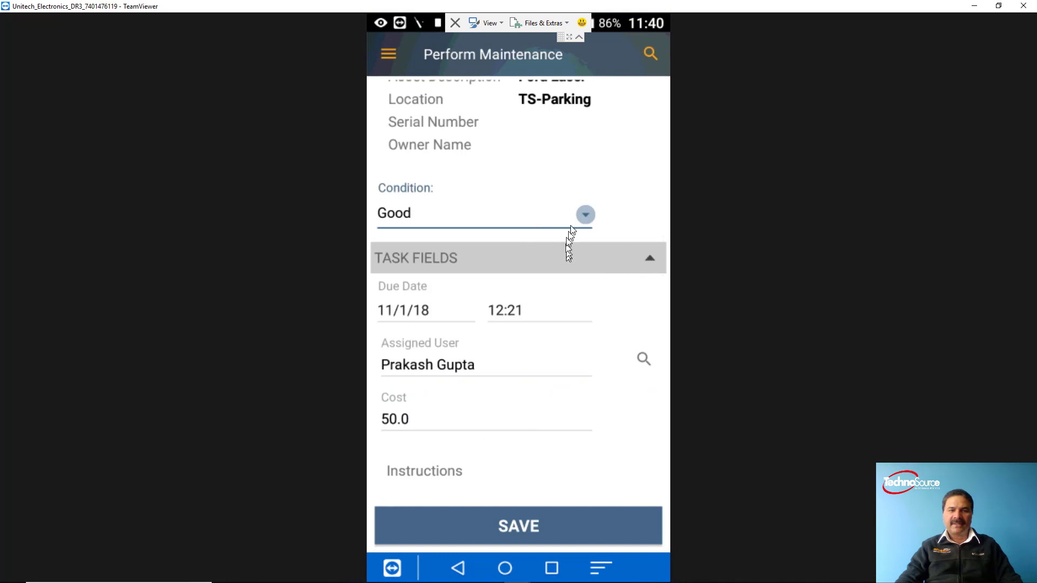
mouse_move(600, 223)
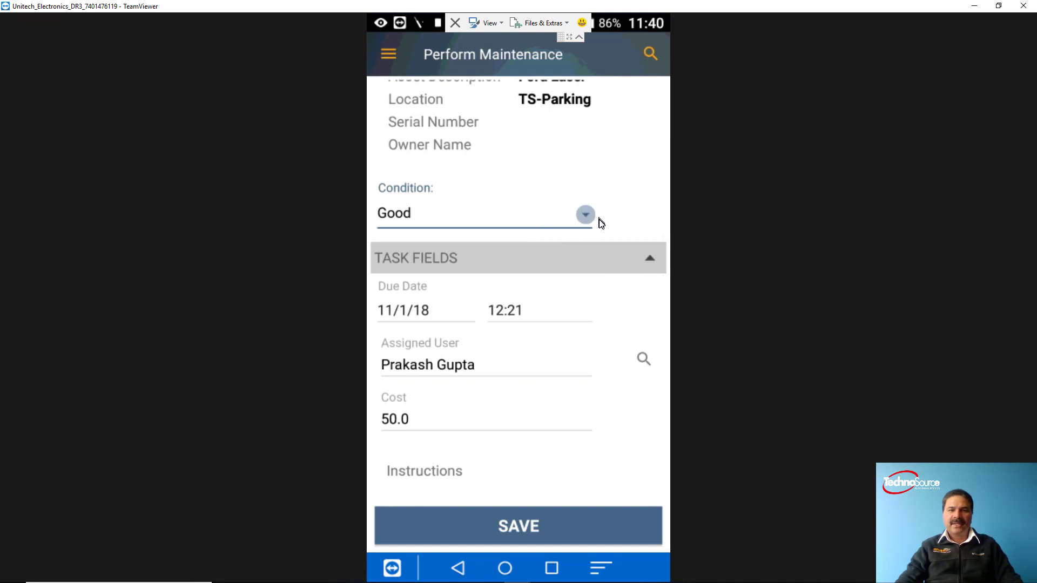
left_click(584, 215)
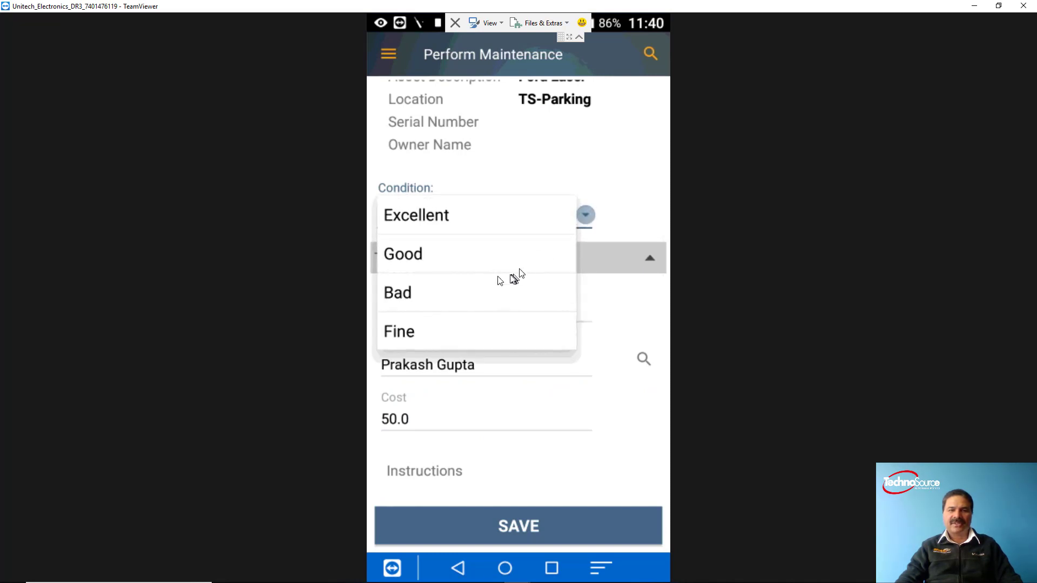
left_click(398, 292)
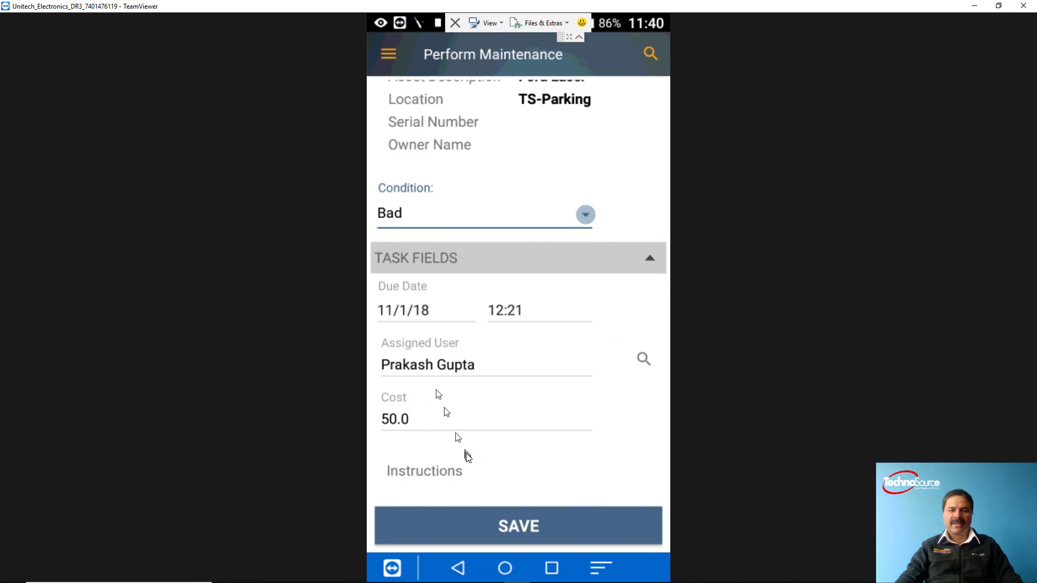
scroll("down", 3)
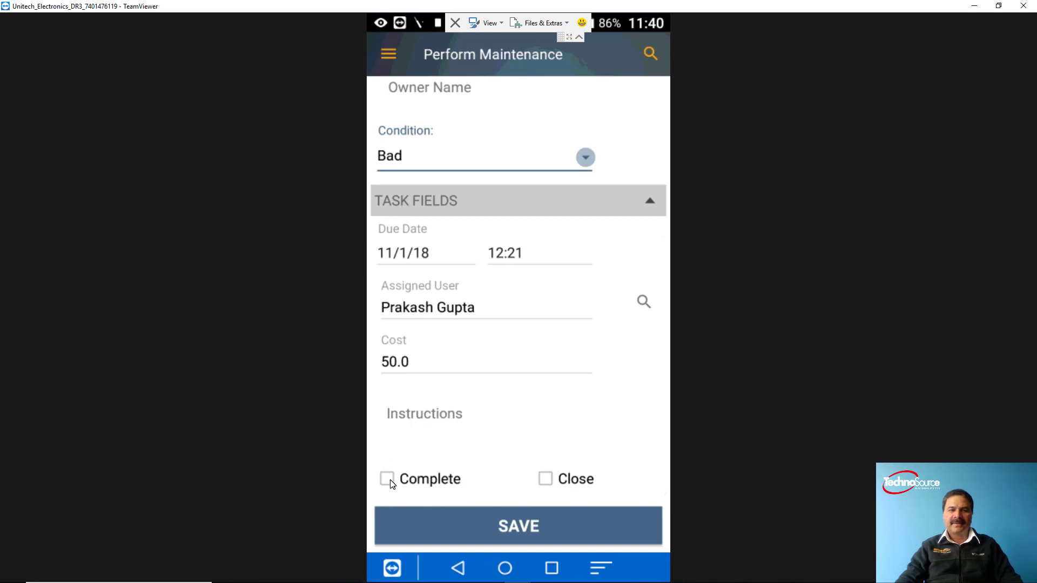
left_click(386, 478)
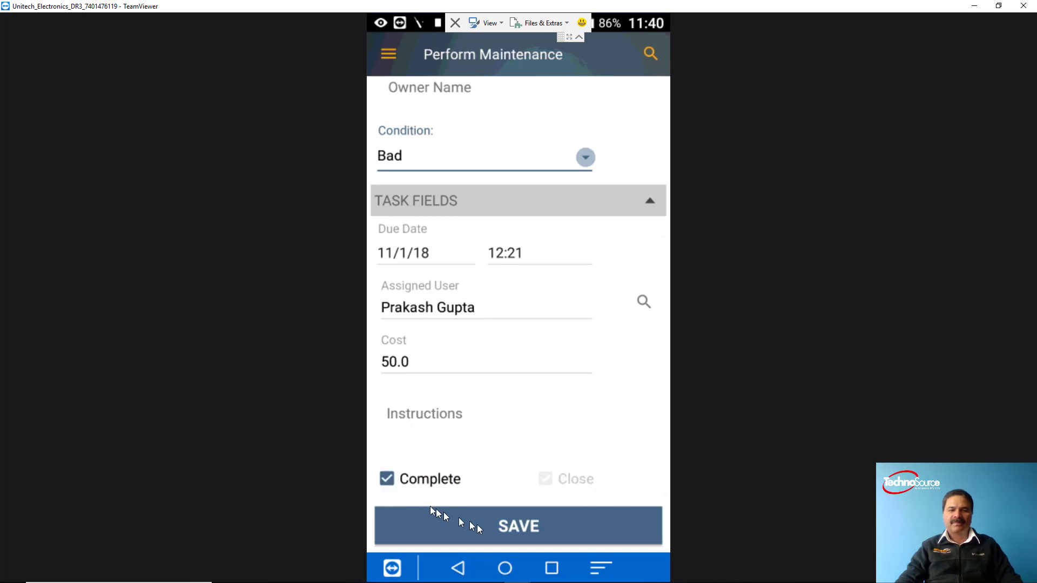
left_click(518, 525)
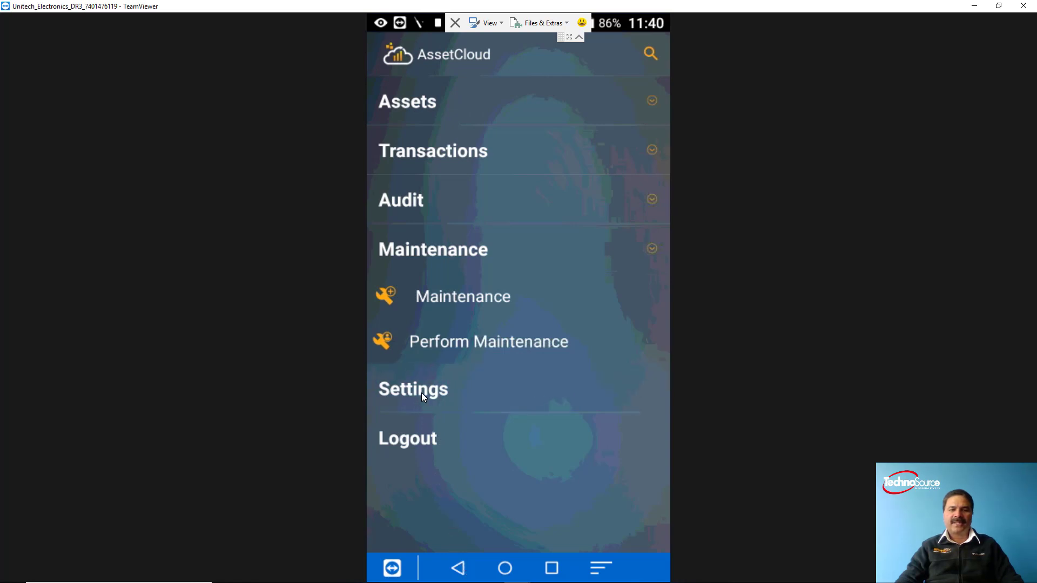
left_click(412, 389)
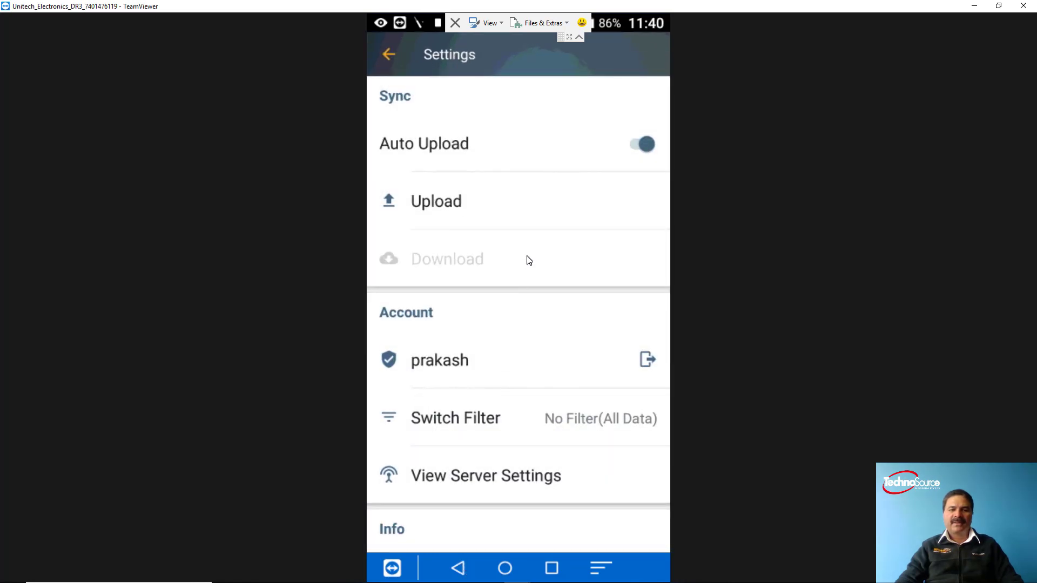
mouse_move(491, 454)
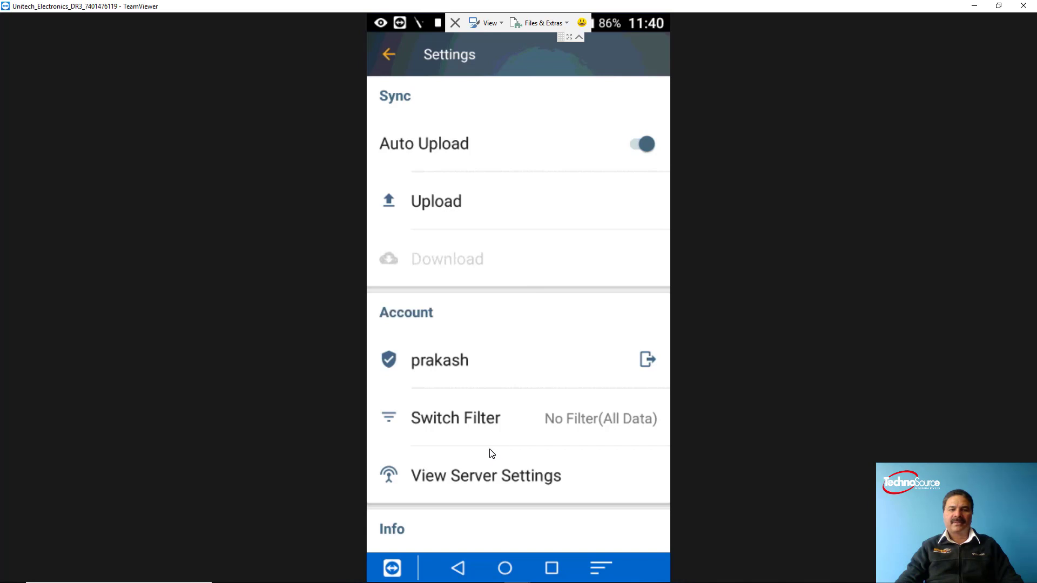
mouse_move(452, 209)
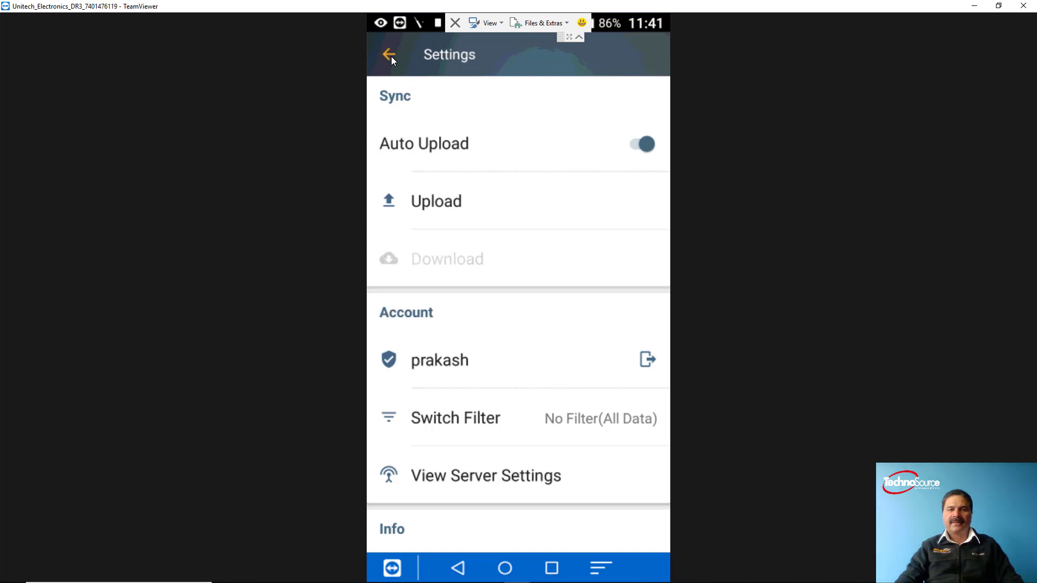
left_click(389, 54)
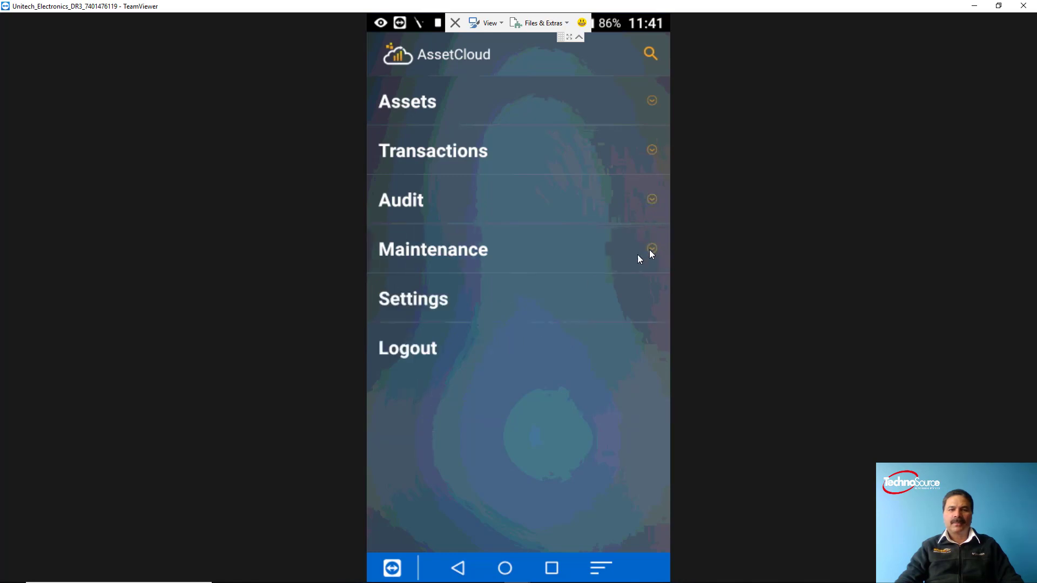
mouse_move(521, 344)
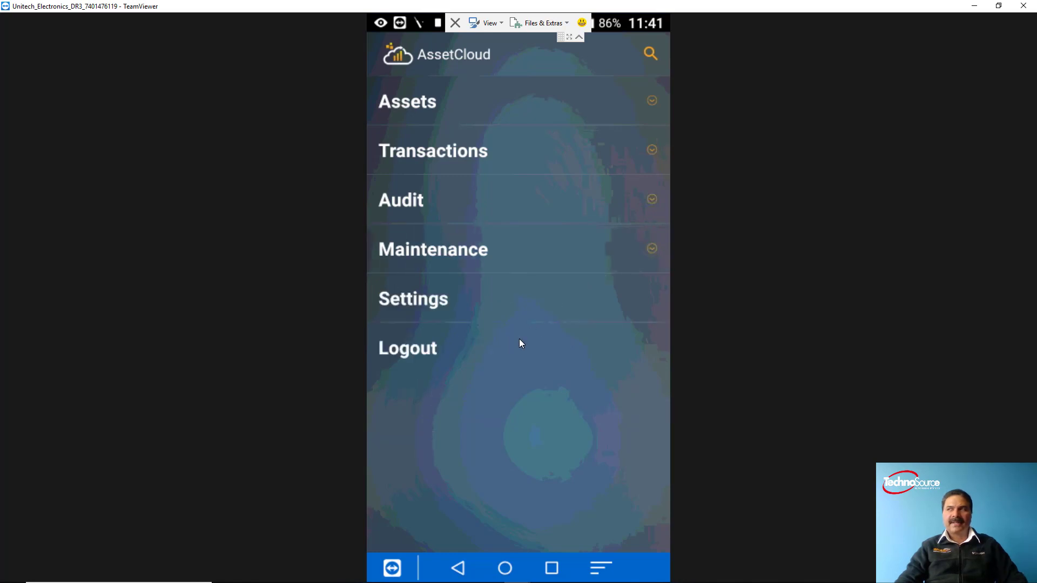